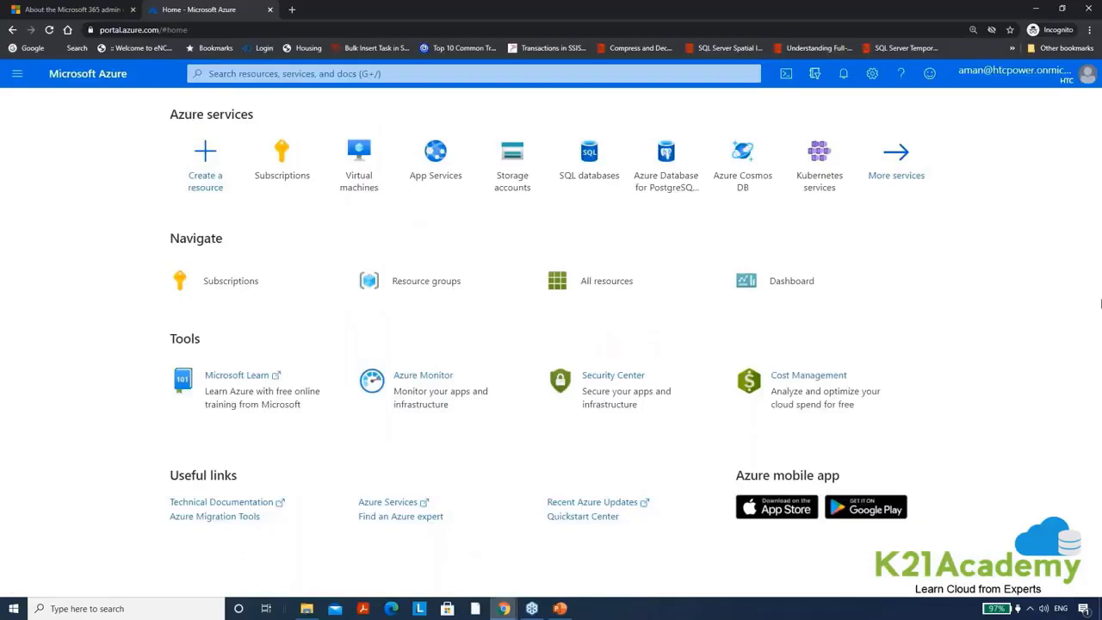
{"action": "mouse_move", "coordinate": [940, 73]}
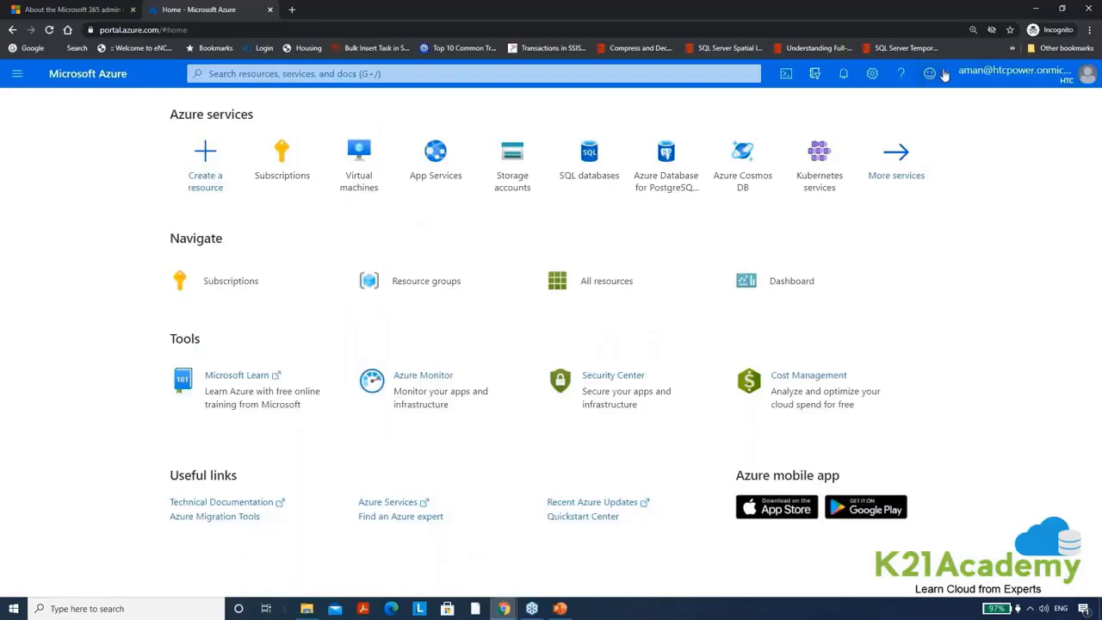
{"action": "mouse_move", "coordinate": [512, 164]}
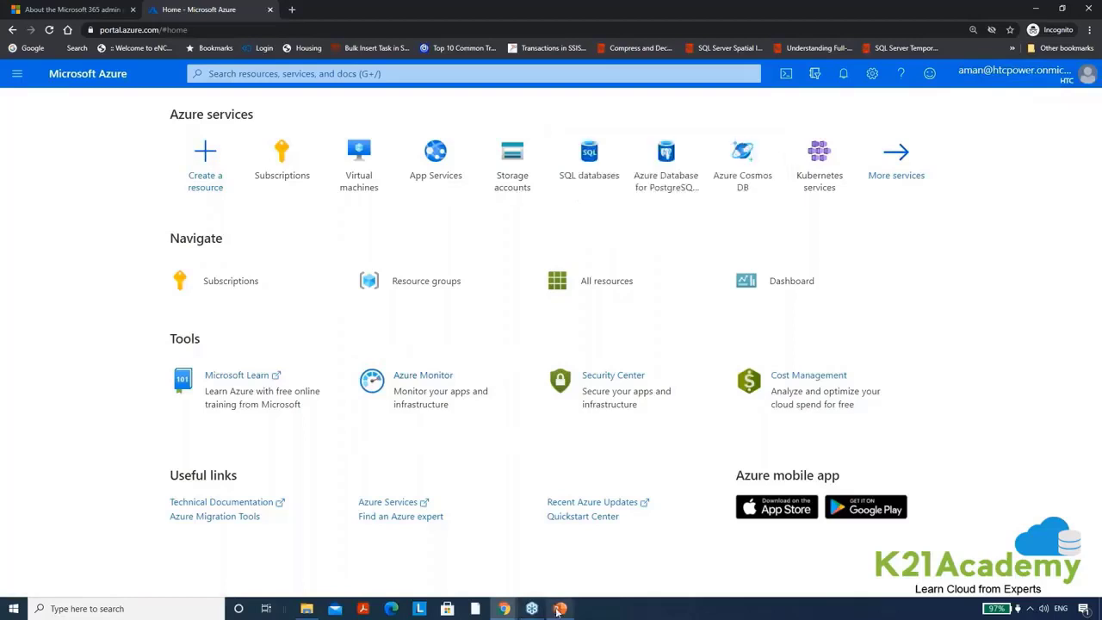
Switch to PowerPoint slide 34 showing the Azure Data Factory demo diagram.
{"action": "left_click", "coordinate": [559, 609]}
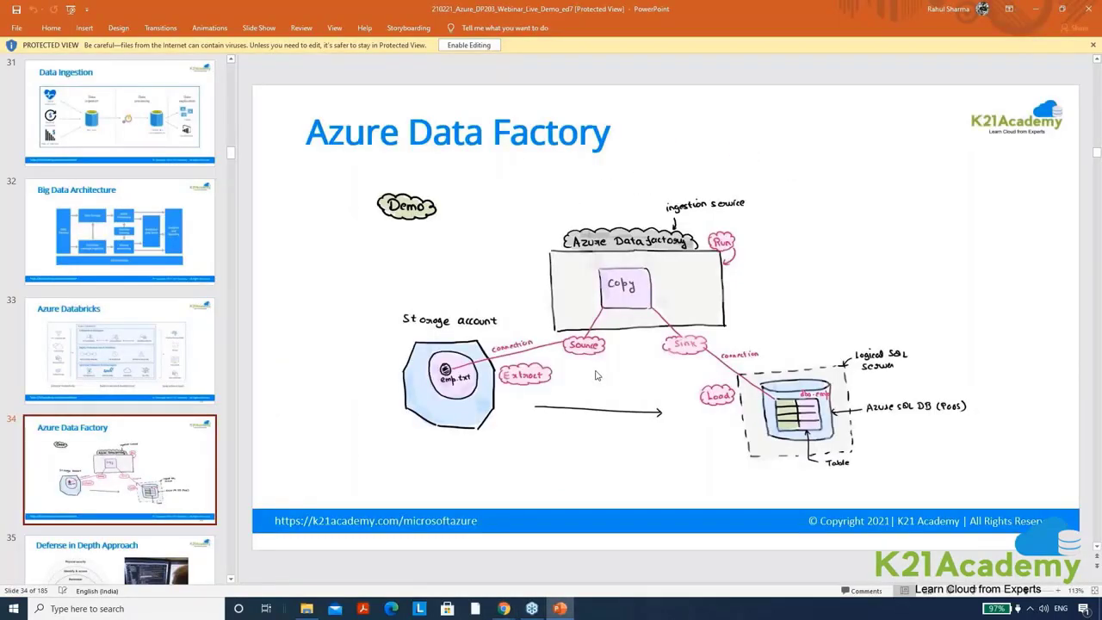
{"action": "mouse_move", "coordinate": [476, 386]}
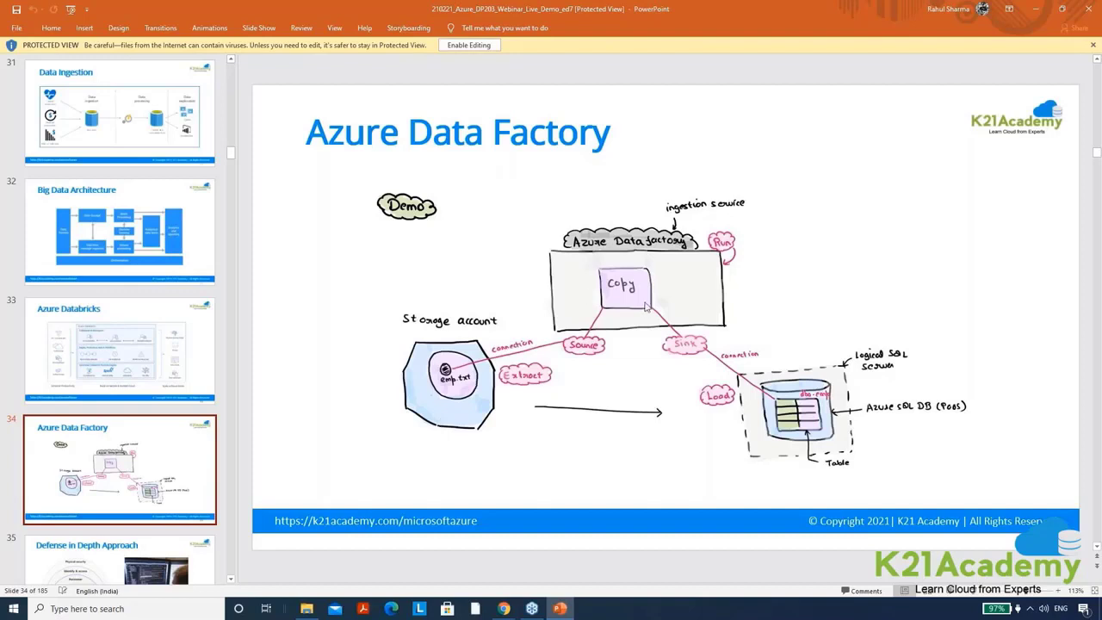
{"action": "mouse_move", "coordinate": [752, 429]}
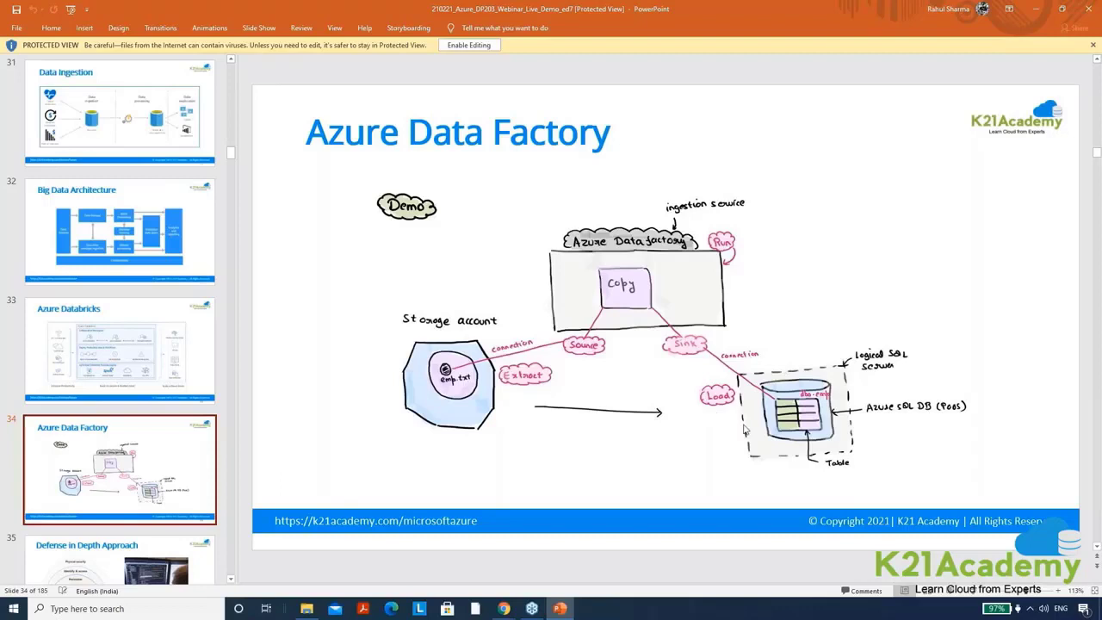
{"action": "mouse_move", "coordinate": [849, 403]}
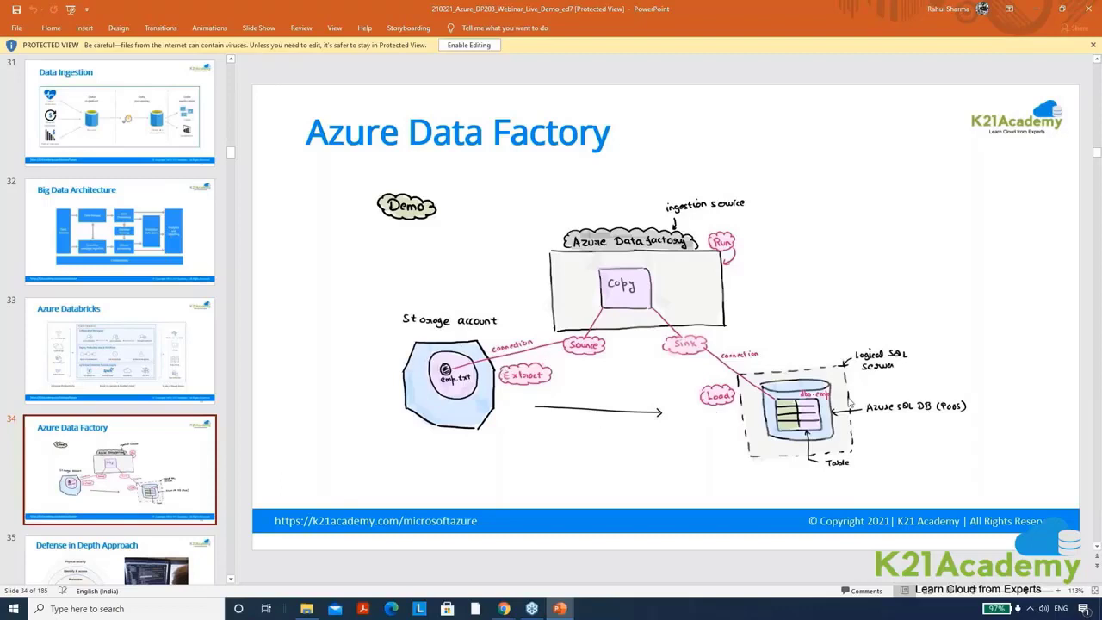
{"action": "mouse_move", "coordinate": [562, 520]}
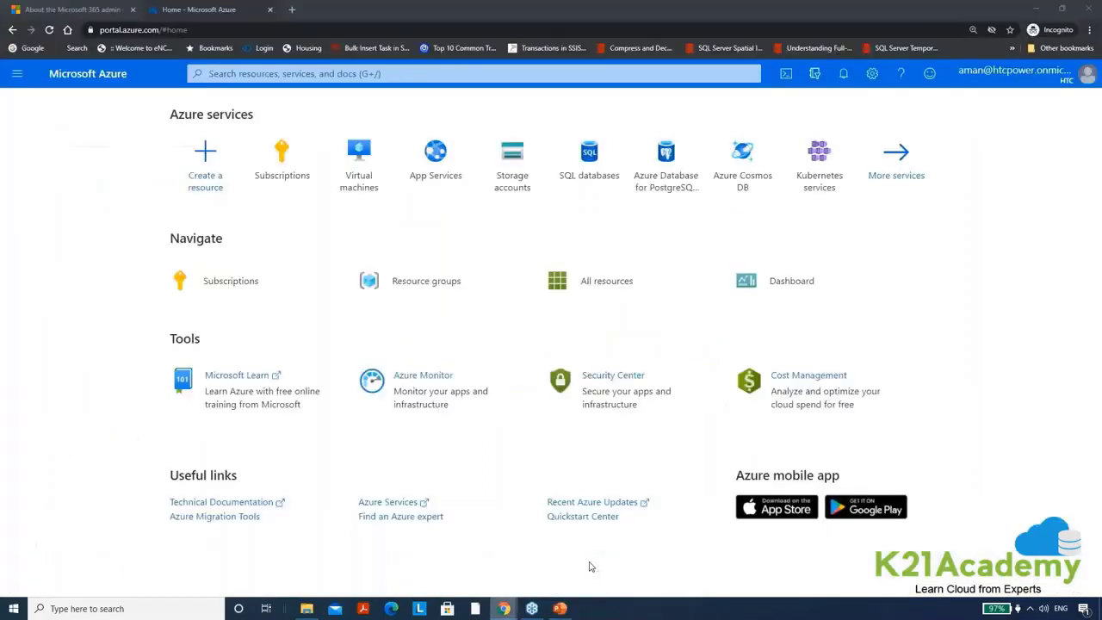
{"action": "mouse_move", "coordinate": [446, 231]}
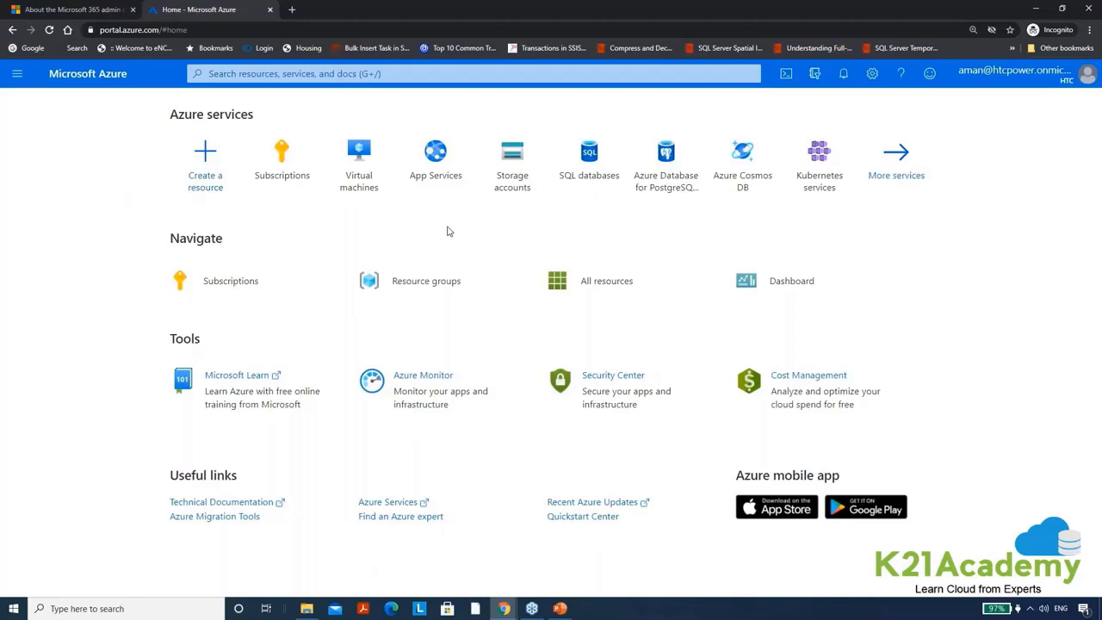
{"action": "mouse_move", "coordinate": [205, 164]}
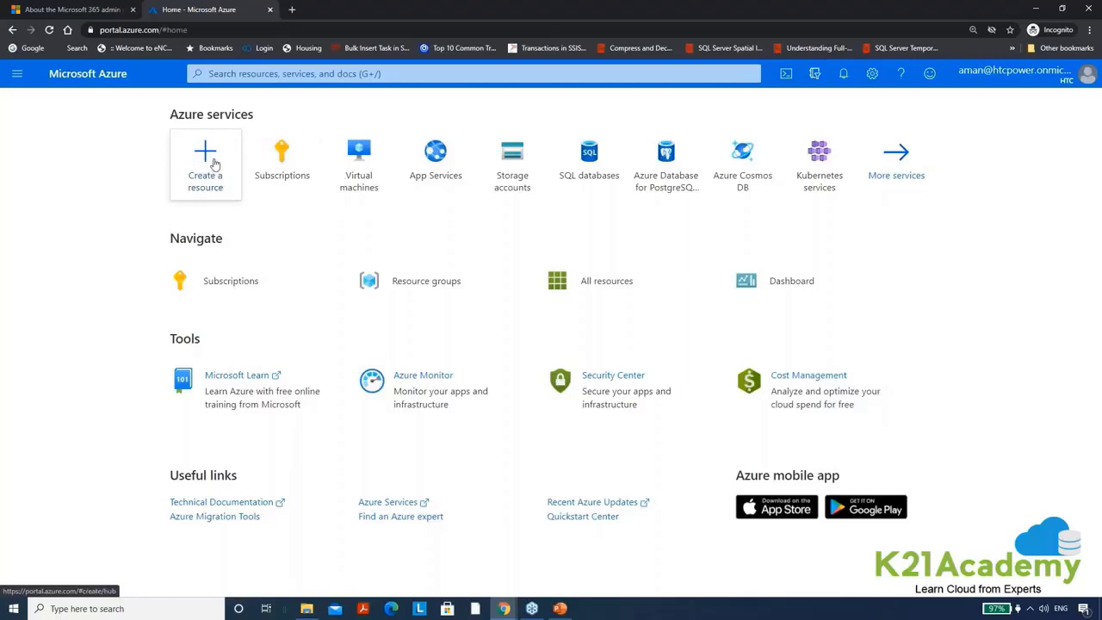
Find Storage account in the Marketplace and start creating one.
{"action": "left_click", "coordinate": [204, 164]}
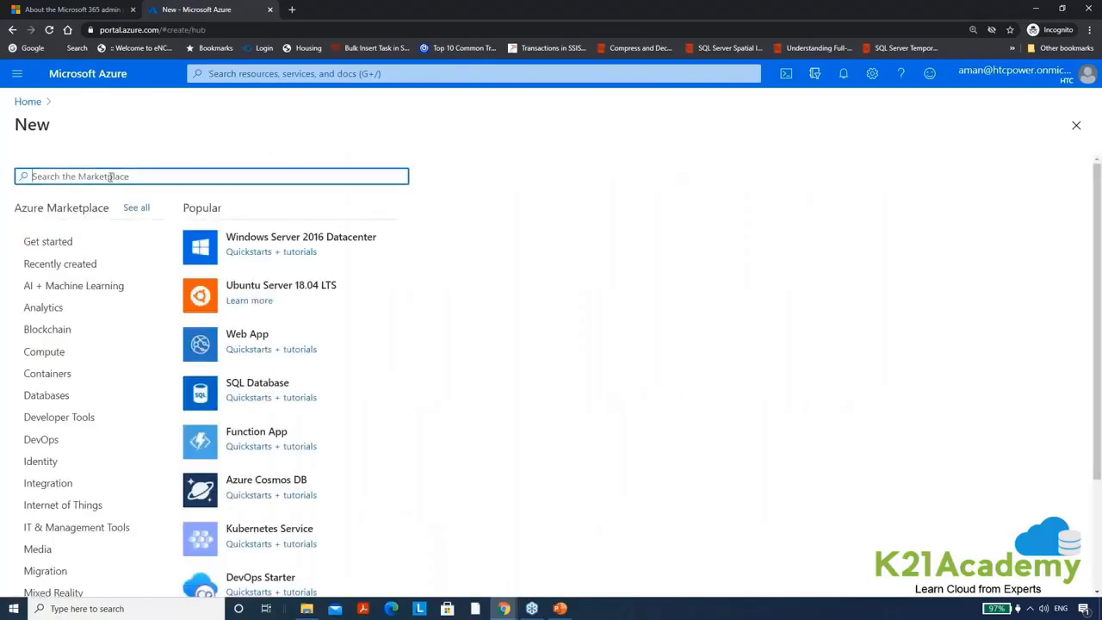
{"action": "type", "text": "Storage A"}
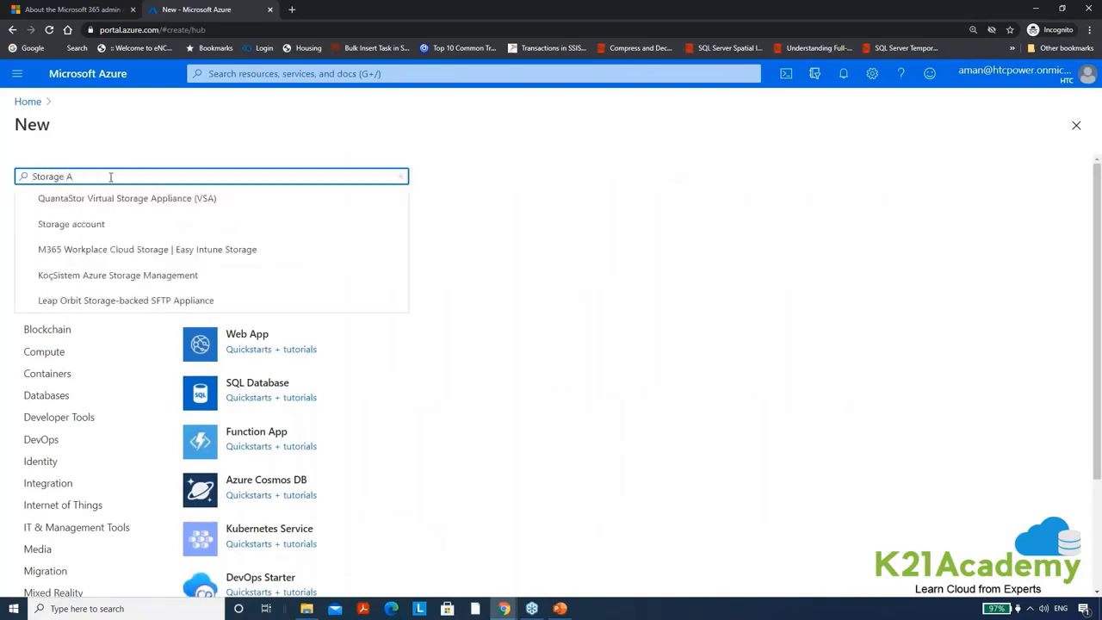
{"action": "left_click", "coordinate": [71, 224]}
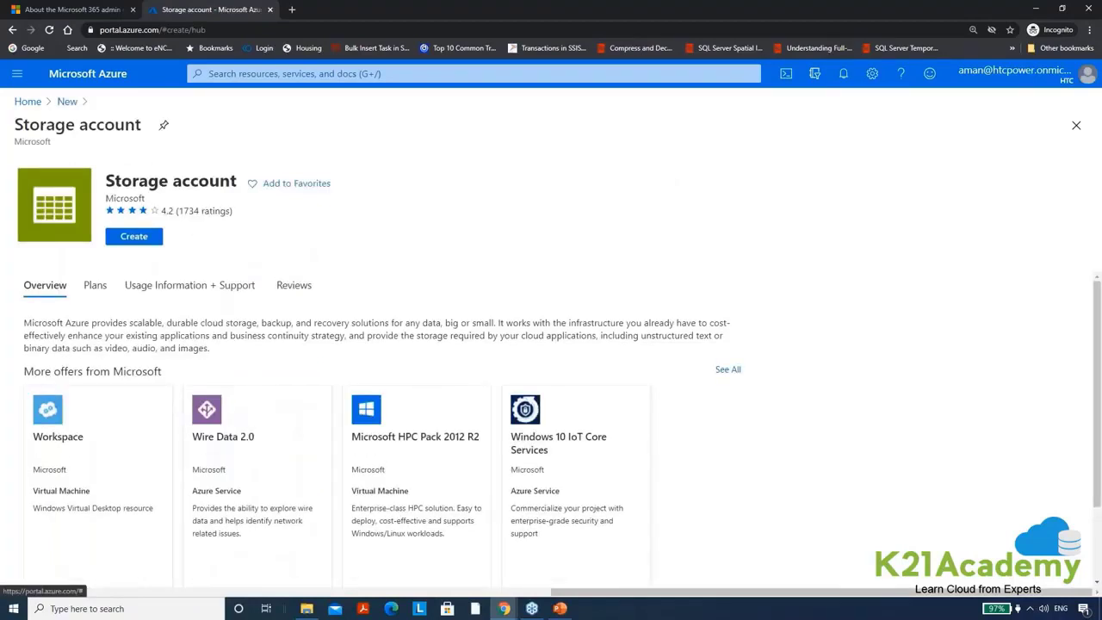
{"action": "left_click", "coordinate": [133, 236]}
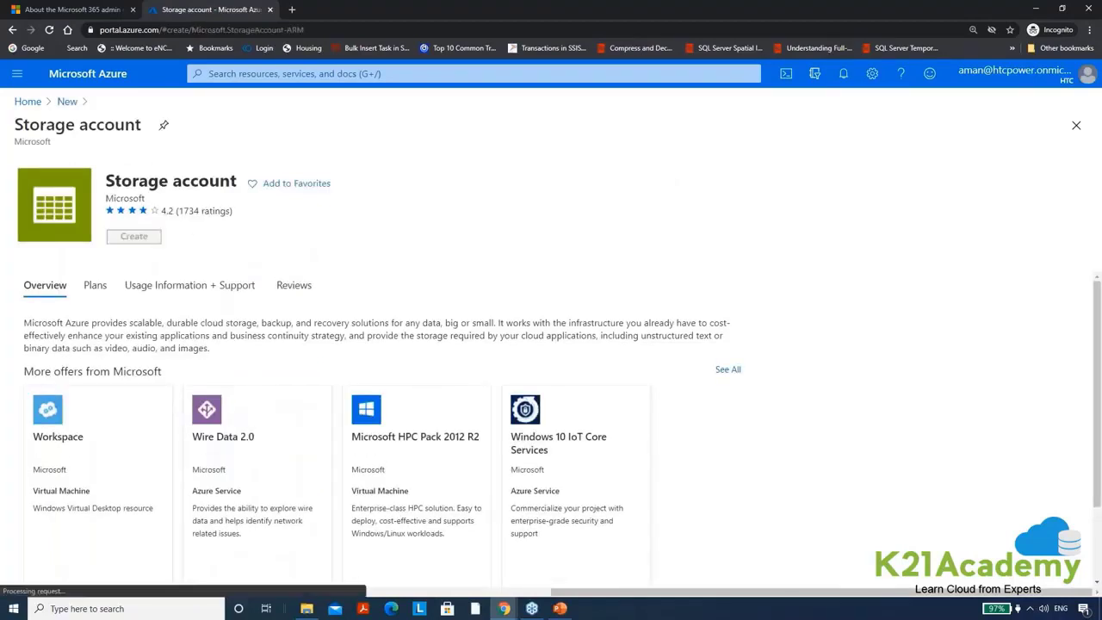
{"action": "left_click", "coordinate": [133, 235]}
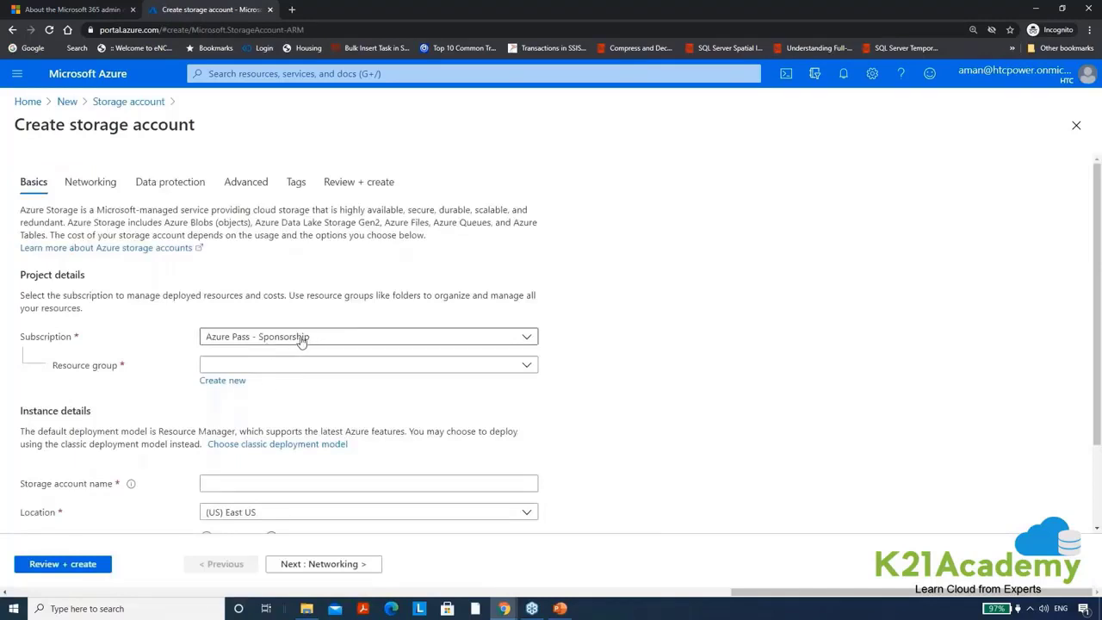
{"action": "mouse_move", "coordinate": [273, 358]}
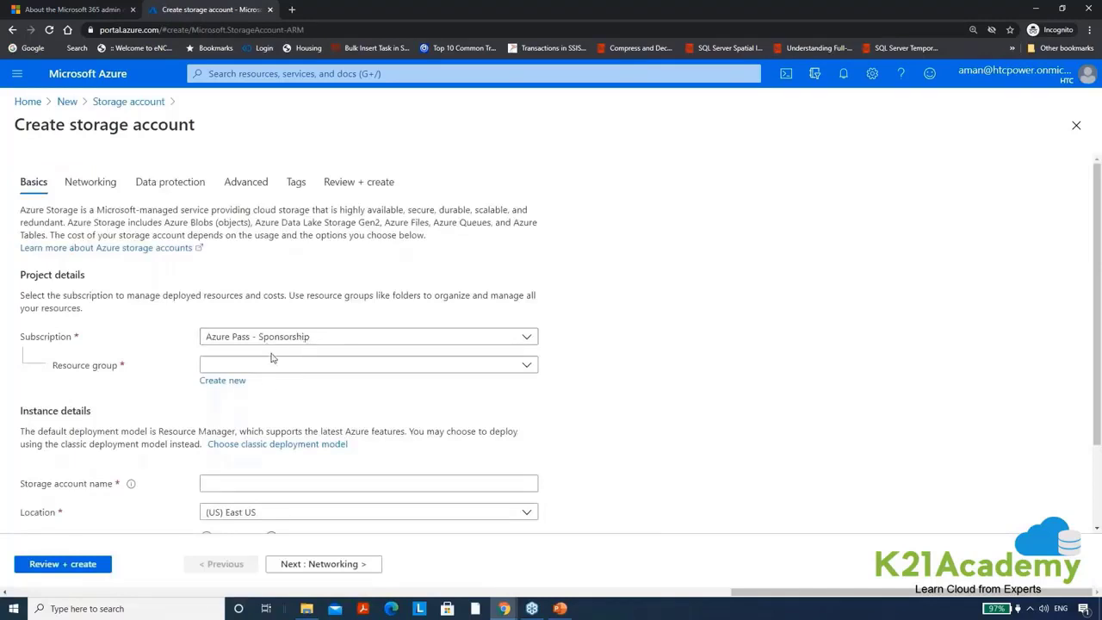
Create resource group MYRG and name the storage account mysaaman.
{"action": "left_click", "coordinate": [361, 364]}
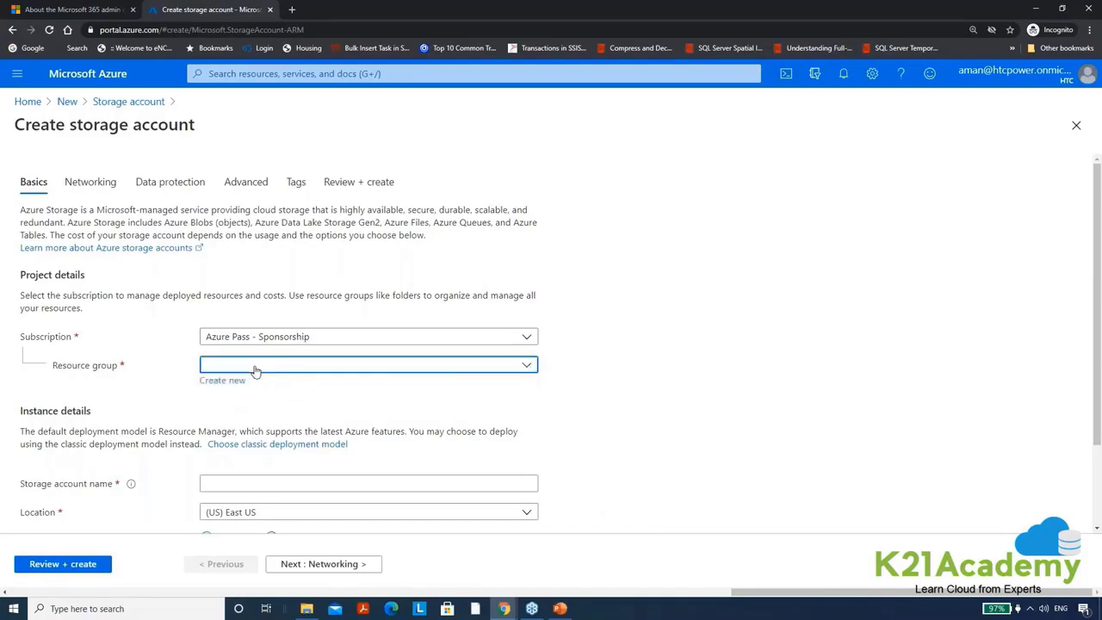
{"action": "left_click", "coordinate": [222, 379]}
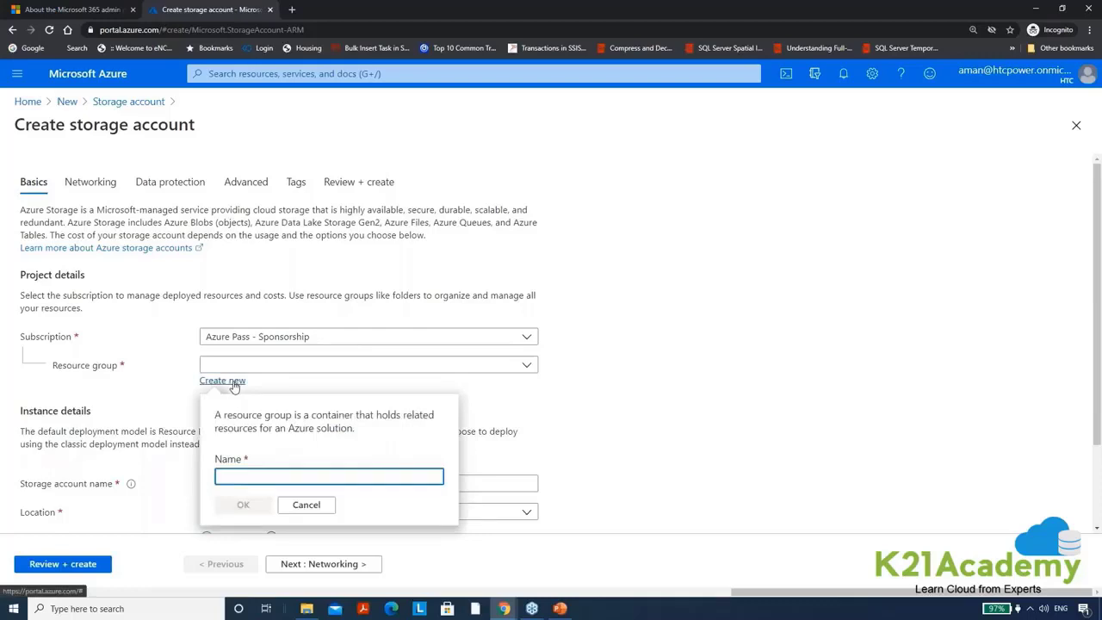
{"action": "type", "text": "MYRG"}
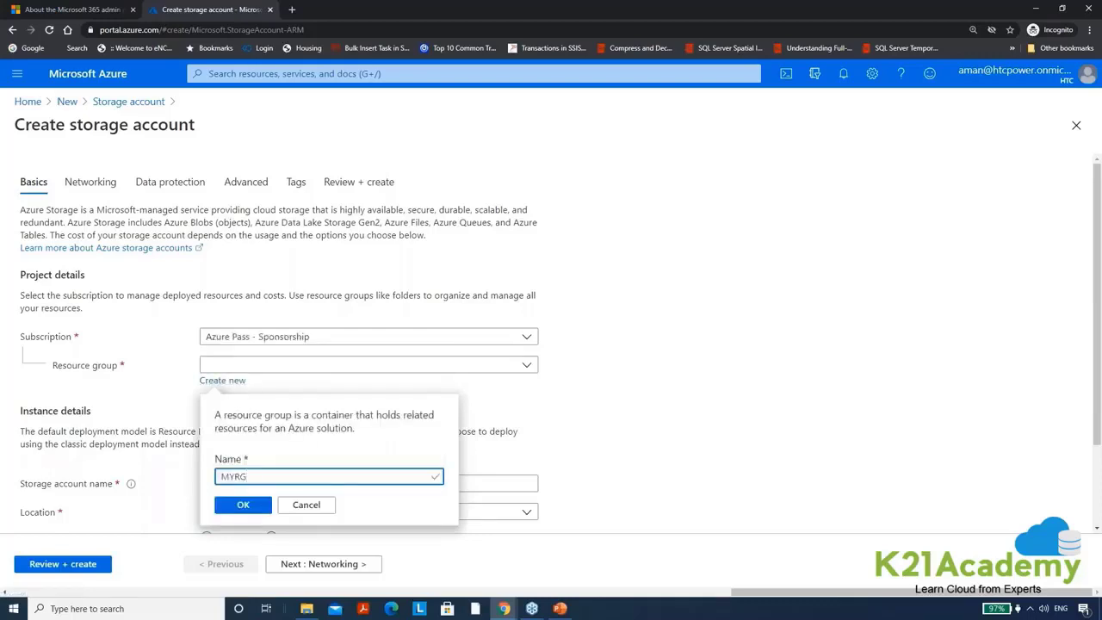
{"action": "left_click", "coordinate": [242, 505]}
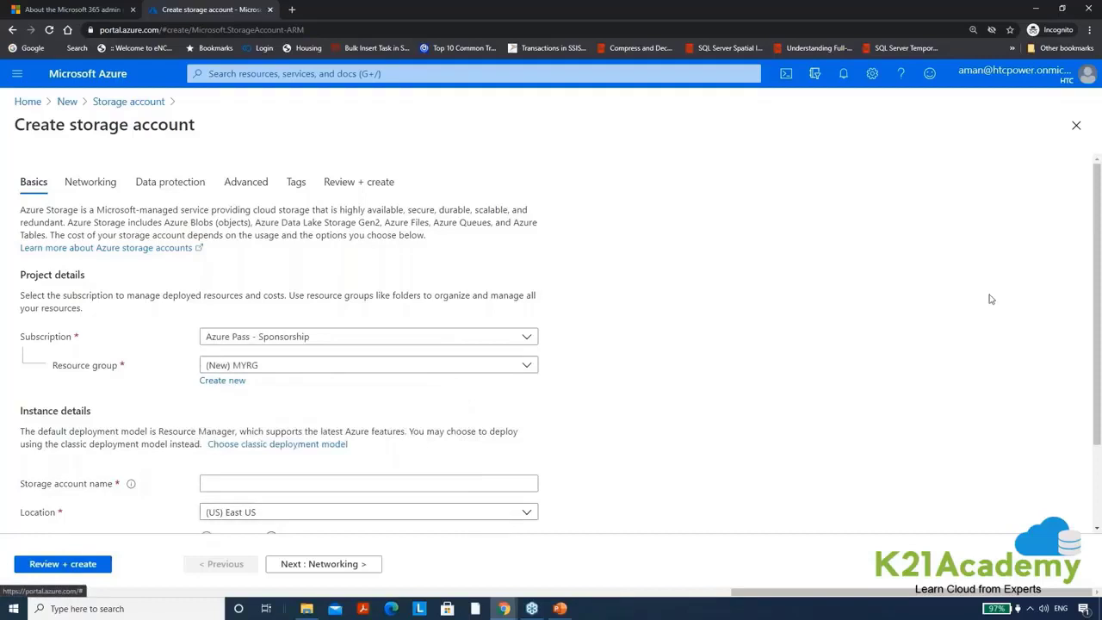
{"action": "scroll", "scroll_direction": "down", "scroll_amount": 3}
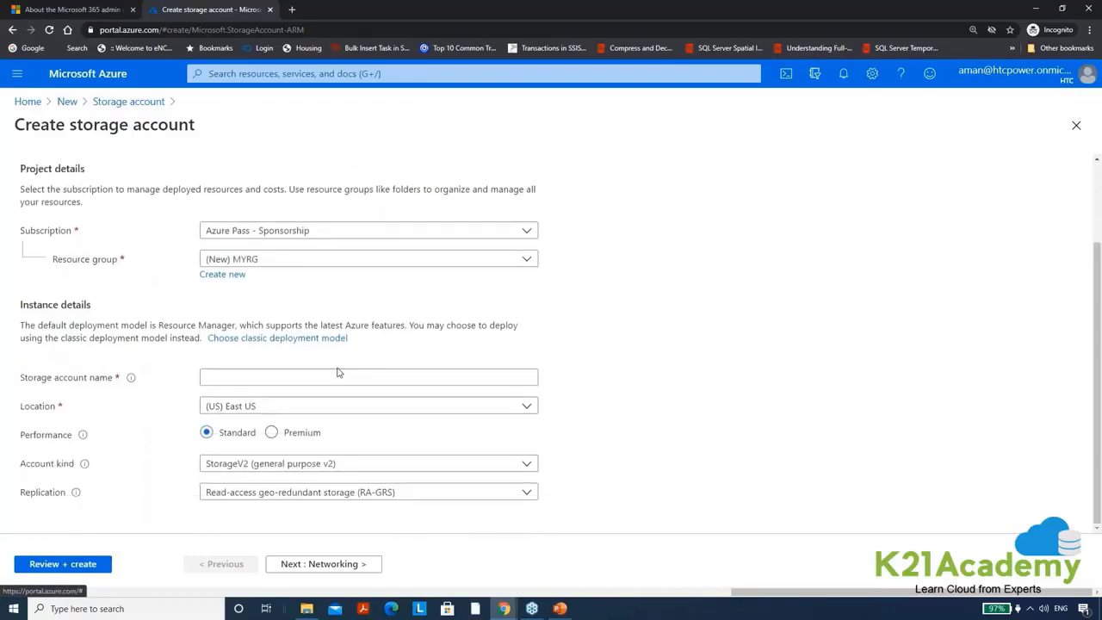
{"action": "type", "text": "mysaaman"}
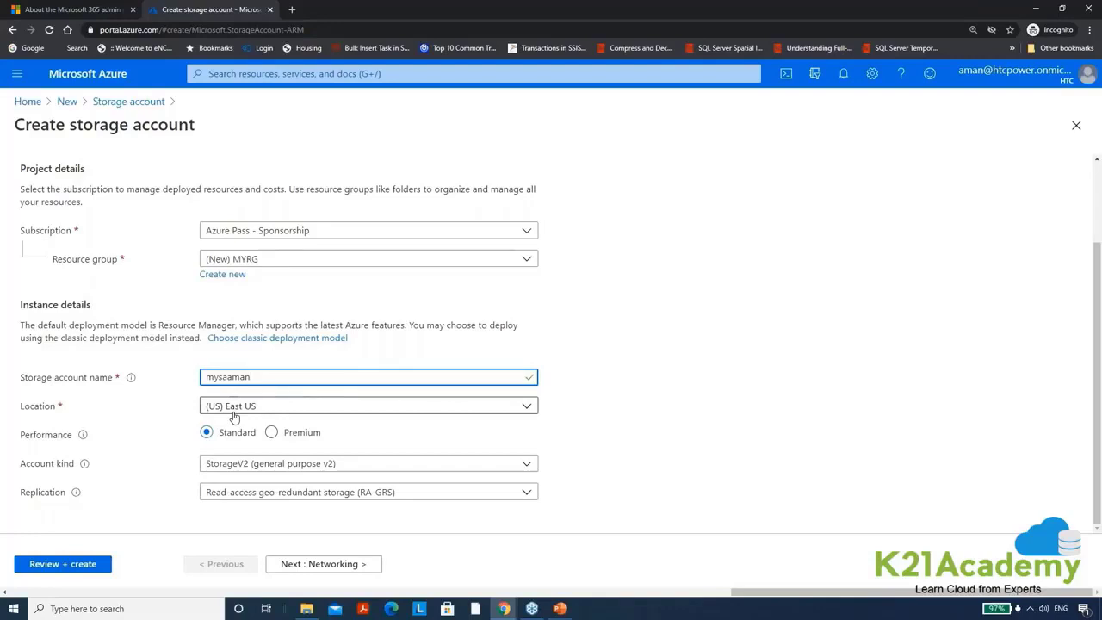
{"action": "left_click", "coordinate": [271, 432]}
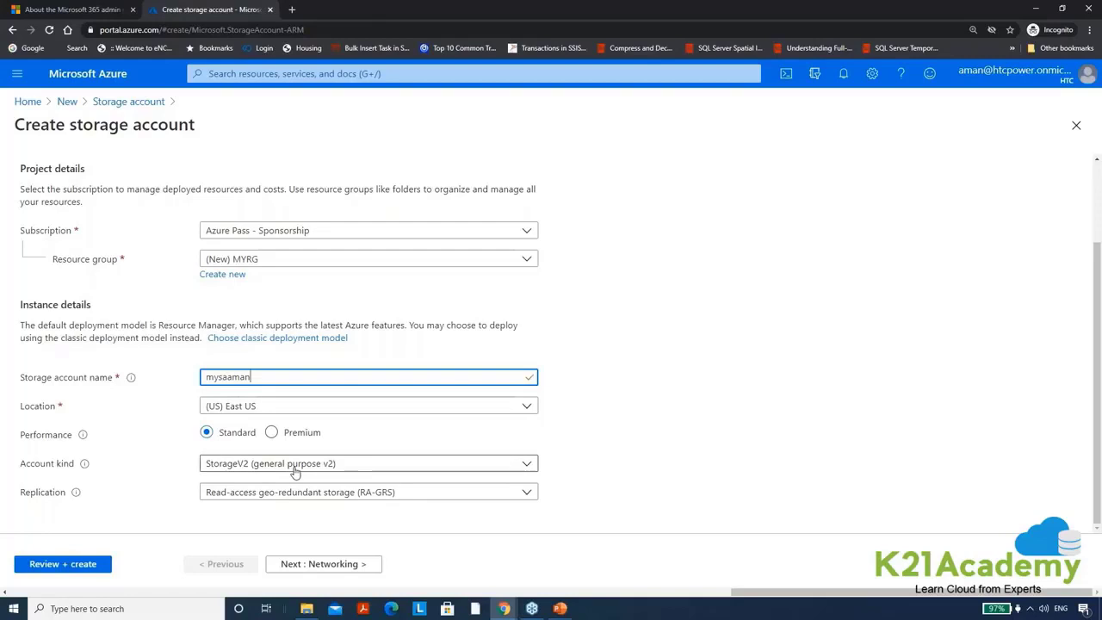
{"action": "mouse_move", "coordinate": [409, 503]}
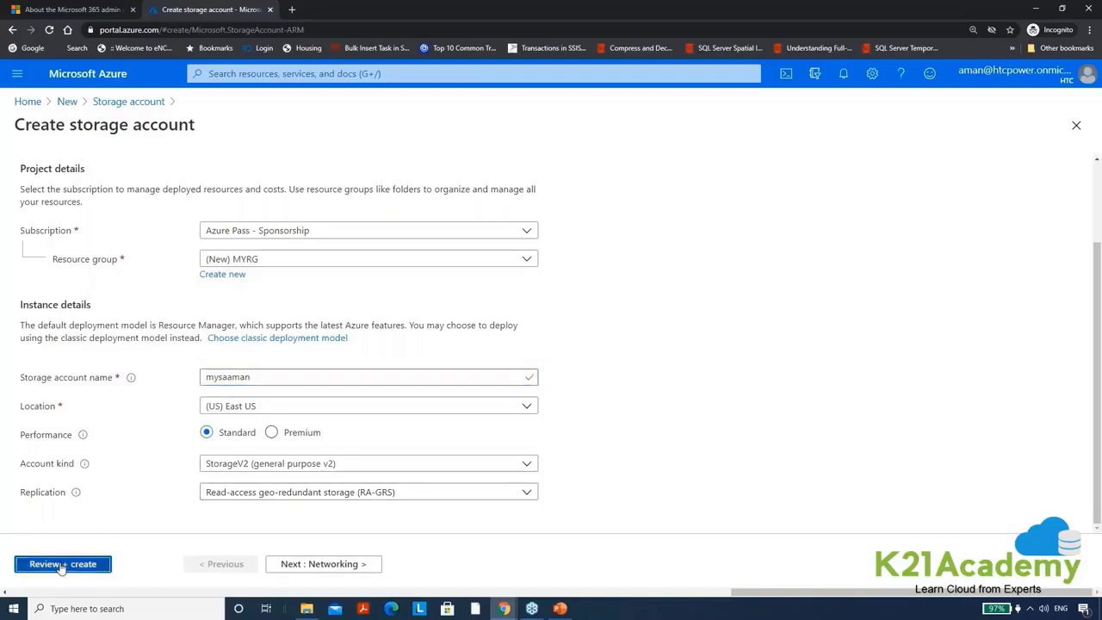
Validate and create the mysaaman storage account, then return to Home.
{"action": "left_click", "coordinate": [62, 564]}
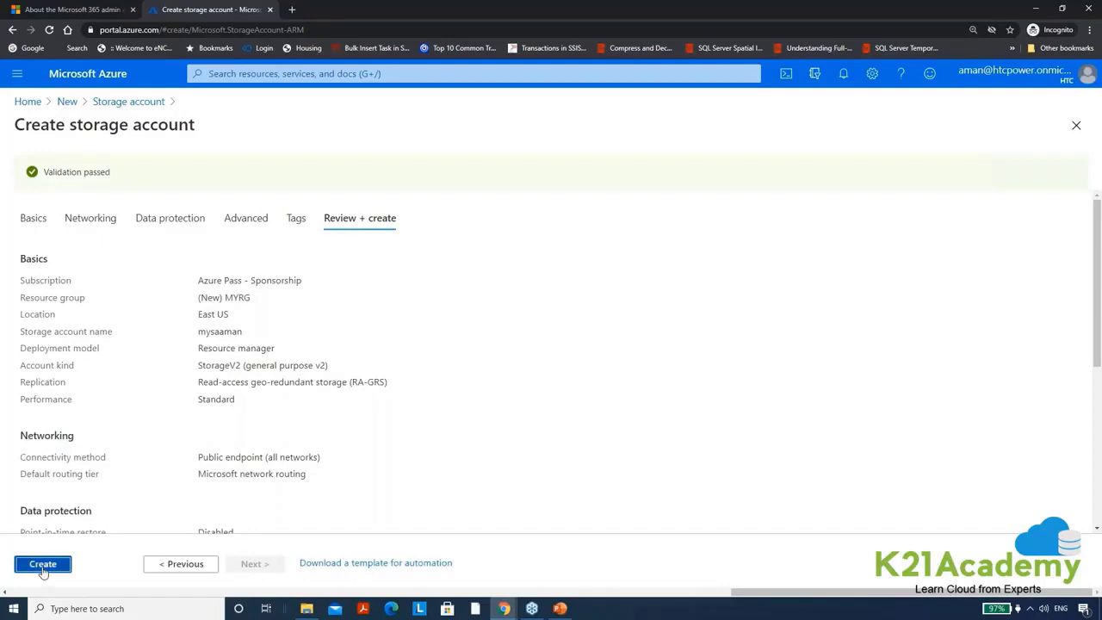
{"action": "left_click", "coordinate": [42, 563]}
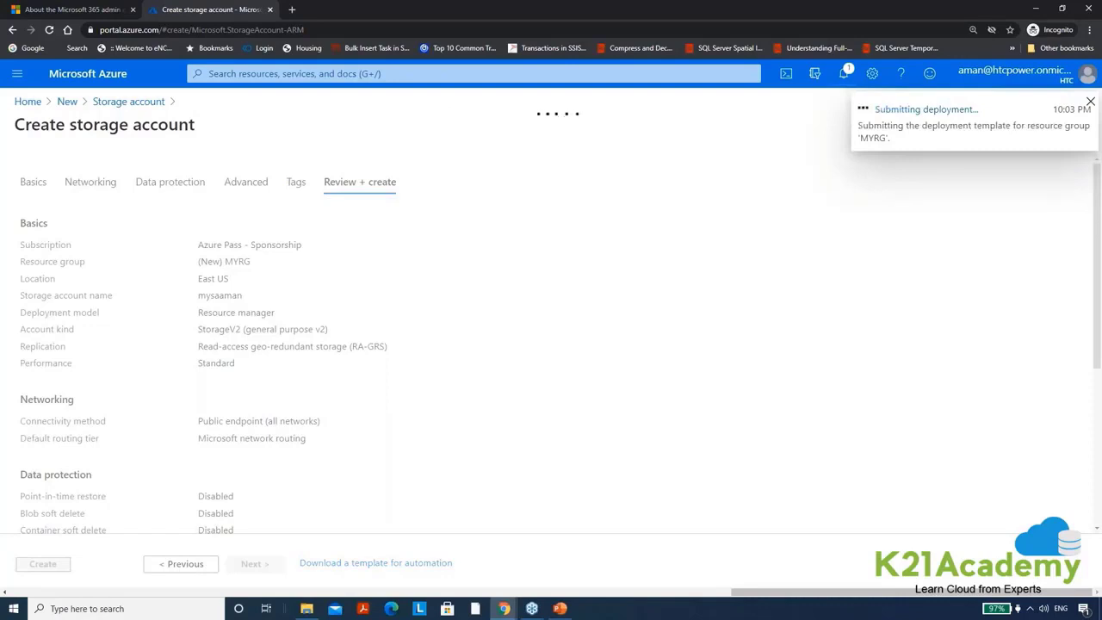
{"action": "left_click", "coordinate": [42, 563]}
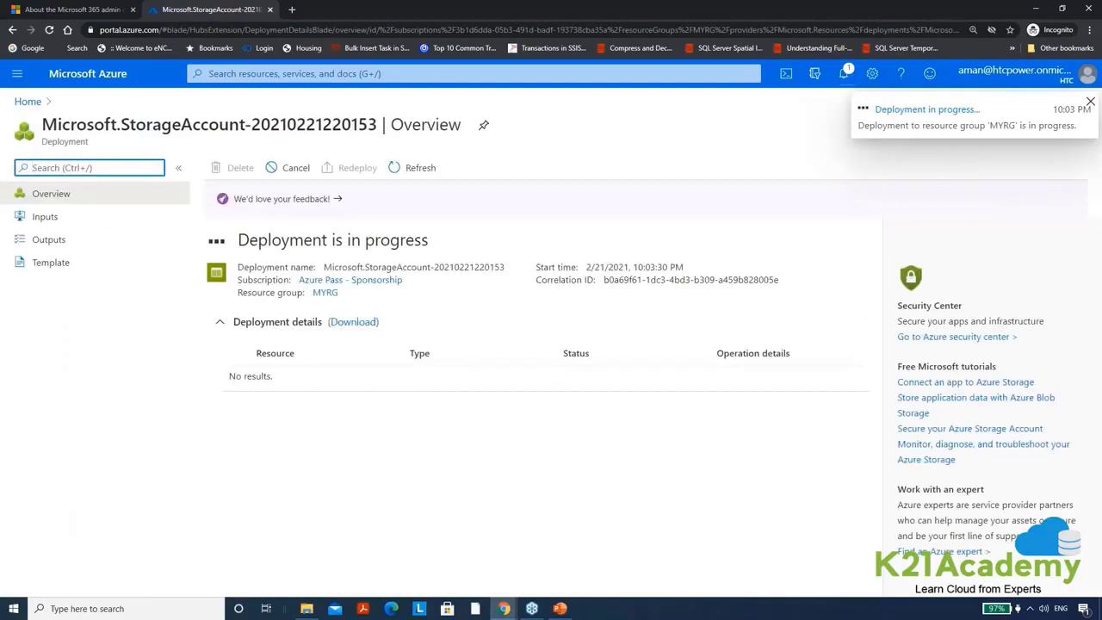
{"action": "left_click", "coordinate": [1089, 103]}
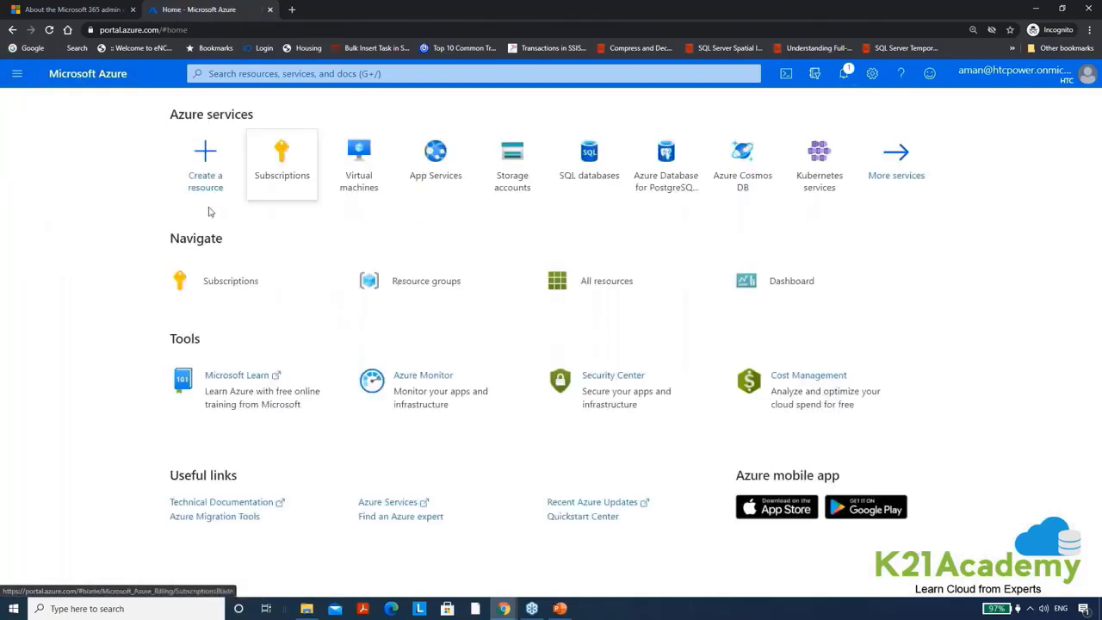
Start a SQL Database in resource group MYRG named mydb1.
{"action": "left_click", "coordinate": [205, 159]}
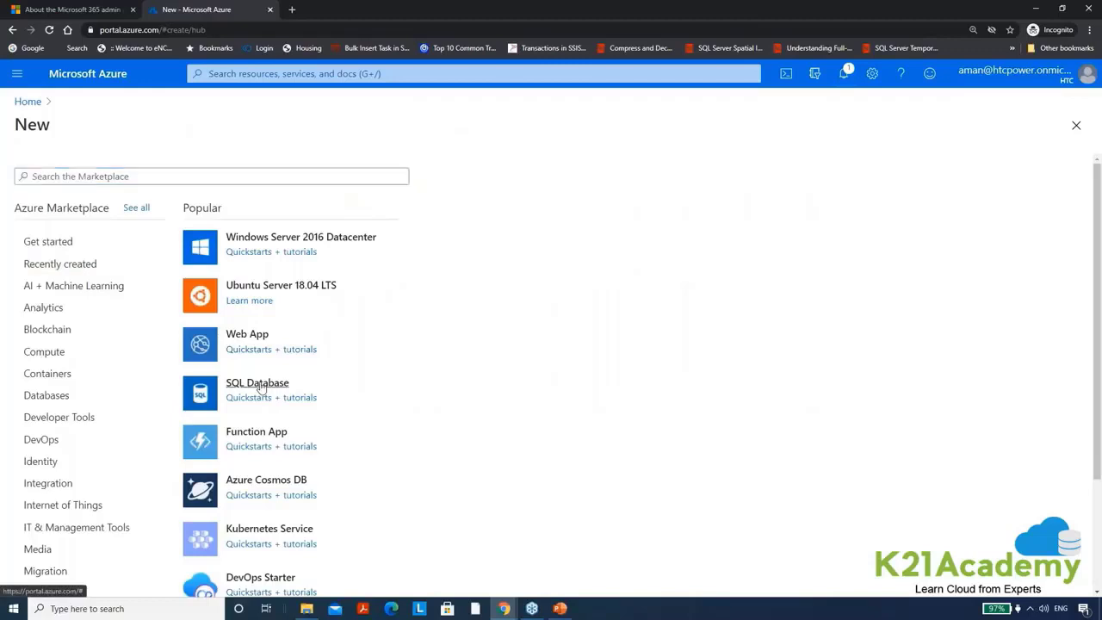
{"action": "left_click", "coordinate": [256, 382]}
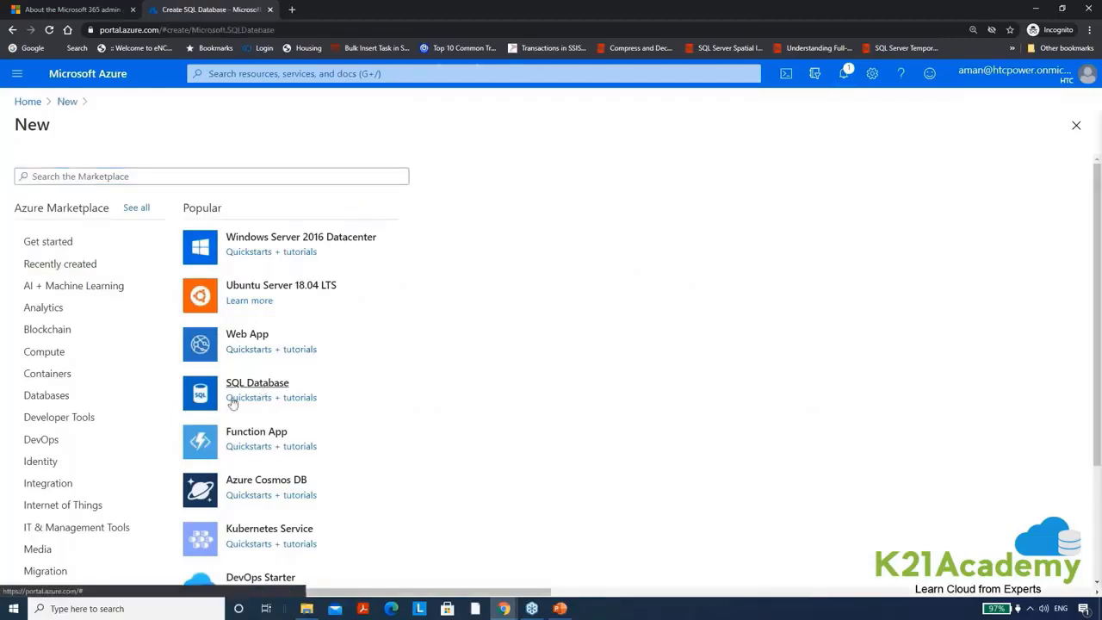
{"action": "left_click", "coordinate": [256, 389]}
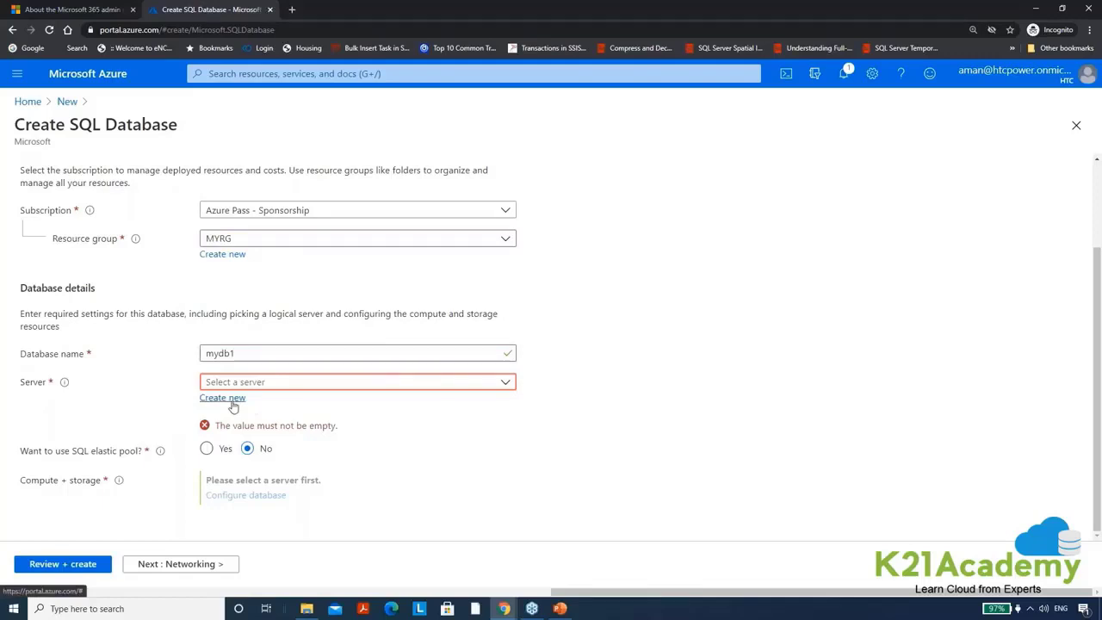
Add new server myserver2102 with admin login sqladmin and a password.
{"action": "left_click", "coordinate": [222, 397]}
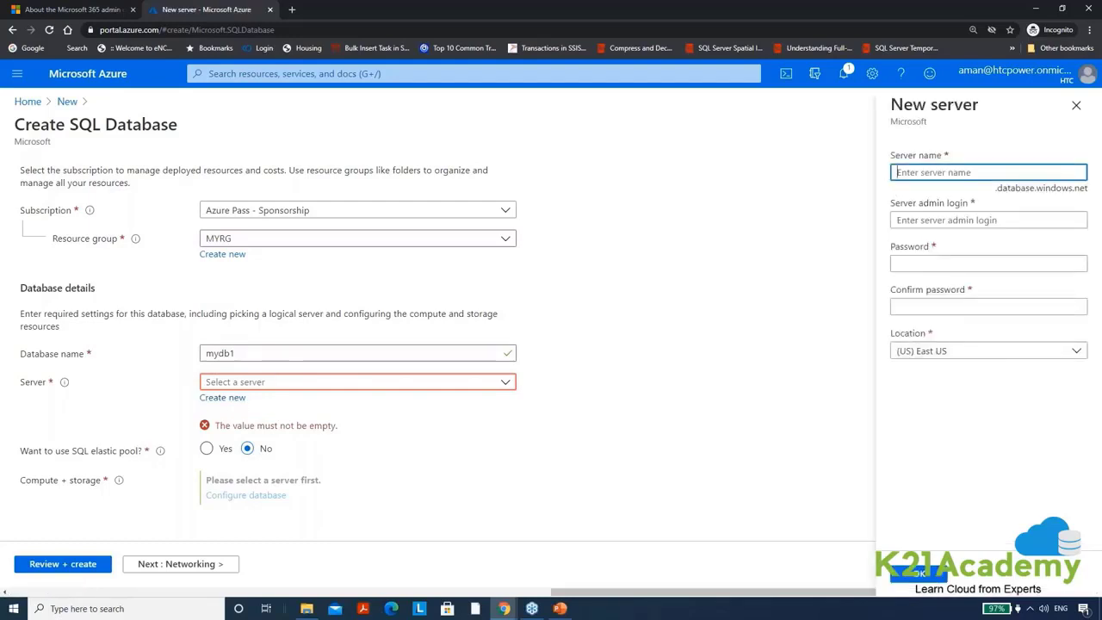
{"action": "type", "text": "myserver21"}
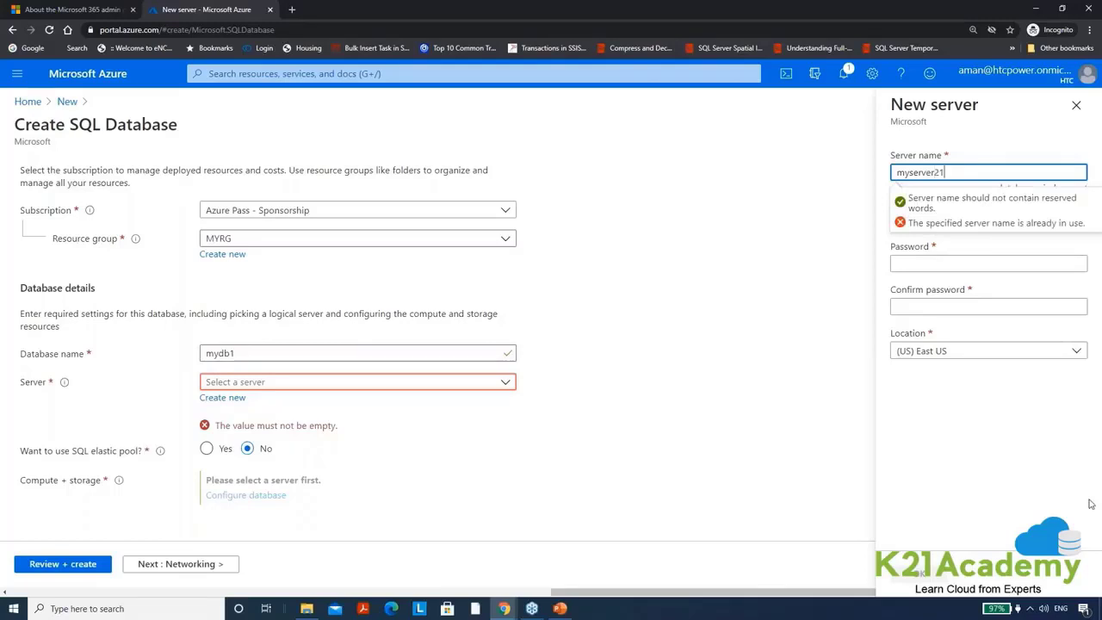
{"action": "type", "text": "02"}
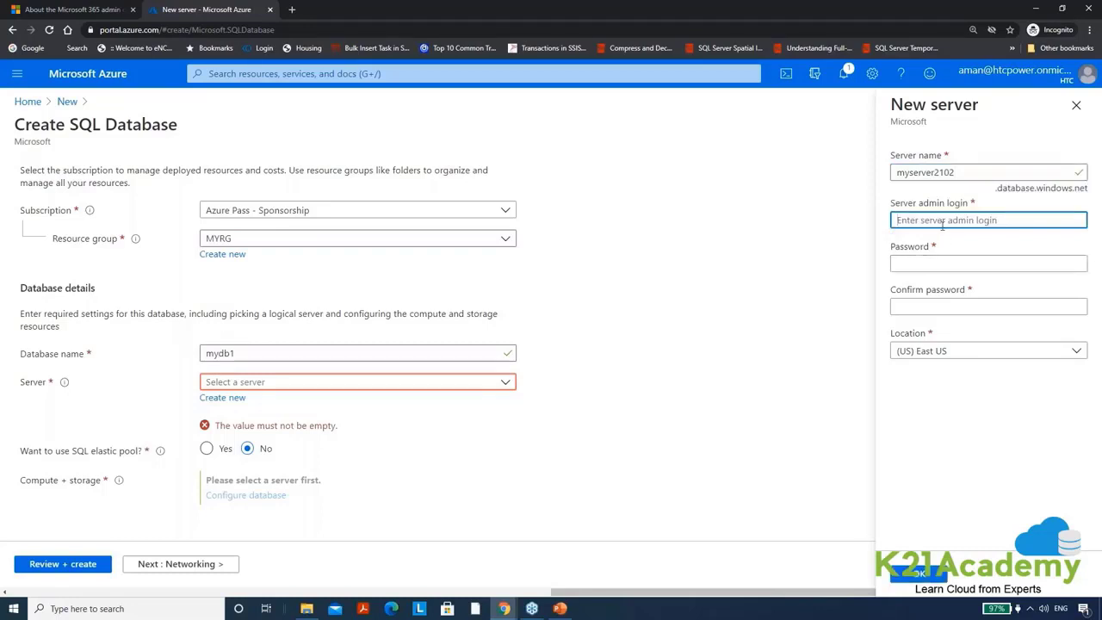
{"action": "type", "text": "sqladmin"}
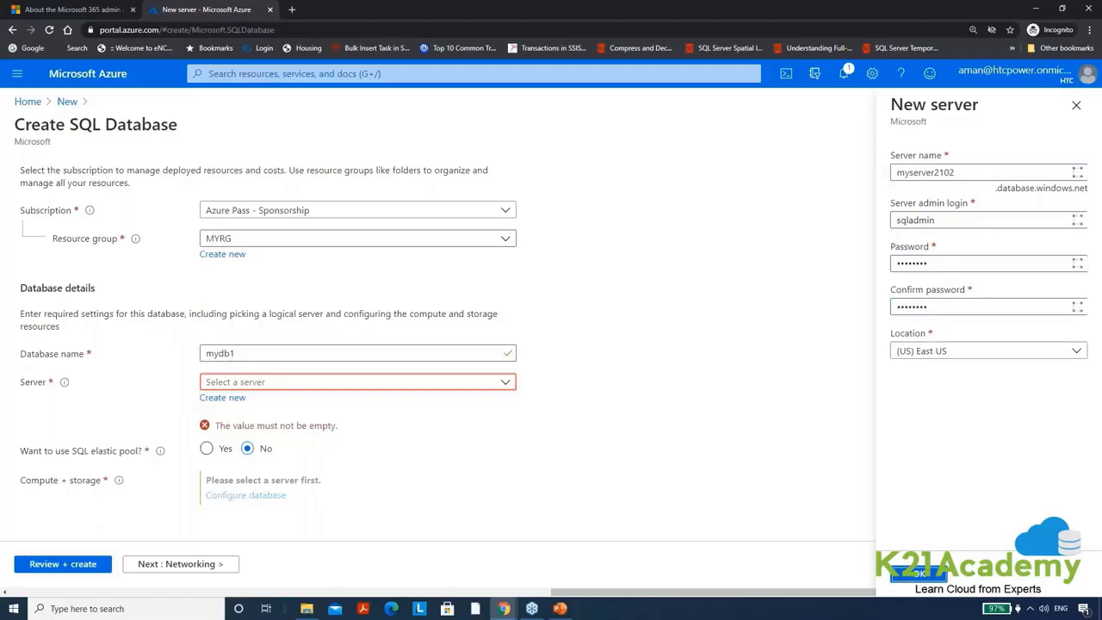
{"action": "left_click", "coordinate": [918, 573]}
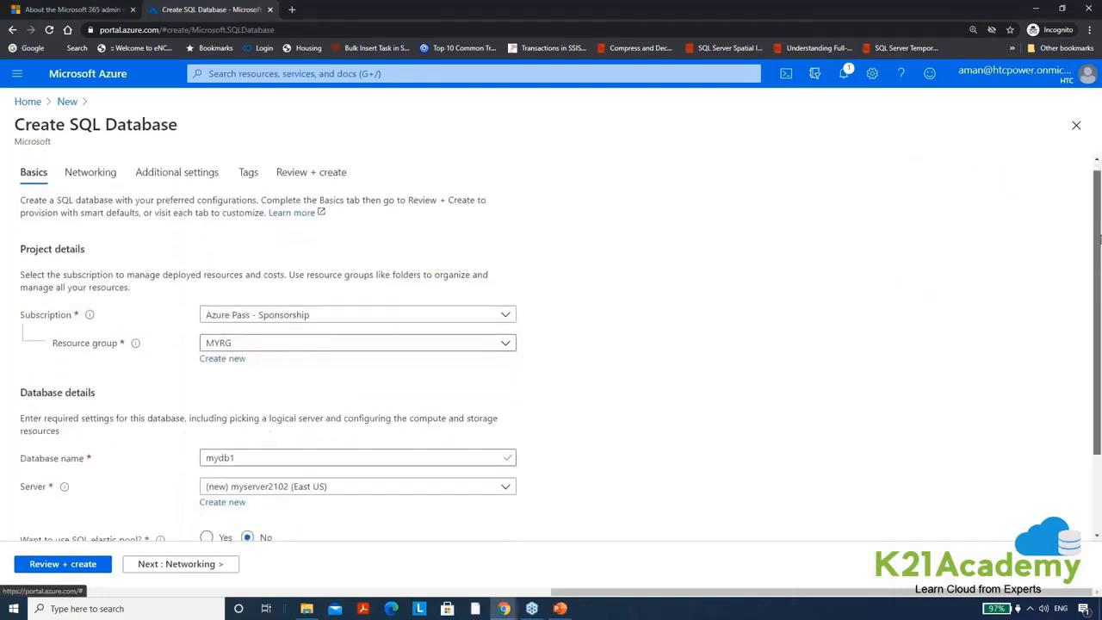
Review the mydb1 database settings and submit it for creation.
{"action": "left_click", "coordinate": [62, 562]}
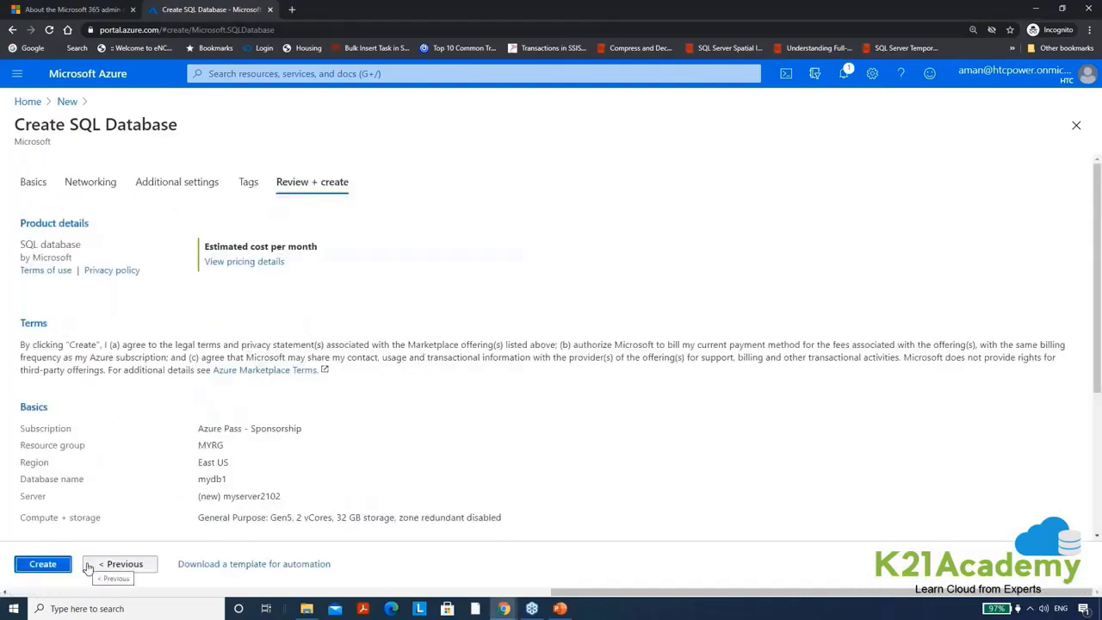
{"action": "left_click", "coordinate": [42, 564]}
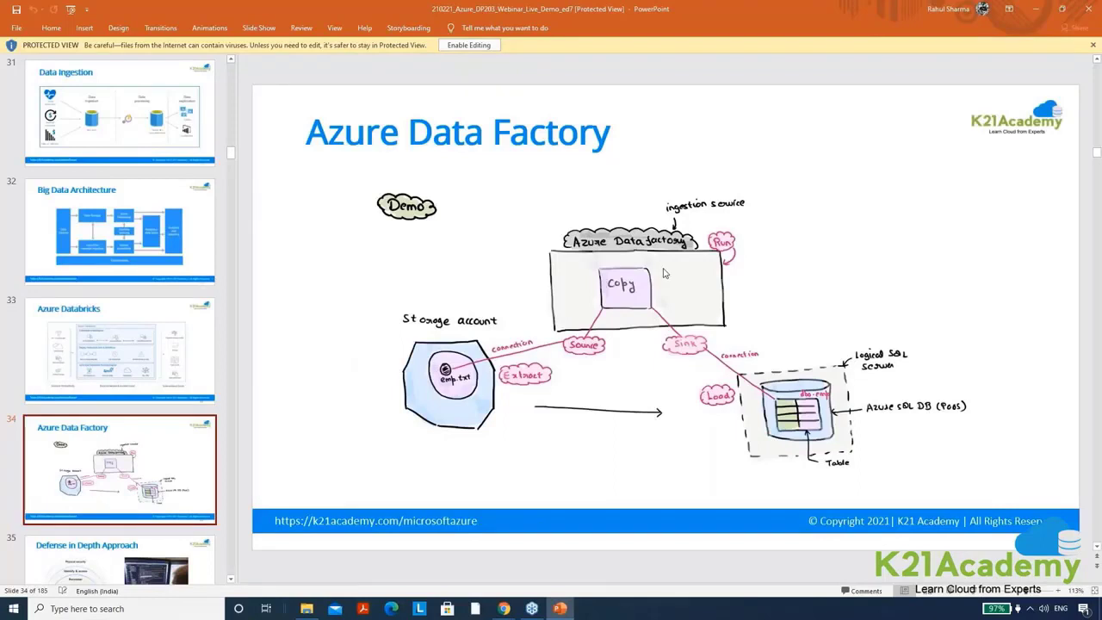
{"action": "mouse_move", "coordinate": [512, 568]}
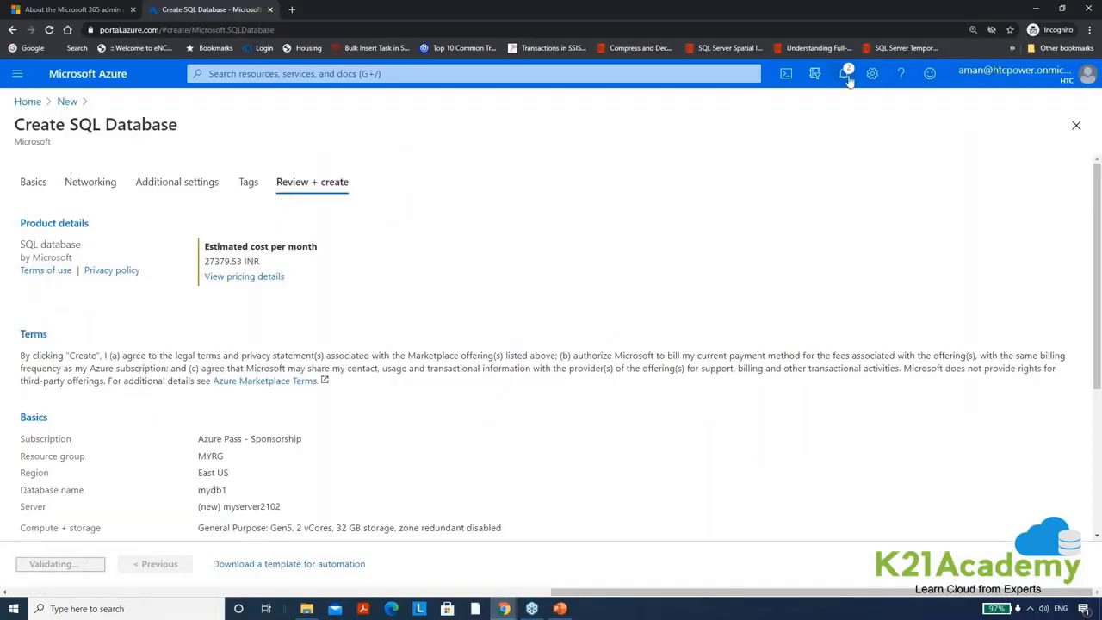
Check the in-progress mydb1 deployment via notifications, then return Home.
{"action": "left_click", "coordinate": [843, 74]}
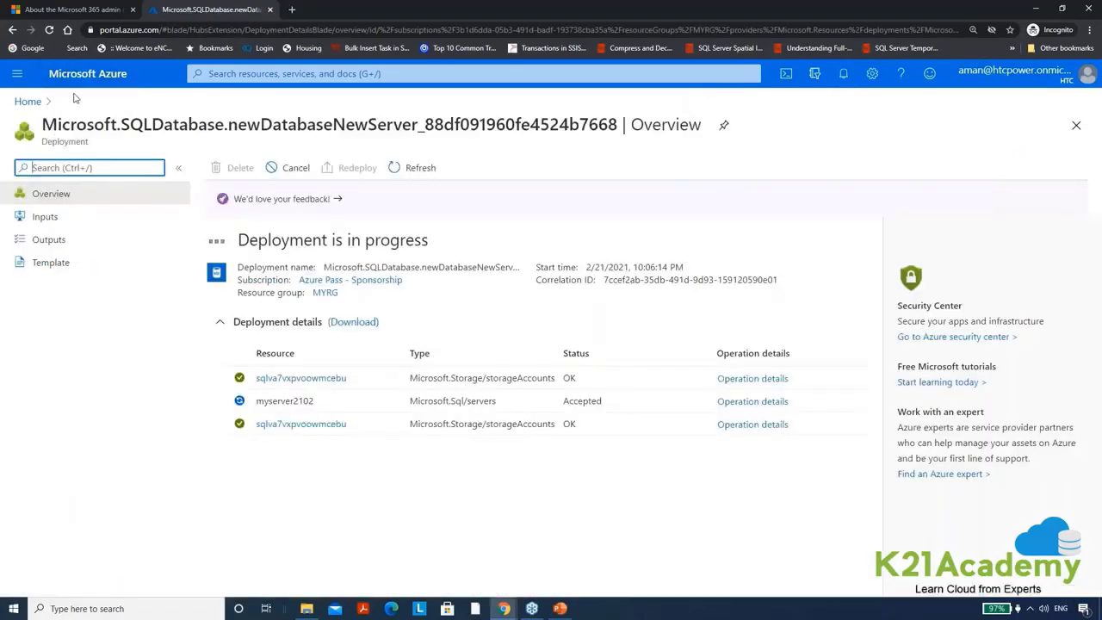
{"action": "left_click", "coordinate": [27, 101]}
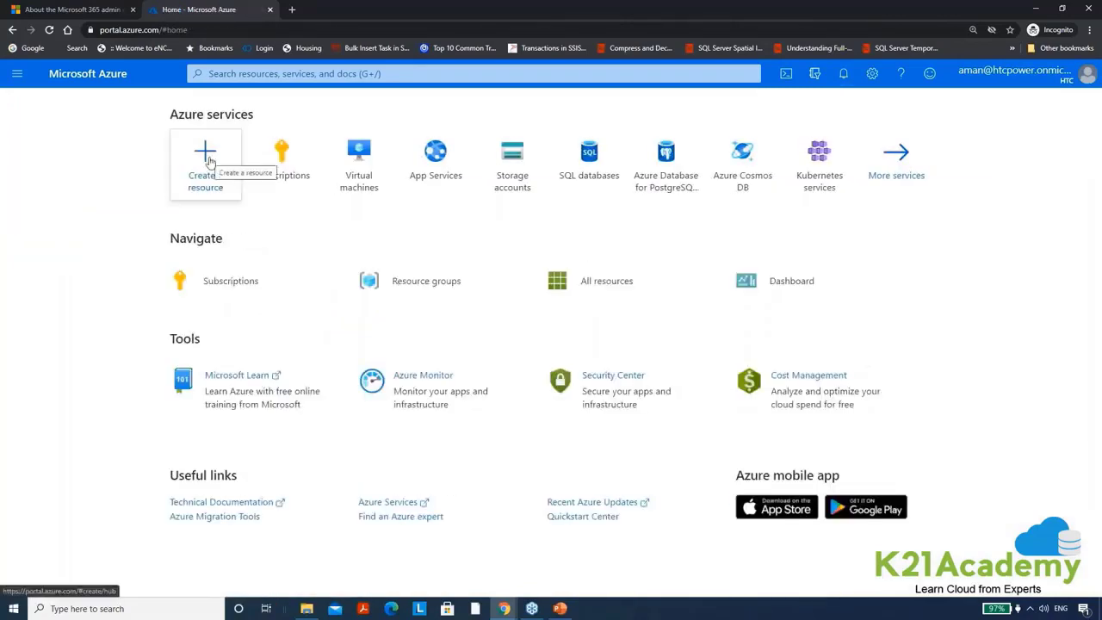
Find Data Factory in the Marketplace and start creating one.
{"action": "left_click", "coordinate": [205, 163]}
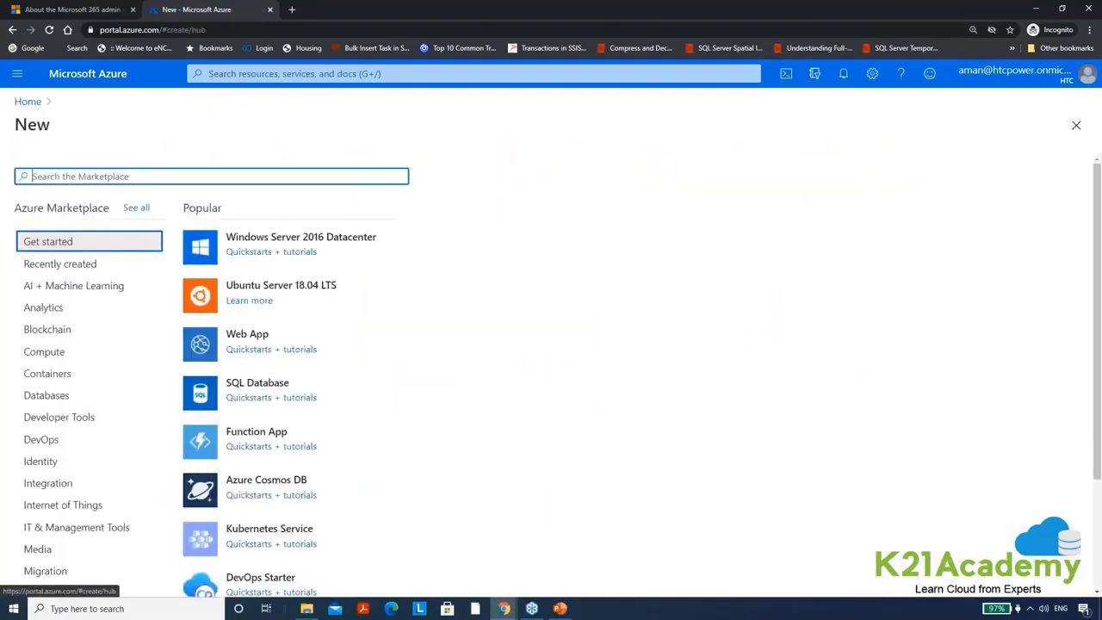
{"action": "type", "text": "data factory"}
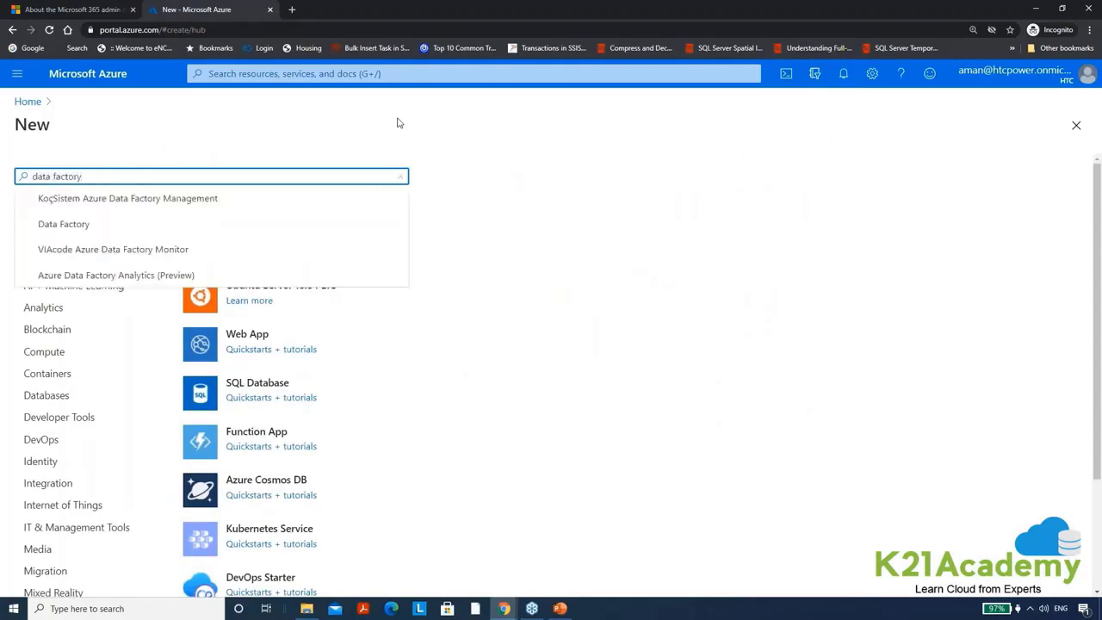
{"action": "left_click", "coordinate": [64, 223]}
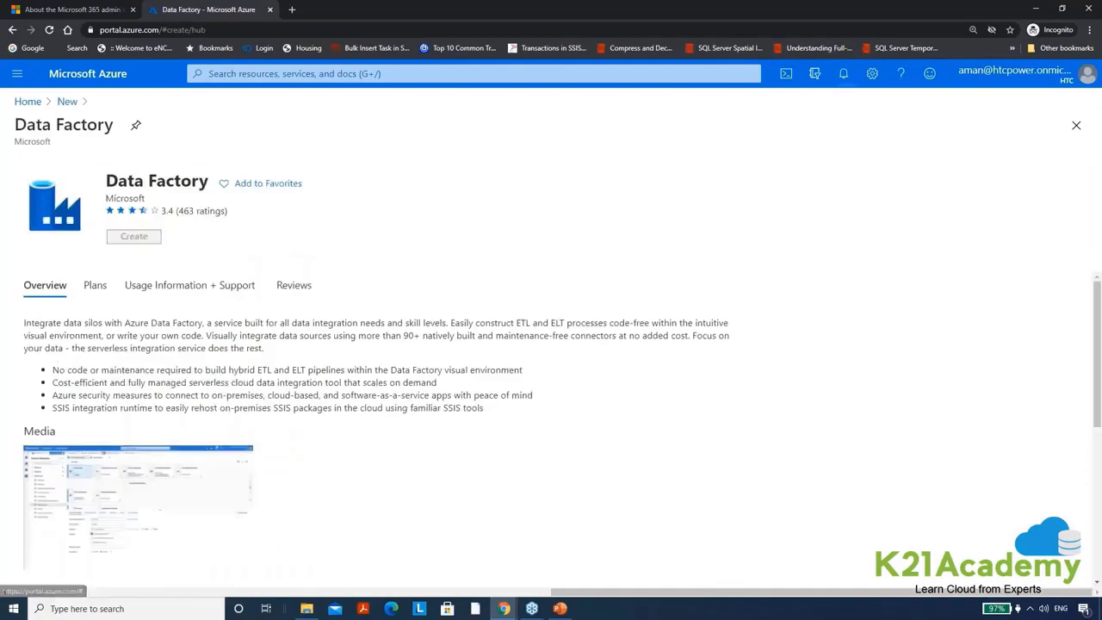
{"action": "left_click", "coordinate": [134, 236]}
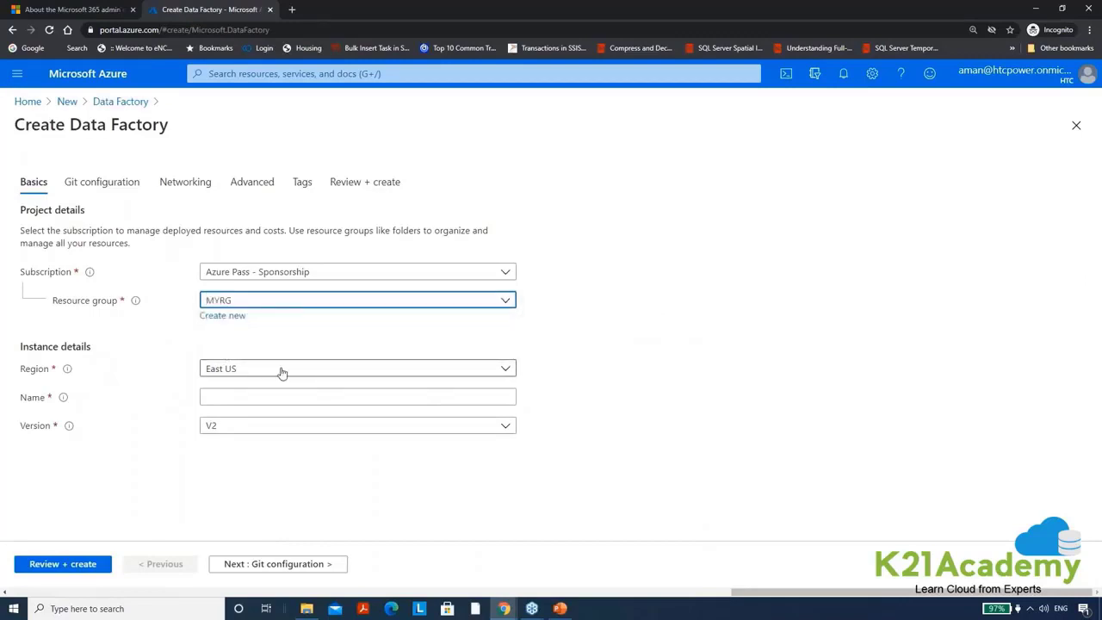
Name the data factory myadfaman in East US and defer Git configuration.
{"action": "left_click", "coordinate": [357, 367]}
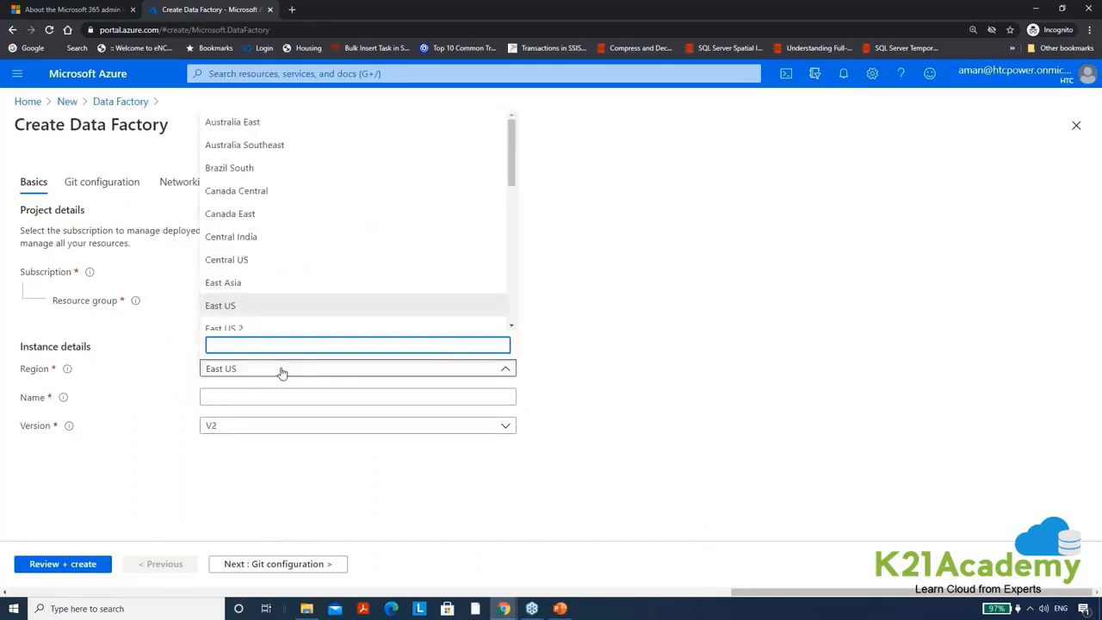
{"action": "left_click", "coordinate": [357, 396]}
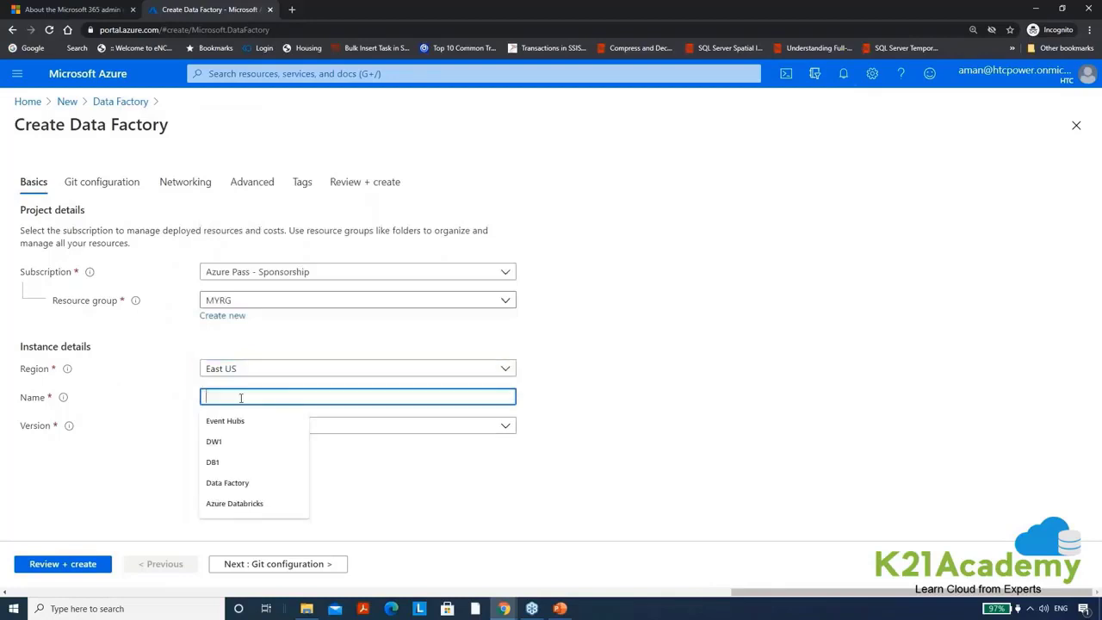
{"action": "type", "text": "myadf"}
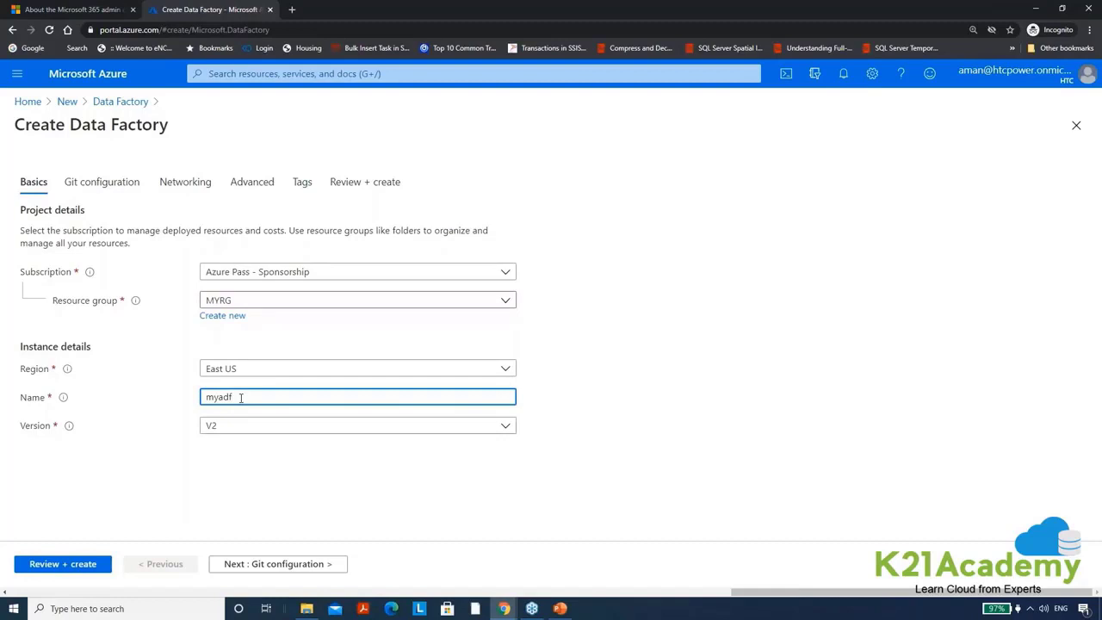
{"action": "type", "text": "aman"}
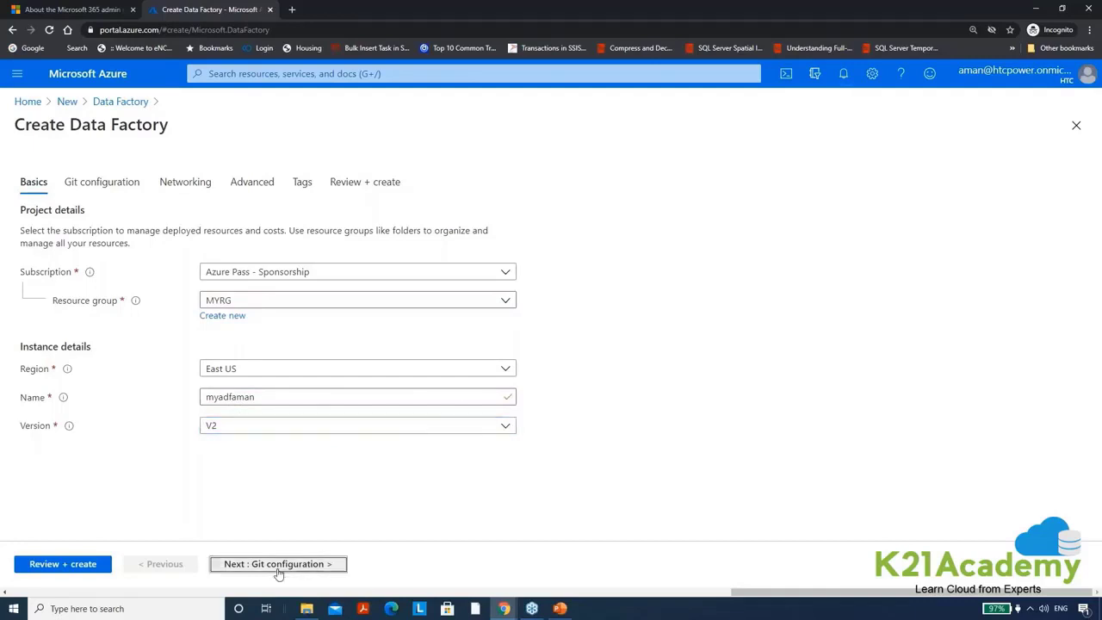
{"action": "left_click", "coordinate": [277, 563]}
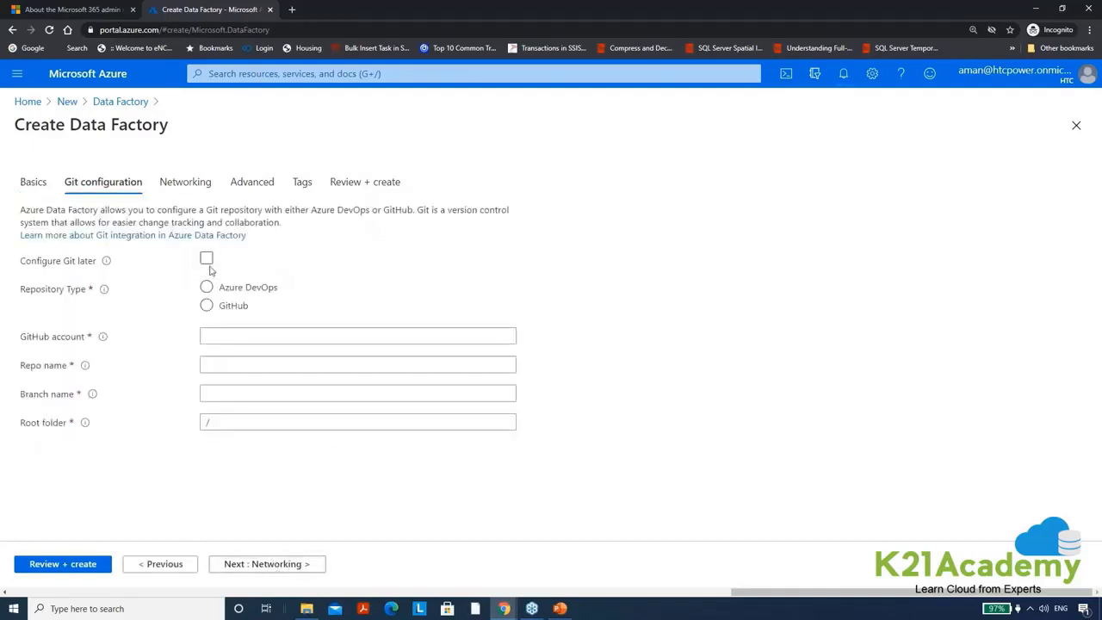
{"action": "left_click", "coordinate": [206, 259]}
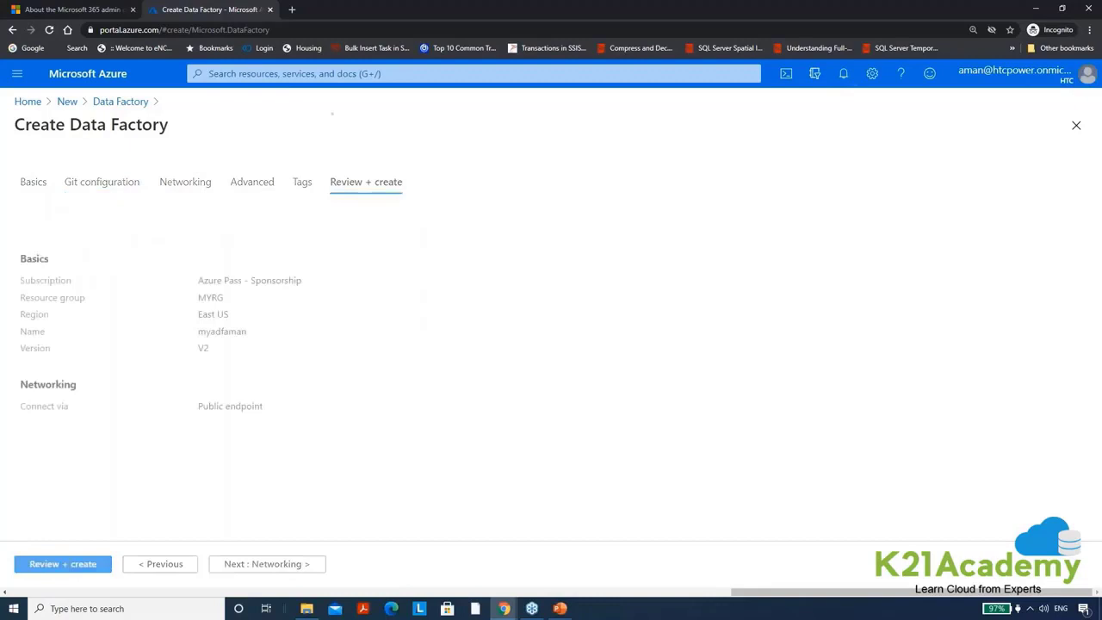
Submit the myadfaman data factory for deployment, dismiss the notification, and return Home.
{"action": "left_click", "coordinate": [62, 564]}
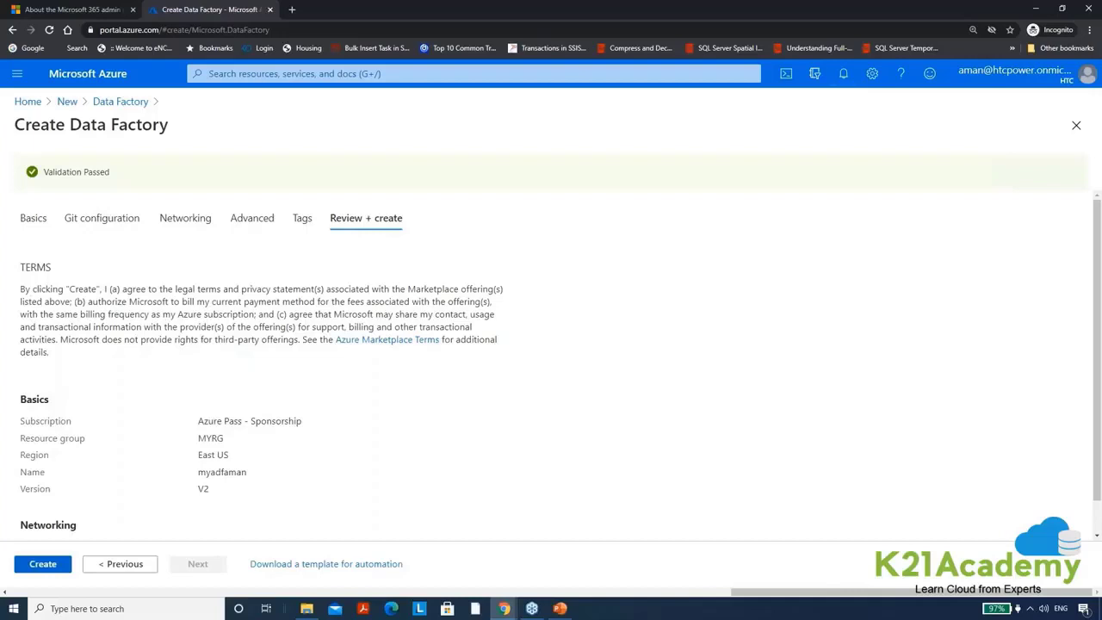
{"action": "left_click", "coordinate": [42, 564]}
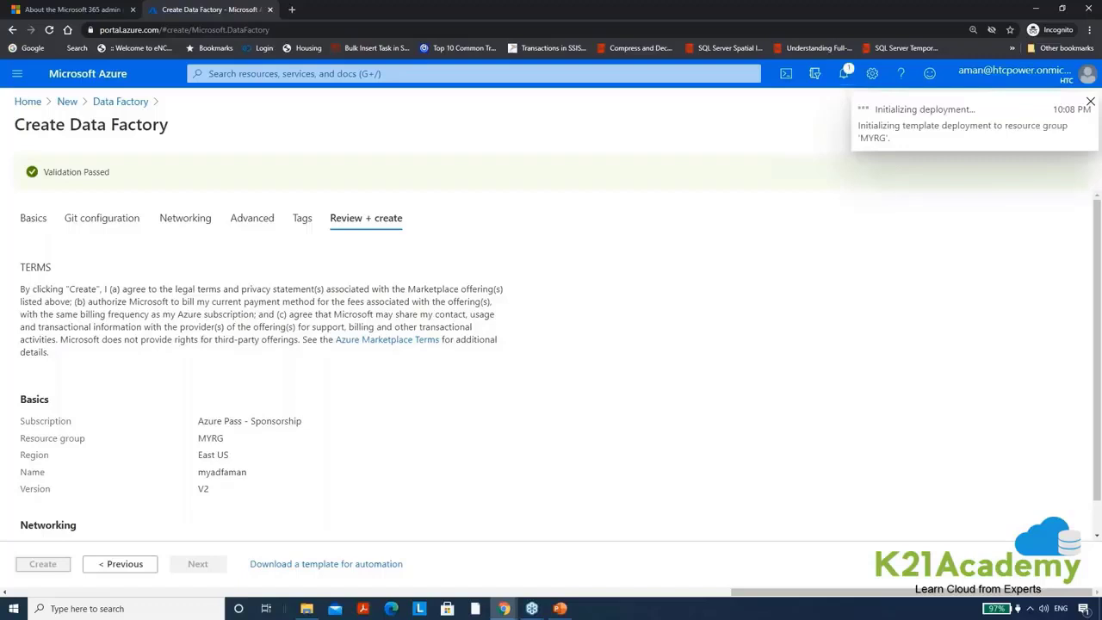
{"action": "left_click", "coordinate": [1089, 101]}
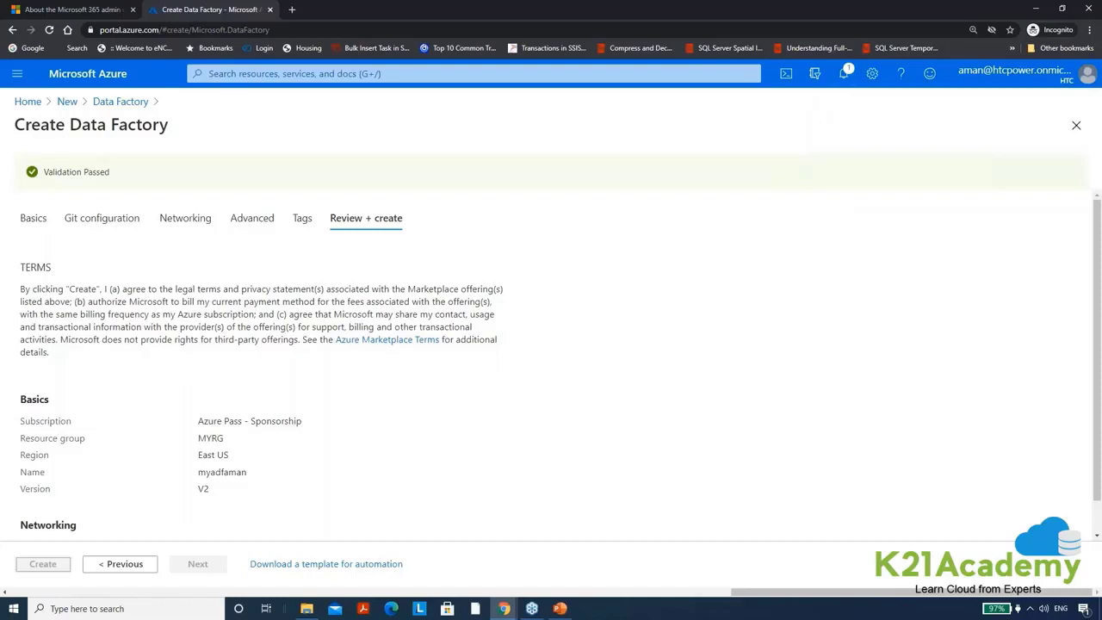
{"action": "left_click", "coordinate": [42, 564]}
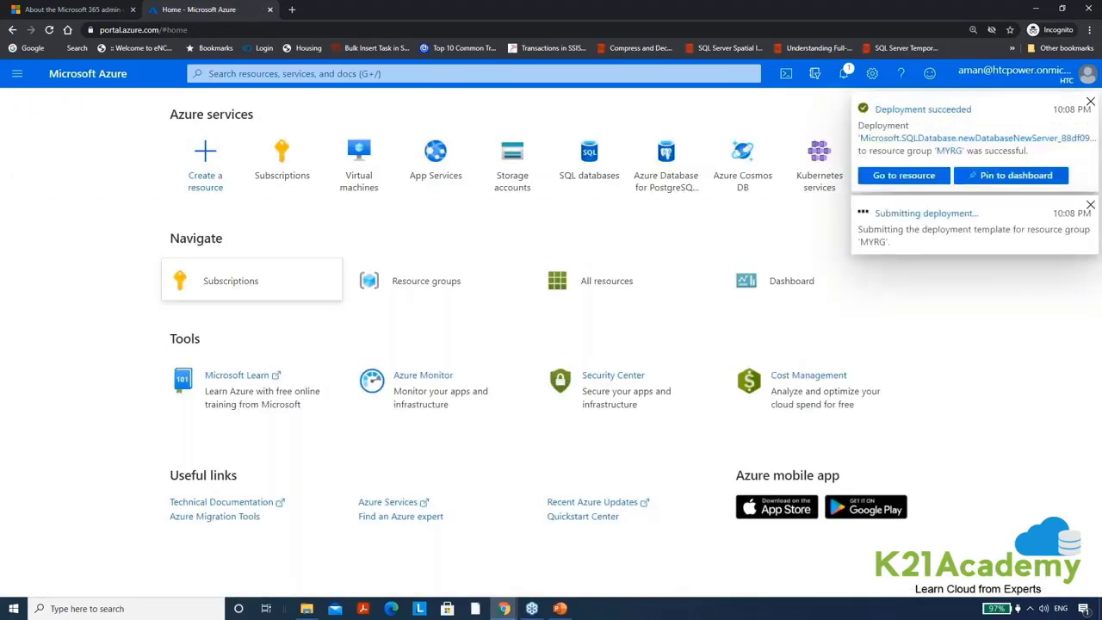
View inputEmp's five pipe-delimited employee rows in Notepad from the DF course folder, then close it.
{"action": "left_click", "coordinate": [306, 608]}
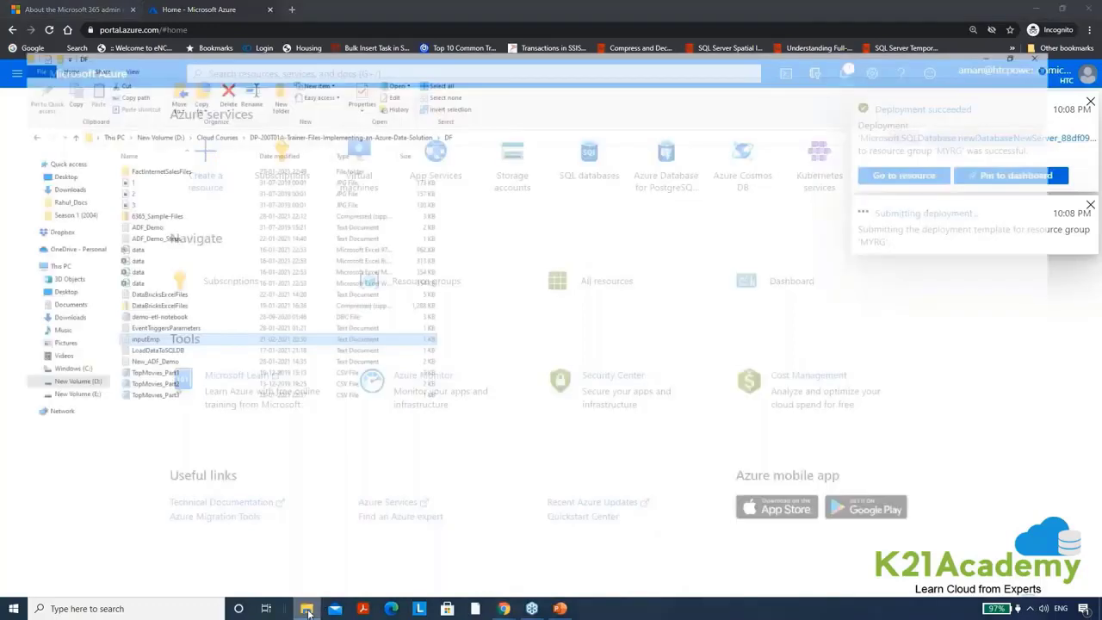
{"action": "left_click", "coordinate": [307, 608]}
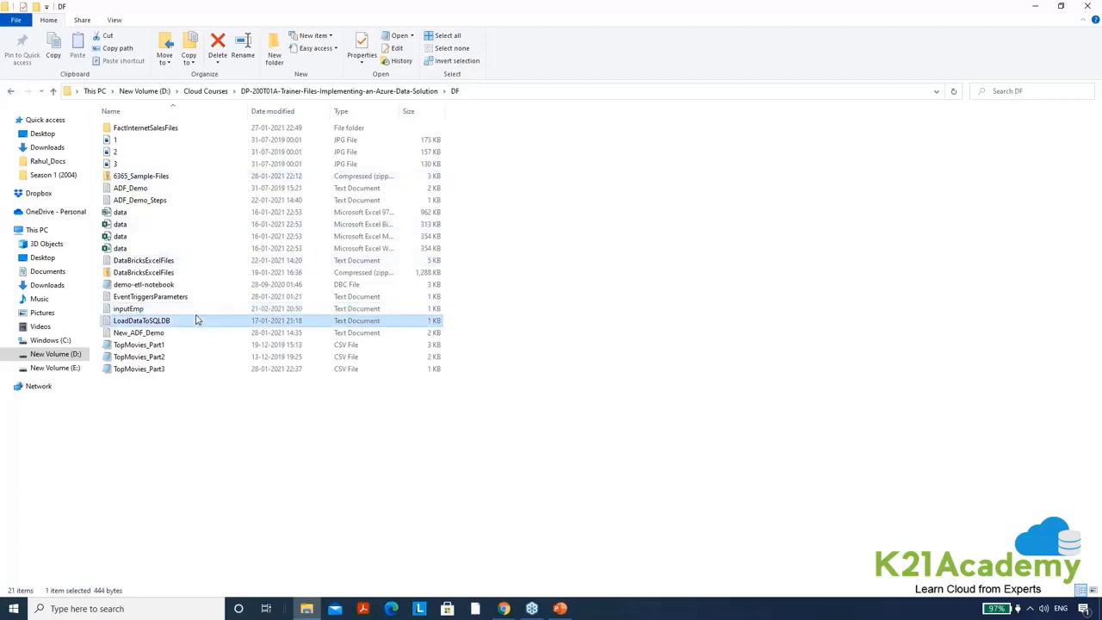
{"action": "double_click", "coordinate": [141, 320]}
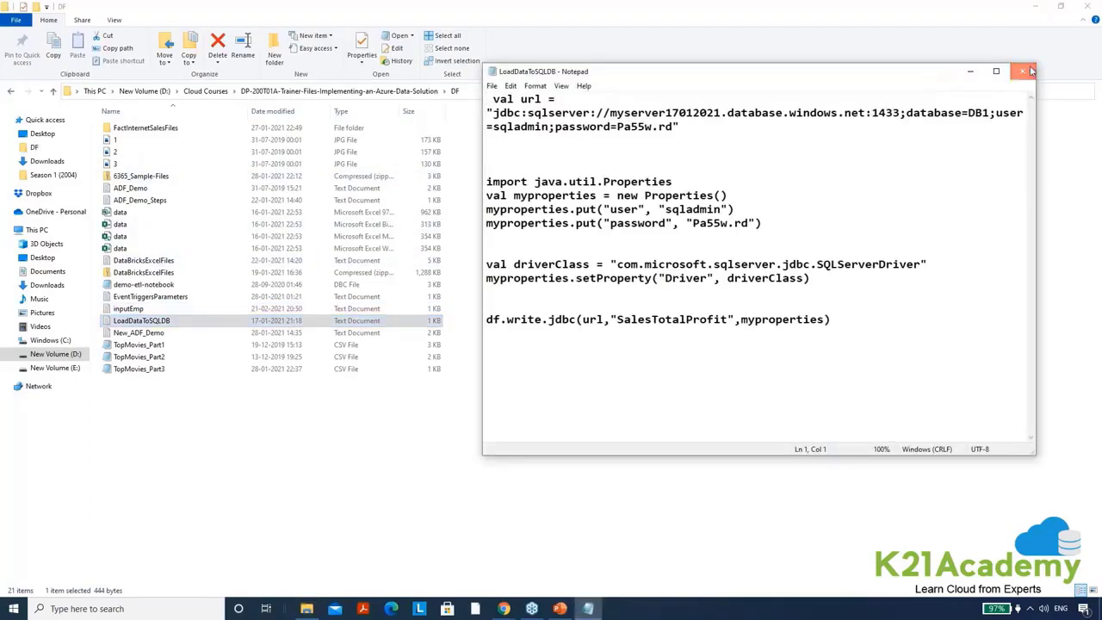
{"action": "double_click", "coordinate": [127, 308]}
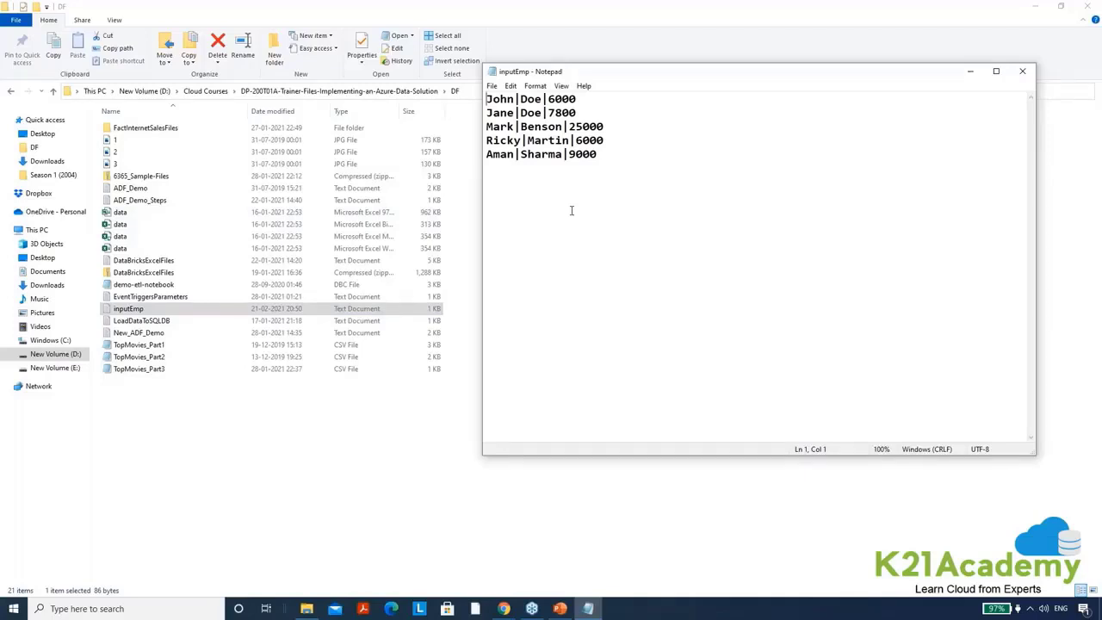
{"action": "left_click", "coordinate": [1021, 71]}
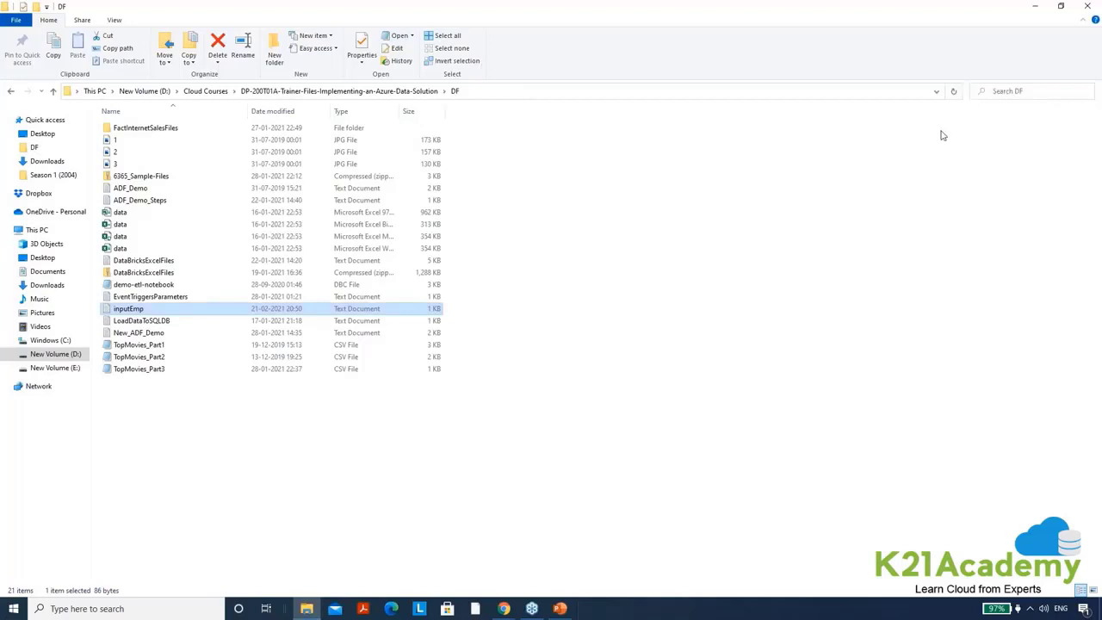
{"action": "mouse_move", "coordinate": [650, 430]}
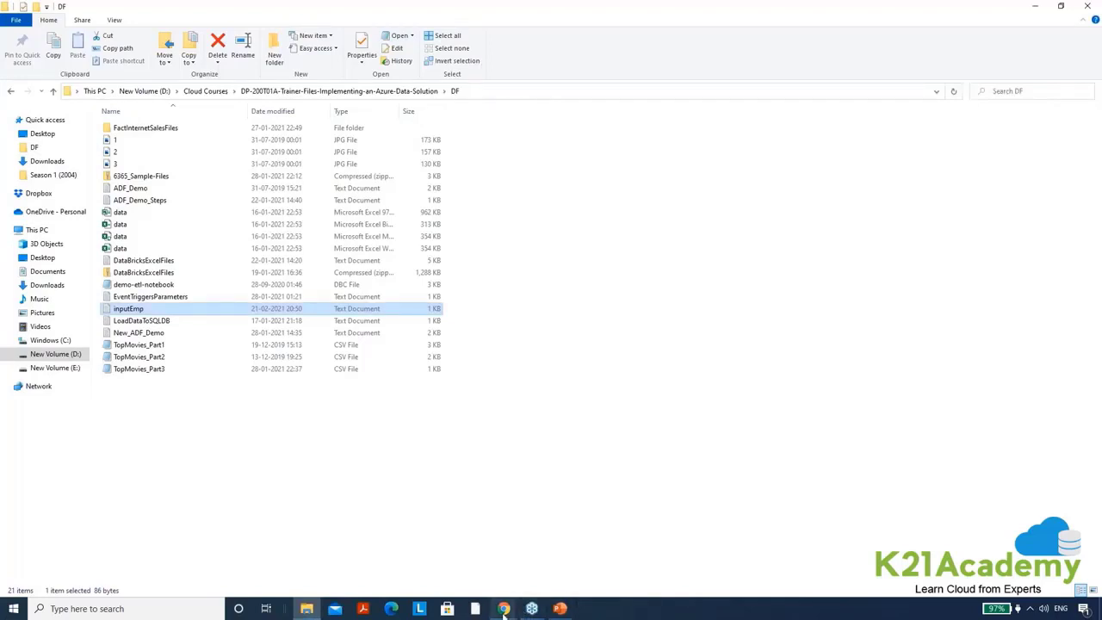
Open storage account mysaaman in MYRG from the All resources list.
{"action": "left_click", "coordinate": [503, 609]}
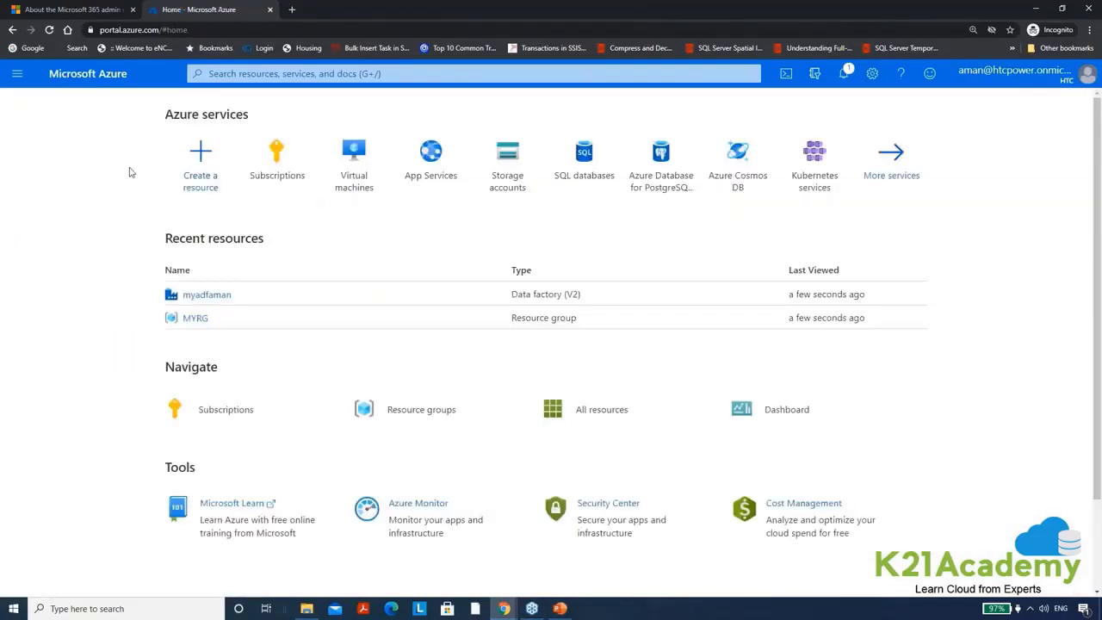
{"action": "left_click", "coordinate": [16, 73]}
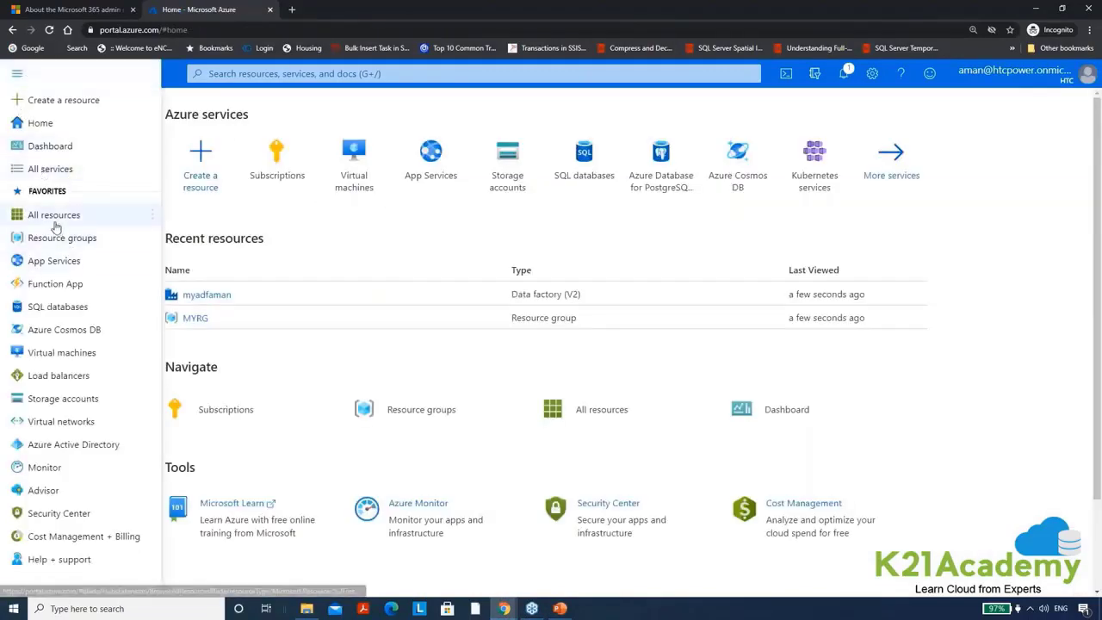
{"action": "left_click", "coordinate": [53, 214]}
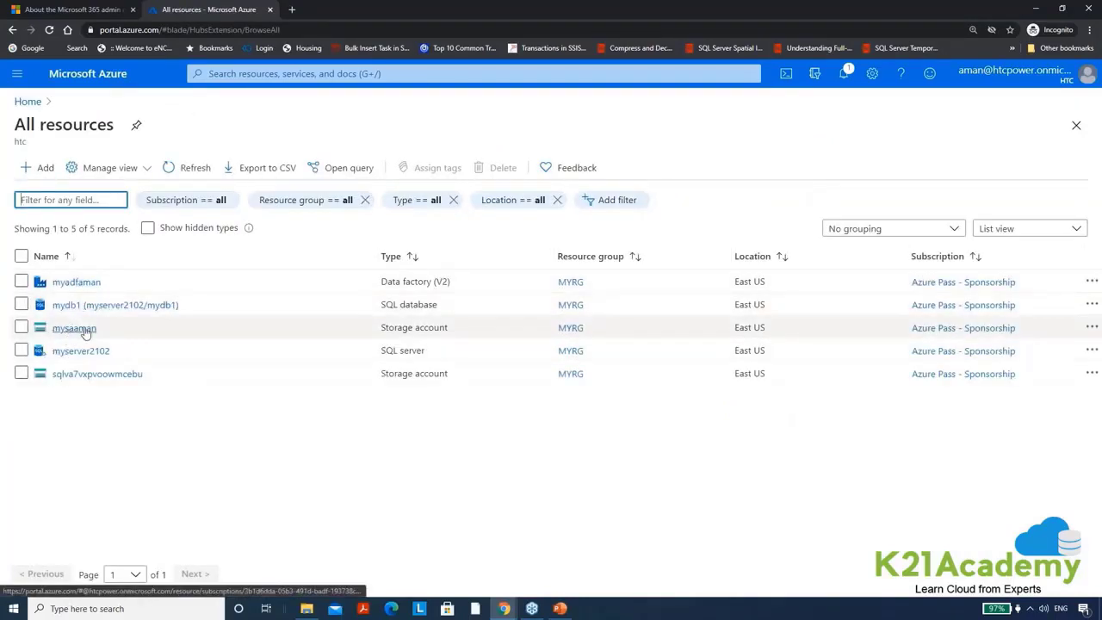
{"action": "left_click", "coordinate": [74, 327]}
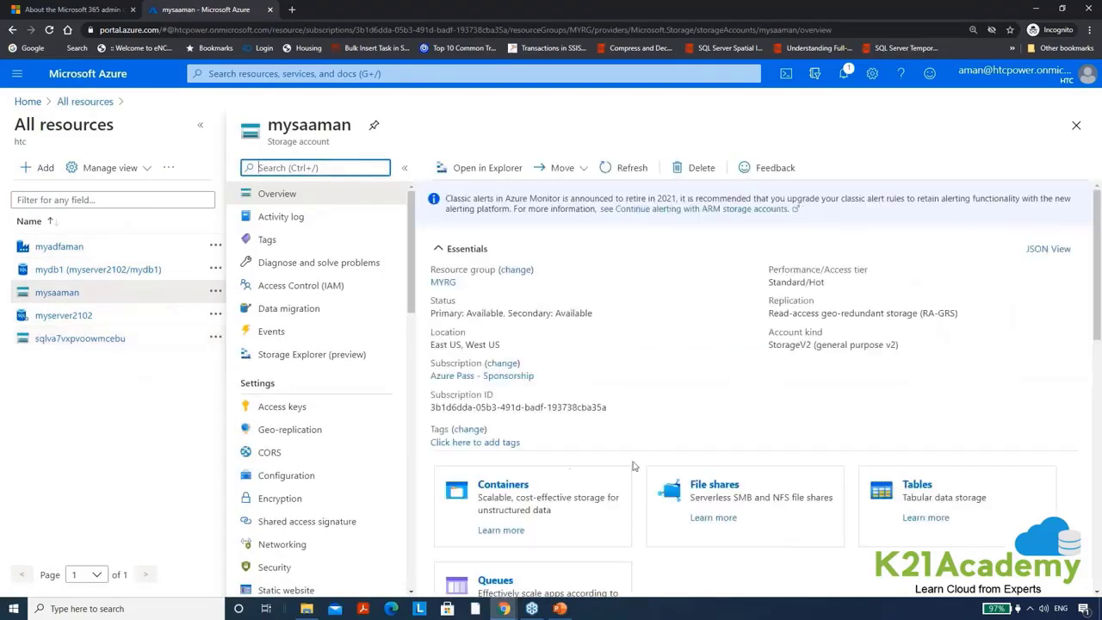
{"action": "mouse_move", "coordinate": [561, 486]}
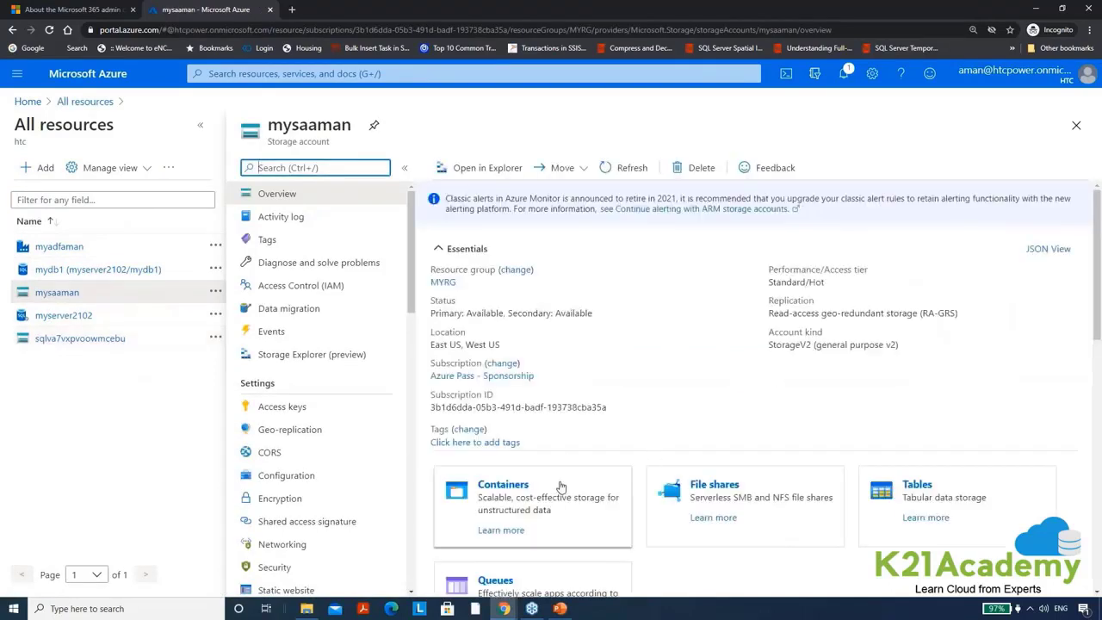
Create a private container named 'data' in mysaaman and open its empty blob list.
{"action": "left_click", "coordinate": [502, 484]}
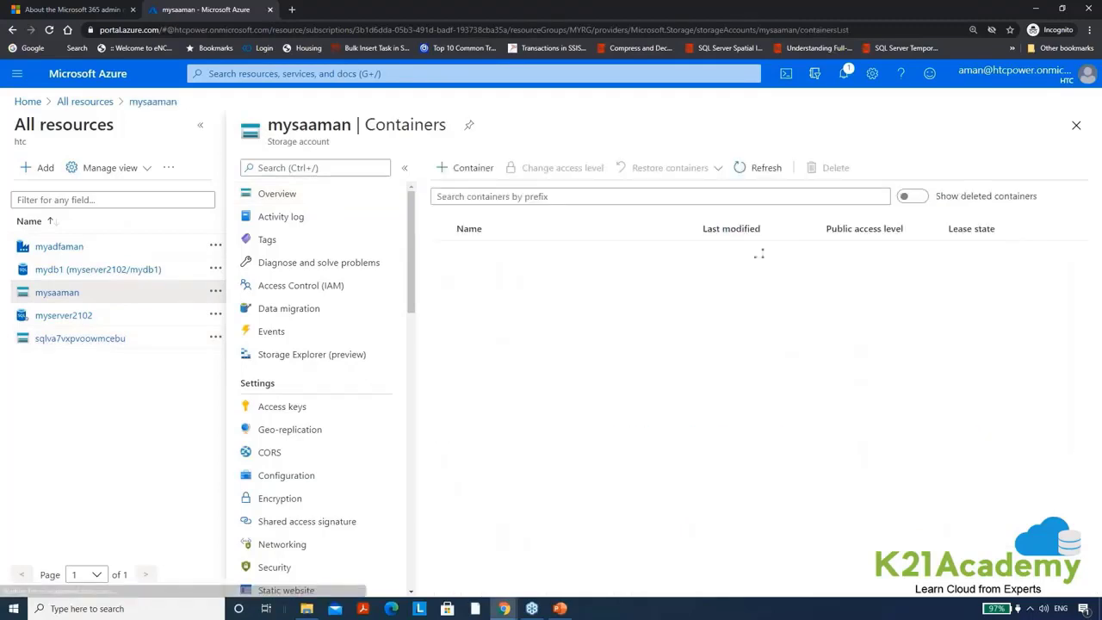
{"action": "left_click", "coordinate": [659, 196]}
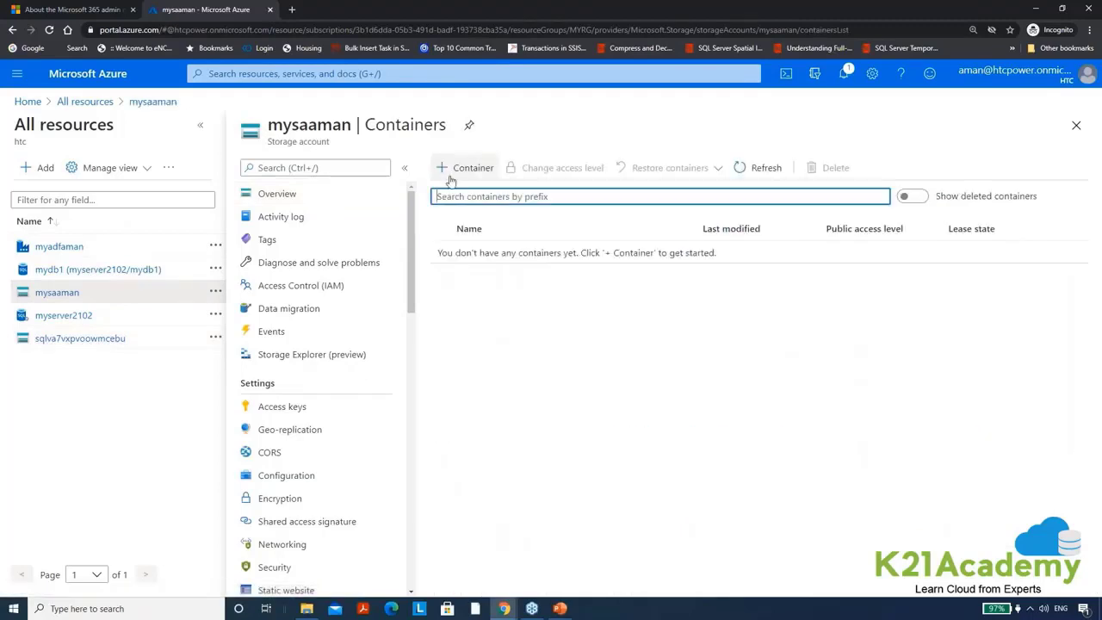
{"action": "left_click", "coordinate": [464, 167]}
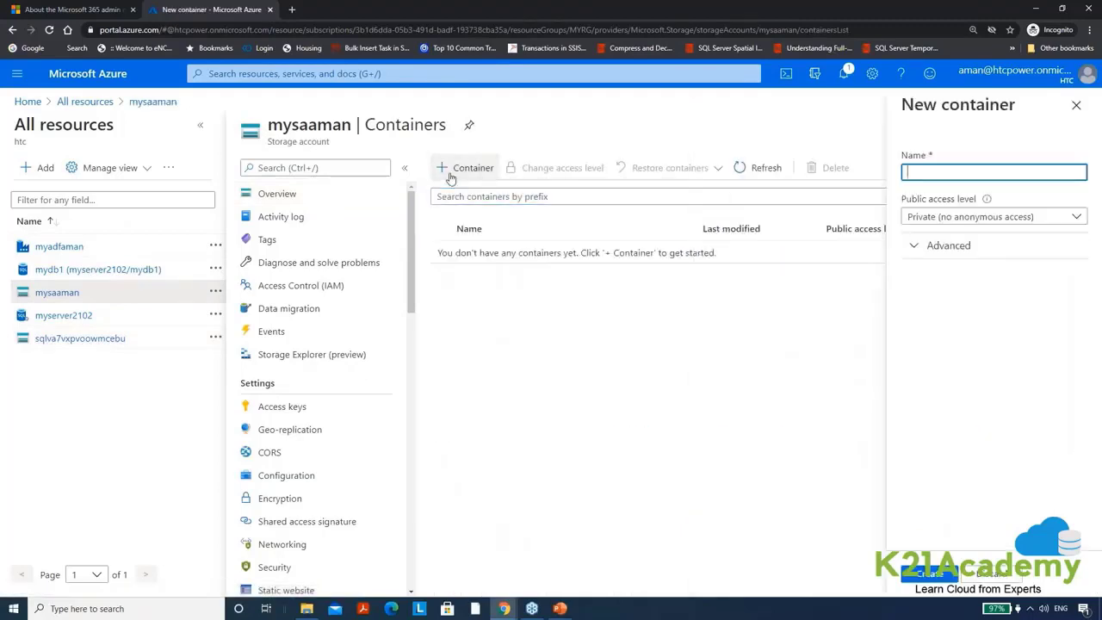
{"action": "type", "text": "data"}
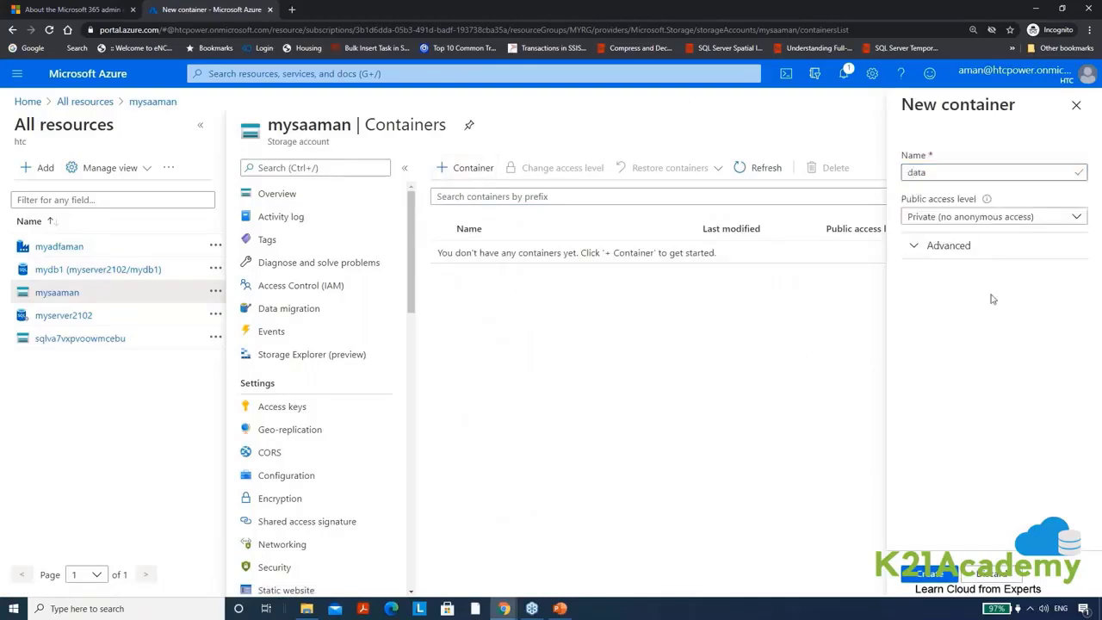
{"action": "left_click", "coordinate": [930, 572]}
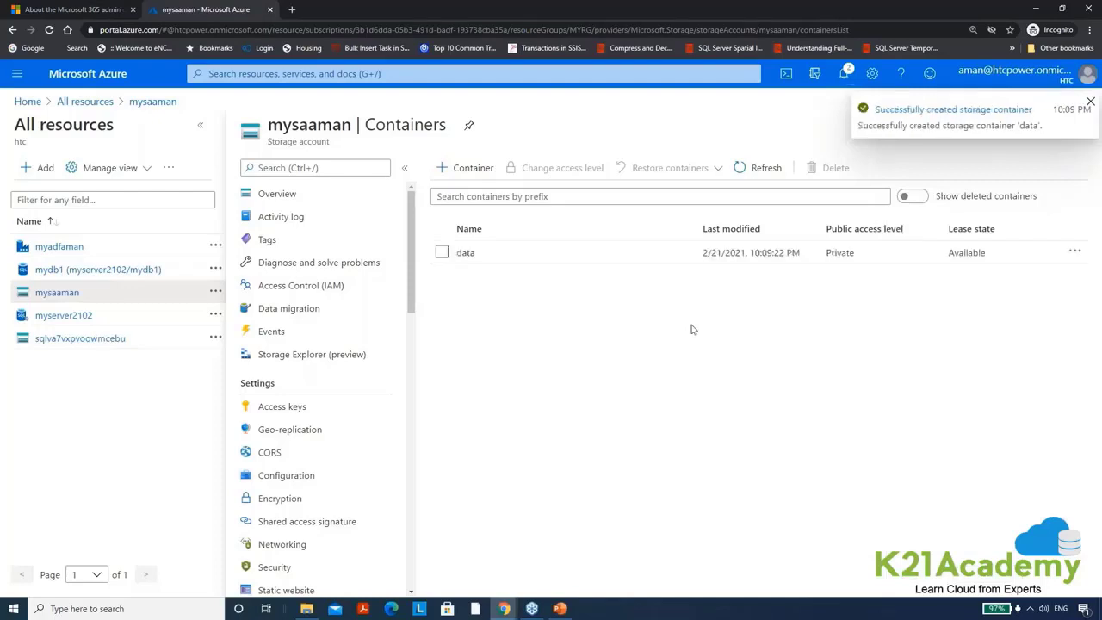
{"action": "left_click", "coordinate": [465, 252]}
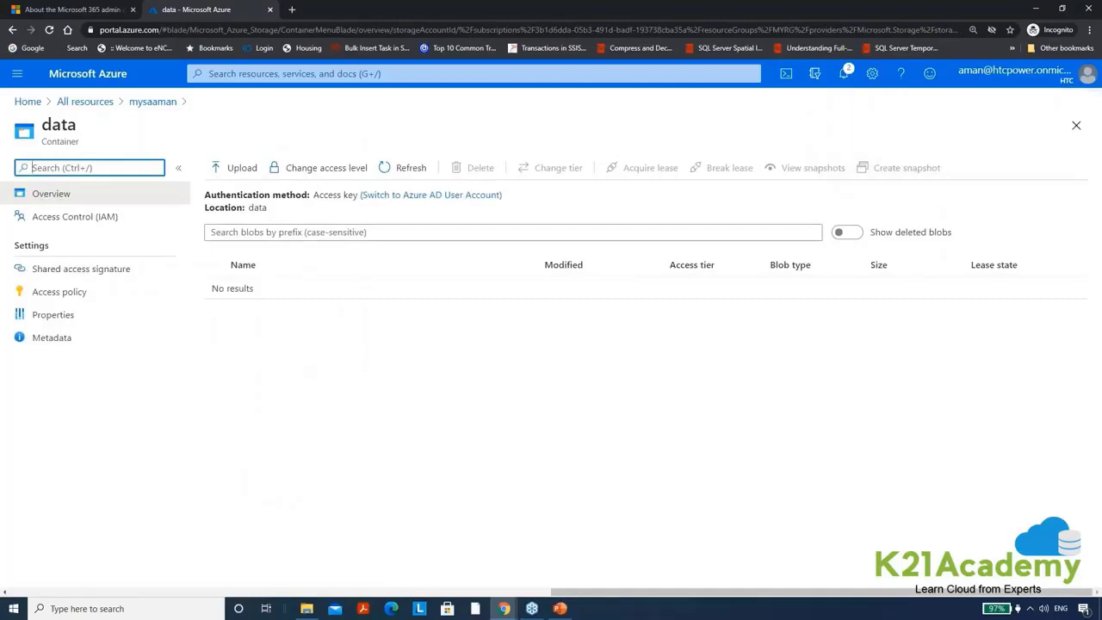
Upload inputEmp.txt from the DF folder into the data container and view its blob details.
{"action": "left_click", "coordinate": [240, 167]}
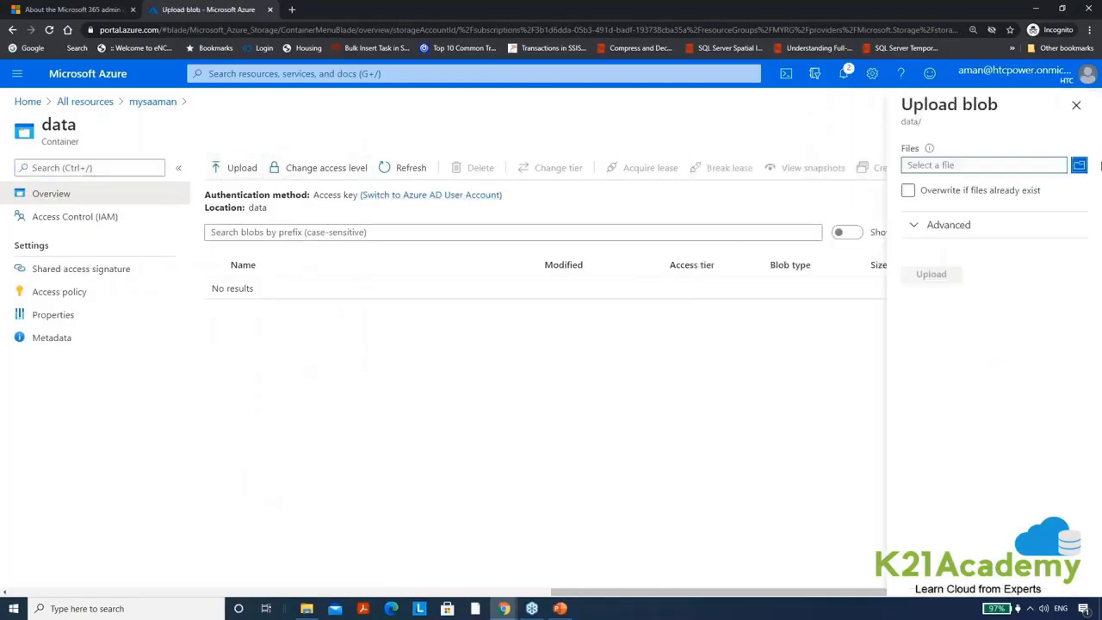
{"action": "left_click", "coordinate": [1078, 164]}
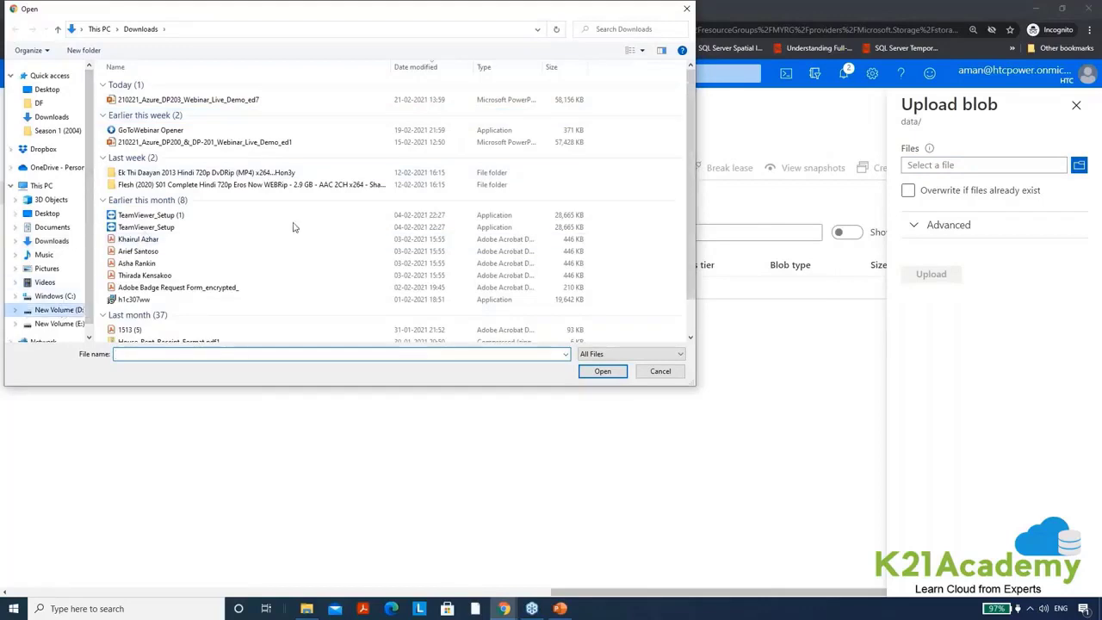
{"action": "left_click", "coordinate": [59, 309]}
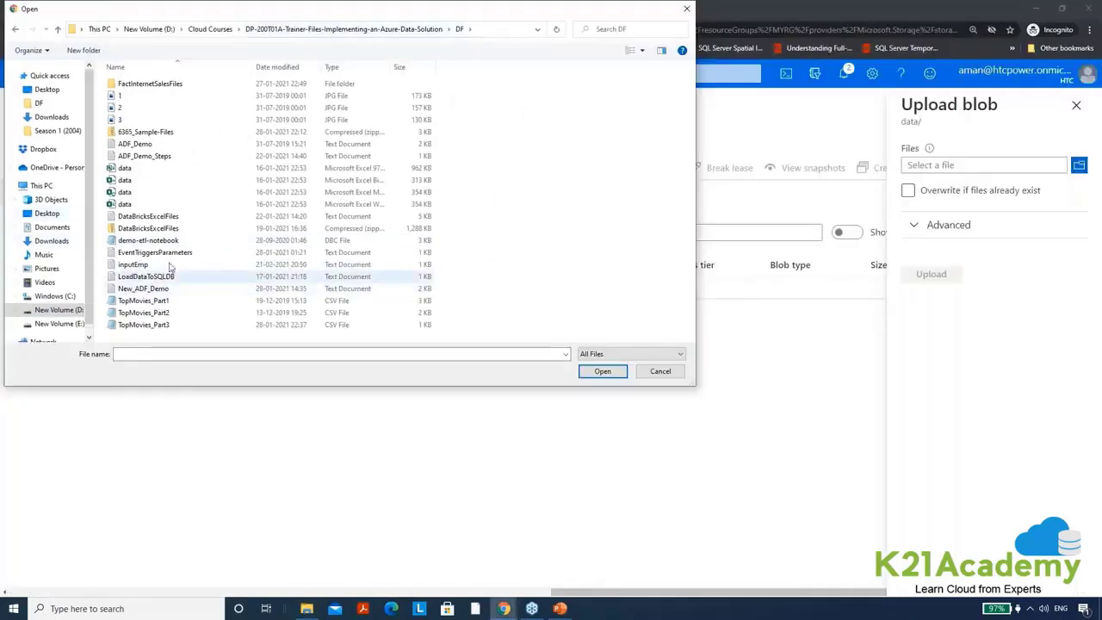
{"action": "left_click", "coordinate": [132, 264]}
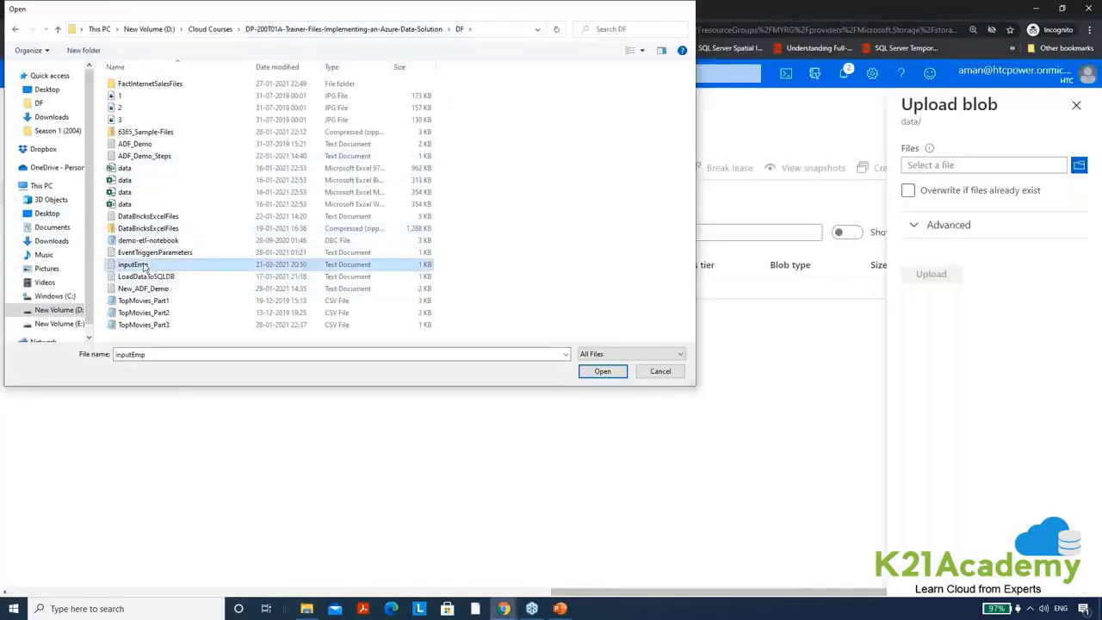
{"action": "left_click", "coordinate": [602, 371]}
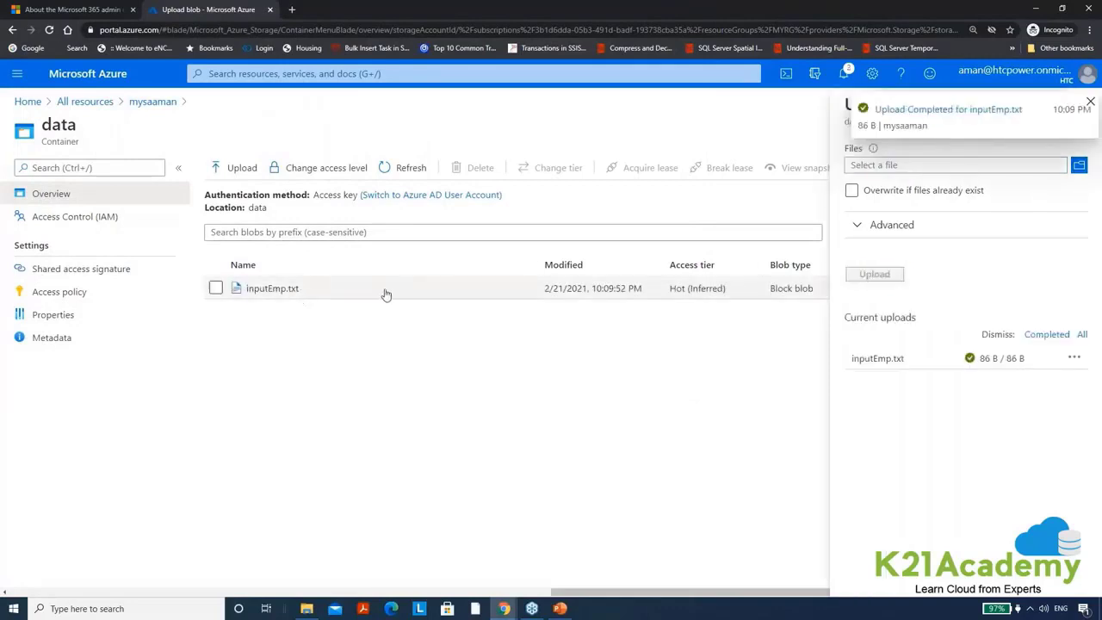
{"action": "left_click", "coordinate": [1090, 102]}
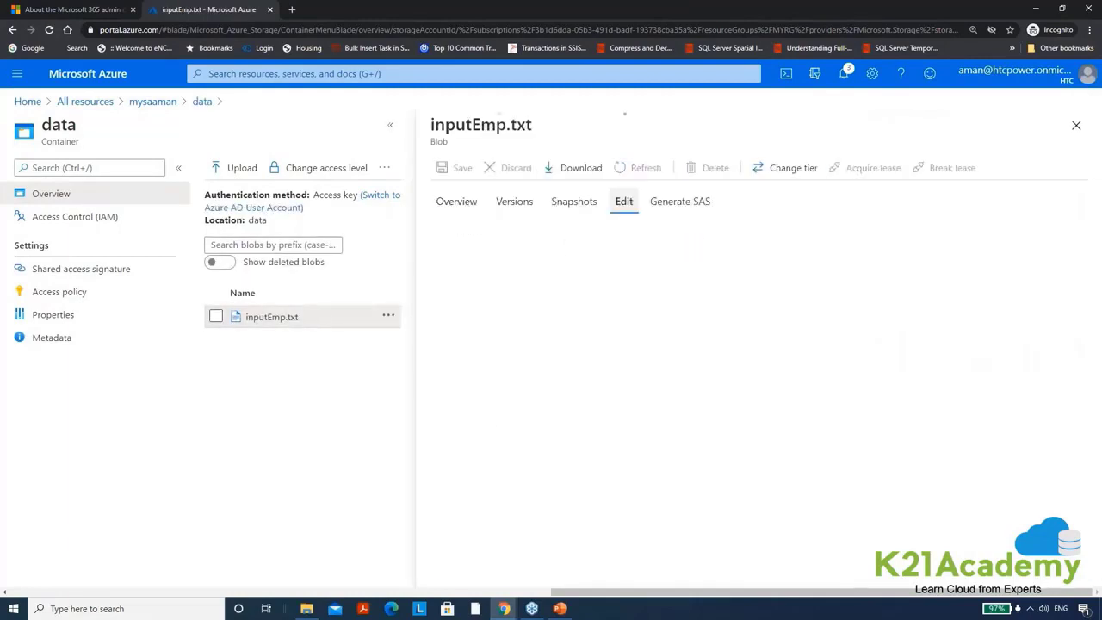
Close the inputEmp.txt and data container blades, returning to the All resources list.
{"action": "left_click", "coordinate": [623, 201]}
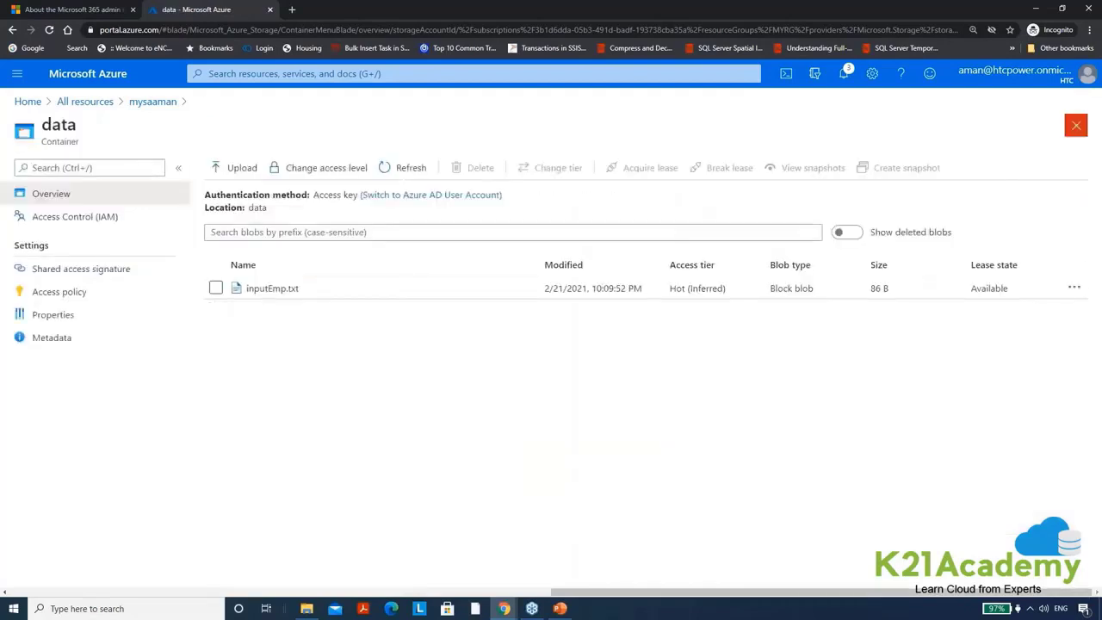
{"action": "left_click", "coordinate": [843, 73]}
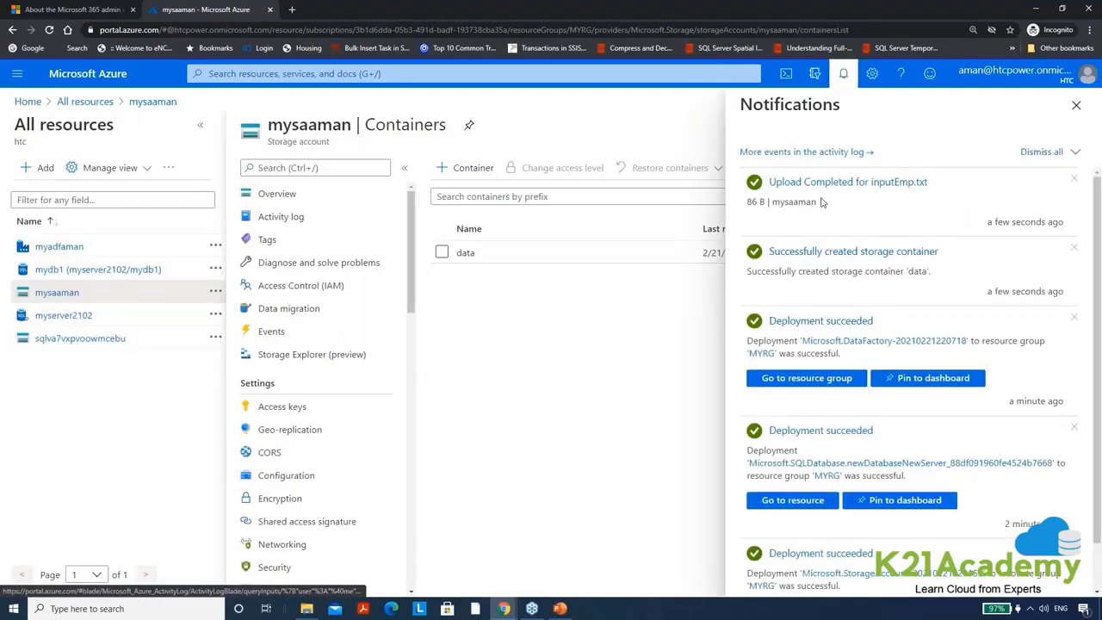
{"action": "left_click", "coordinate": [1075, 104]}
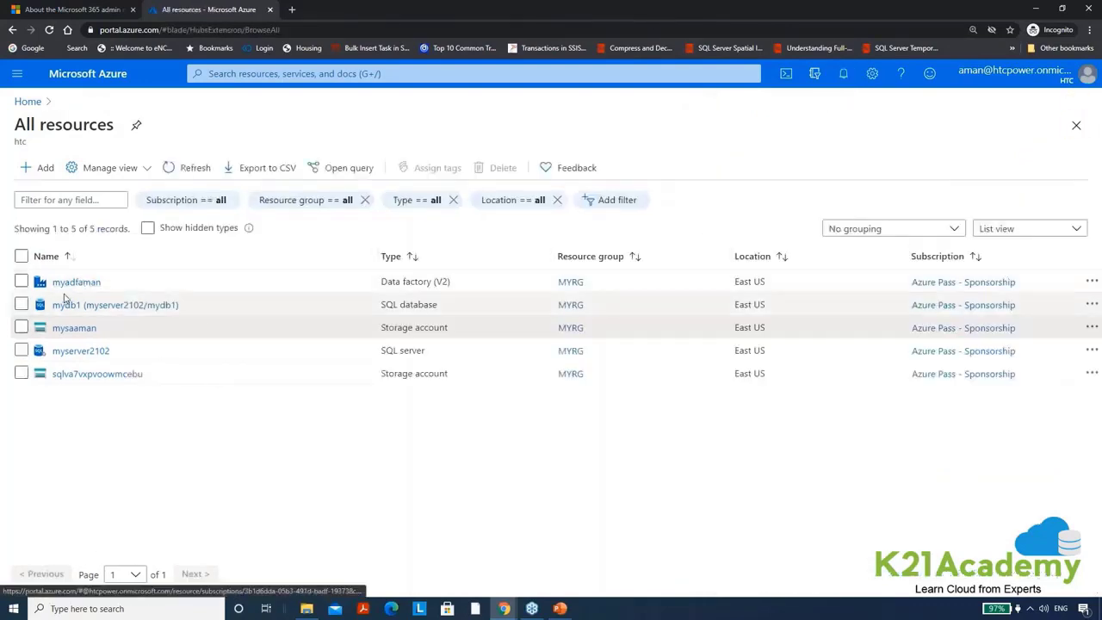
{"action": "mouse_move", "coordinate": [76, 288]}
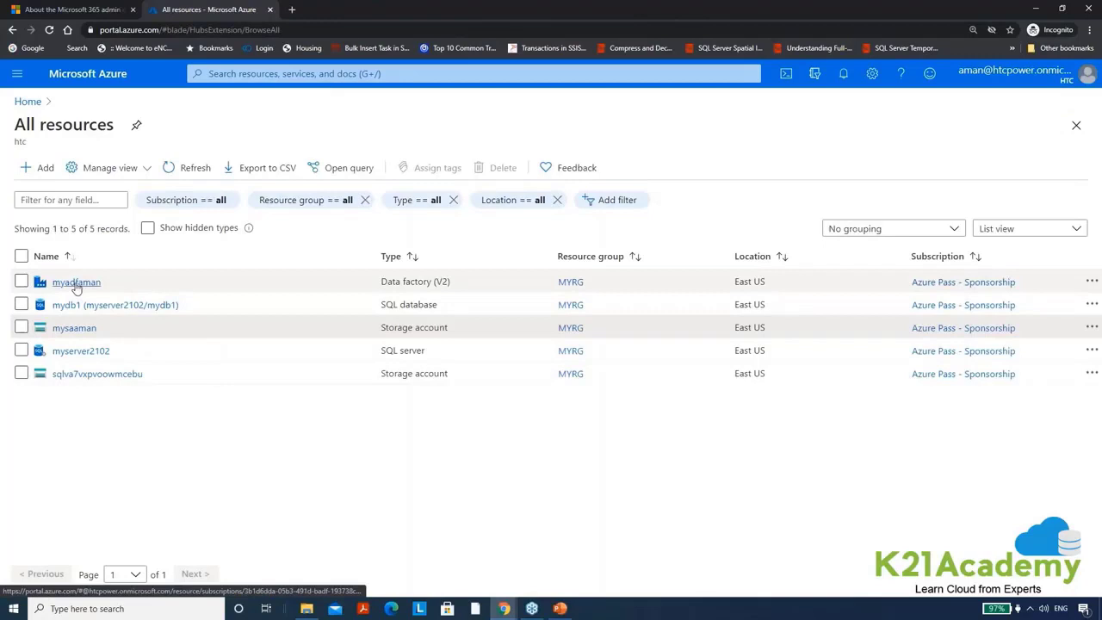
Open myadfaman from All resources and launch its Author & Monitor studio.
{"action": "left_click", "coordinate": [76, 281]}
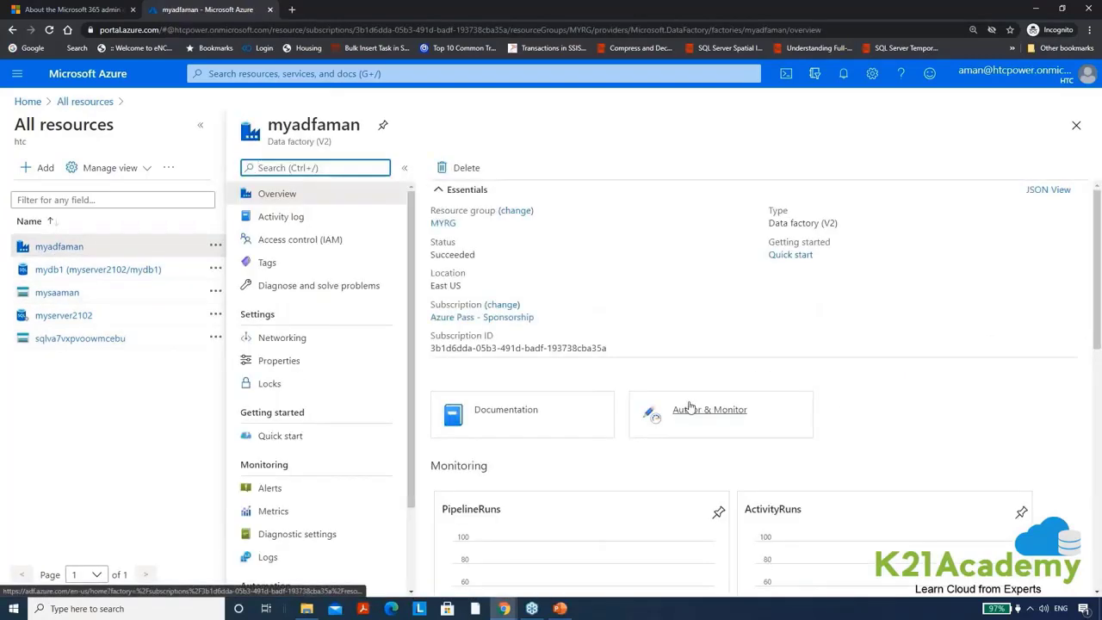
{"action": "mouse_move", "coordinate": [710, 417]}
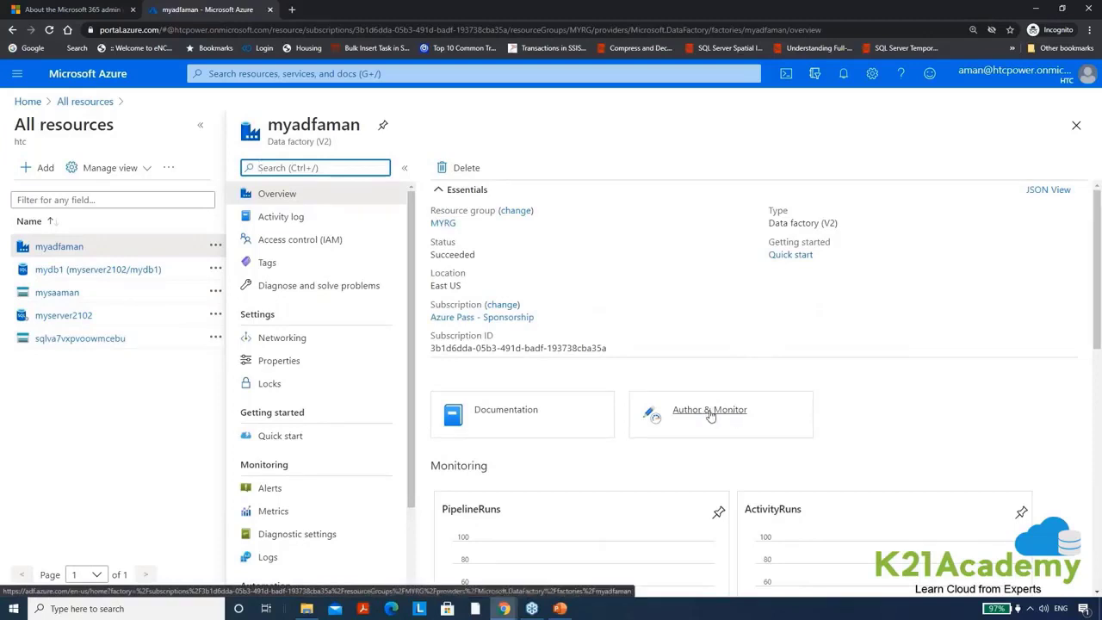
{"action": "left_click", "coordinate": [709, 409]}
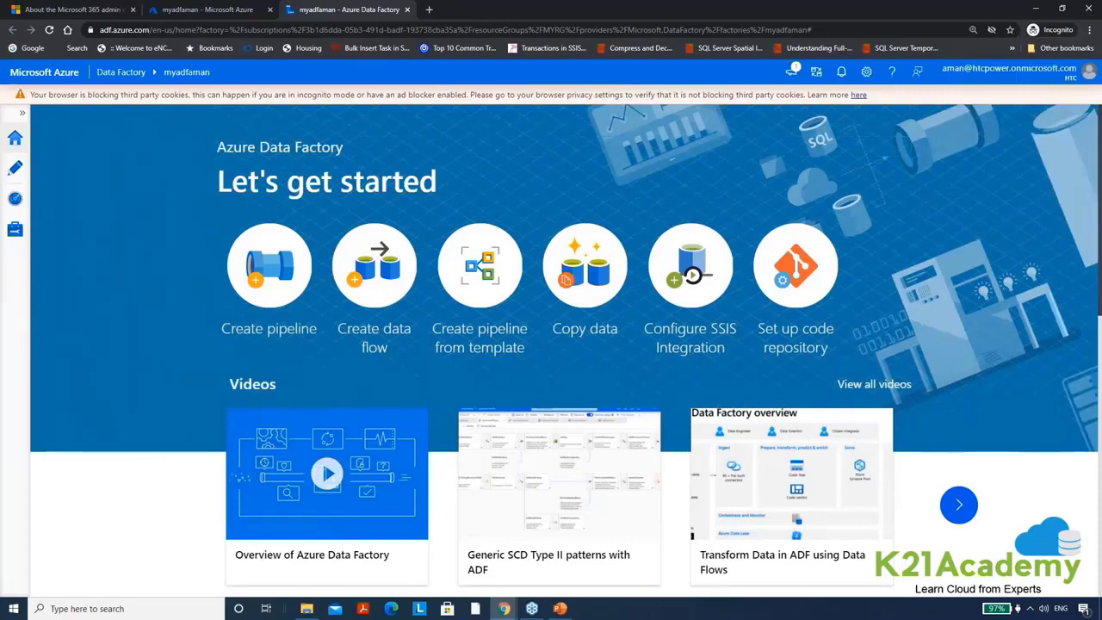
{"action": "mouse_move", "coordinate": [584, 276]}
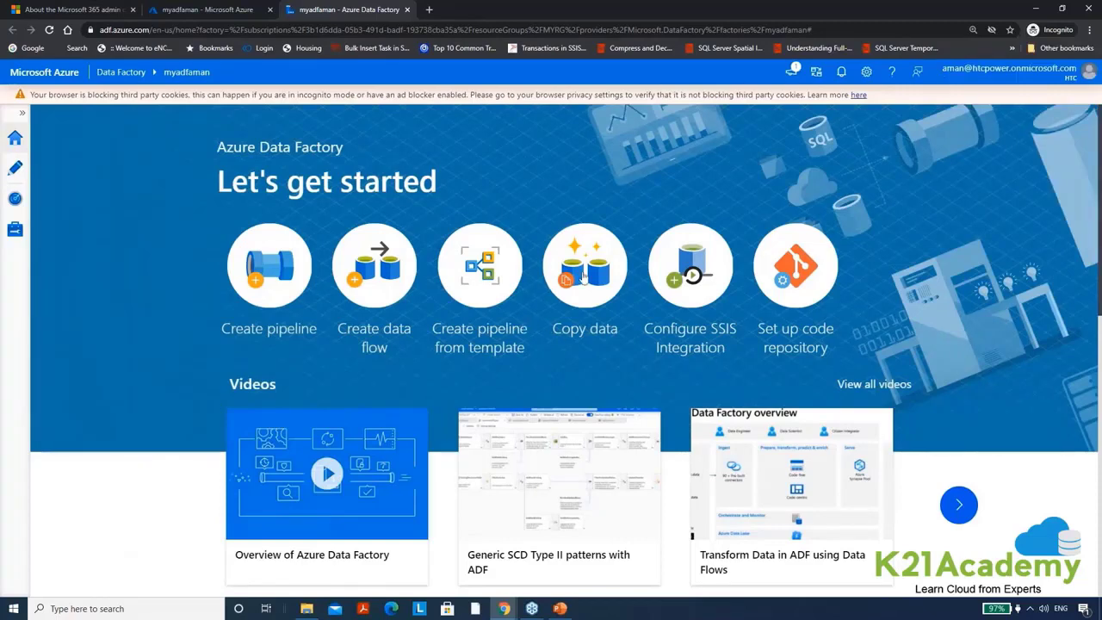
Start Copy data with task CopySADatatoSQLDB set to run once, advancing to source selection.
{"action": "left_click", "coordinate": [585, 265]}
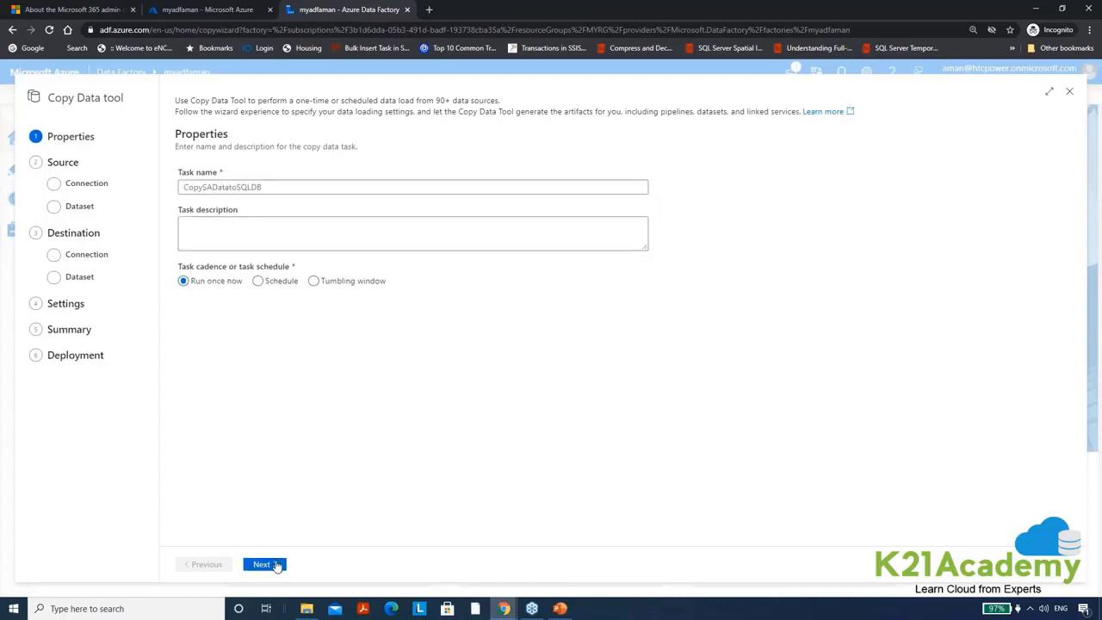
{"action": "left_click", "coordinate": [261, 563]}
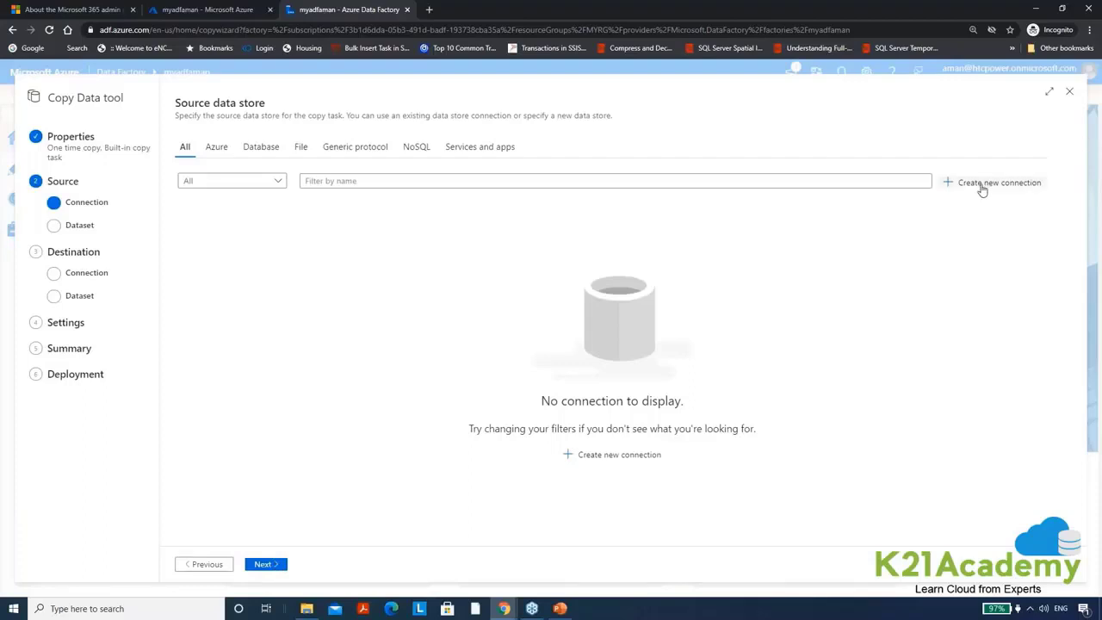
Create Azure Blob Storage connection AzureBlobStorageConn to storage account mysaaman.
{"action": "left_click", "coordinate": [998, 182]}
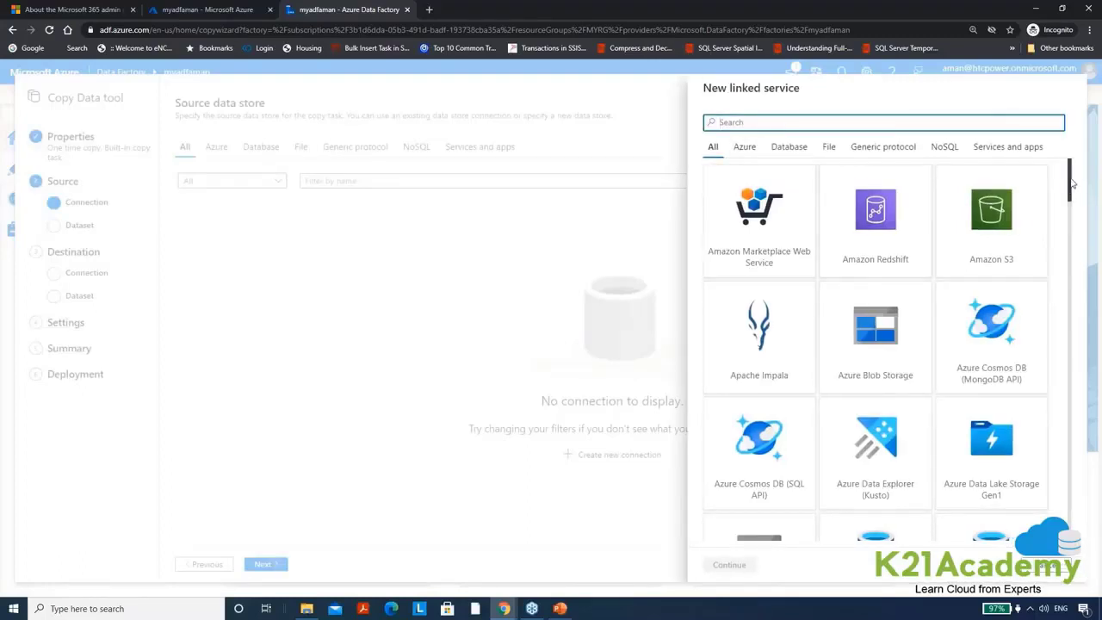
{"action": "scroll", "scroll_direction": "down", "scroll_amount": 3}
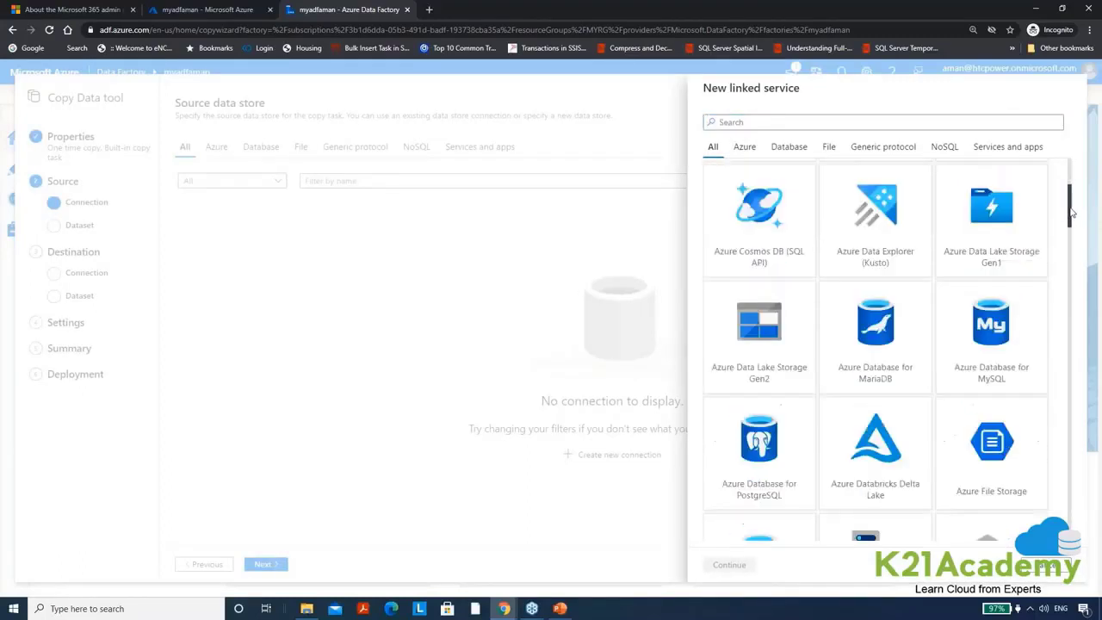
{"action": "scroll", "scroll_direction": "down", "scroll_amount": 3}
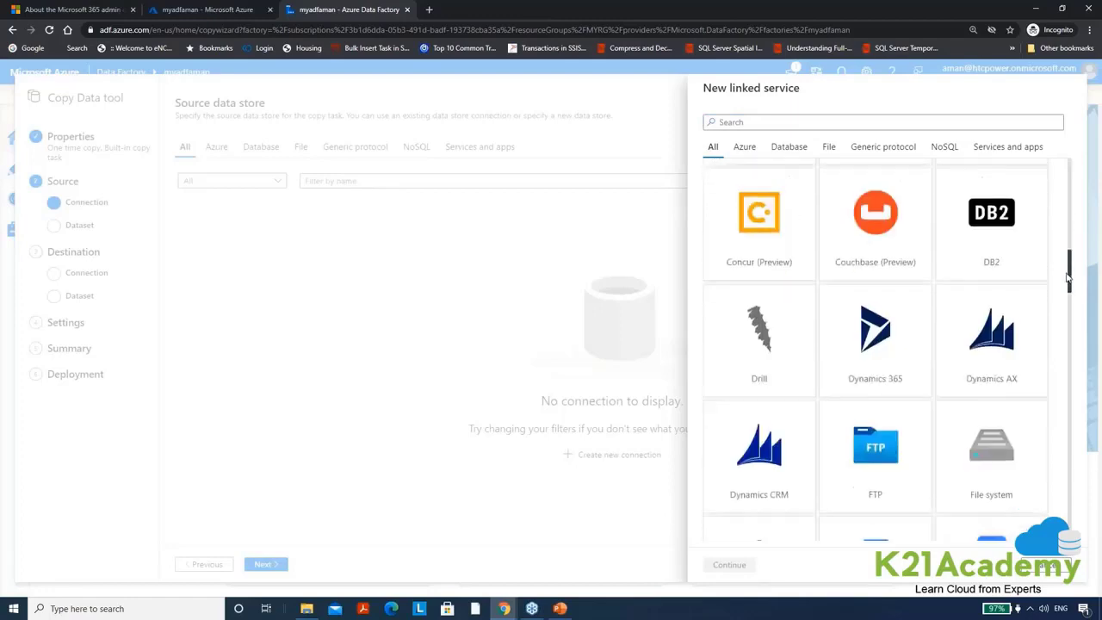
{"action": "scroll", "scroll_direction": "down", "scroll_amount": 3}
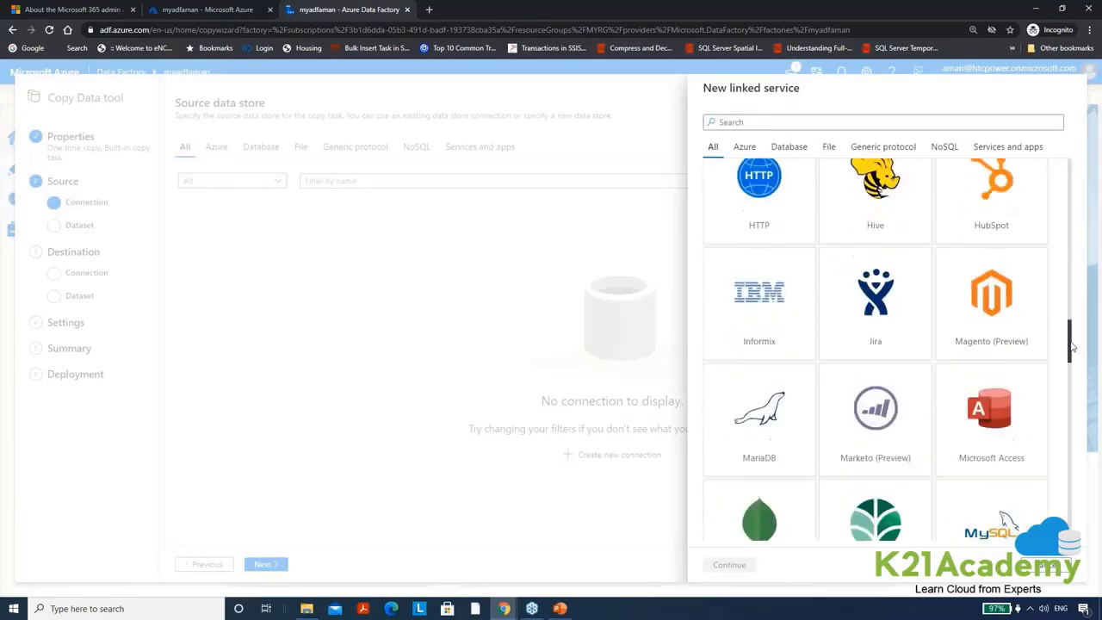
{"action": "scroll", "scroll_direction": "down", "scroll_amount": 3}
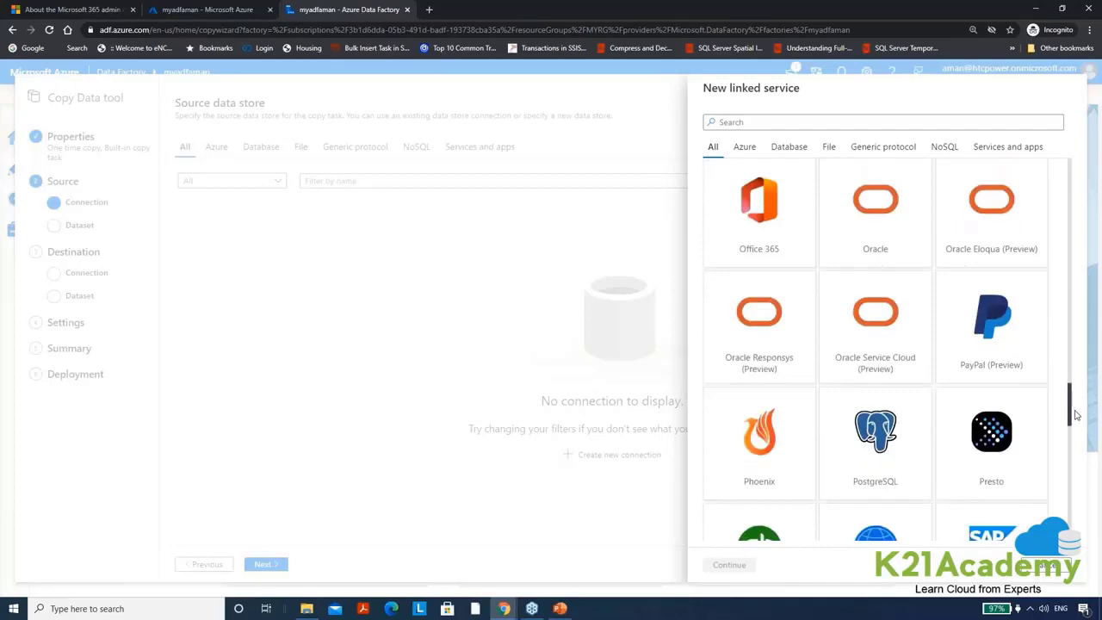
{"action": "scroll", "scroll_direction": "down", "scroll_amount": 3}
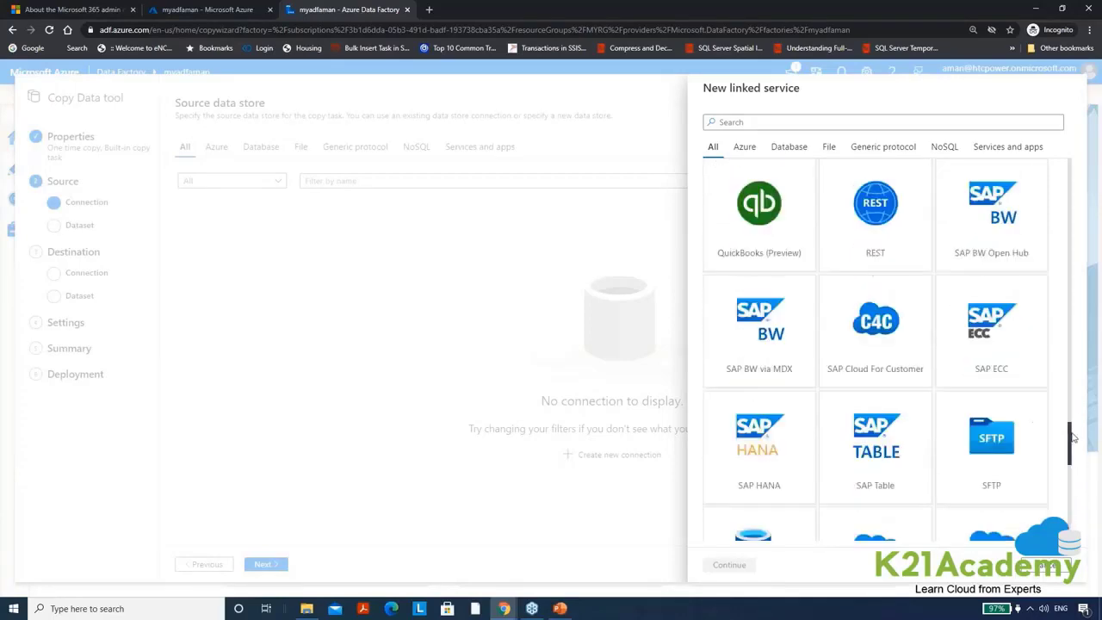
{"action": "left_click", "coordinate": [743, 146]}
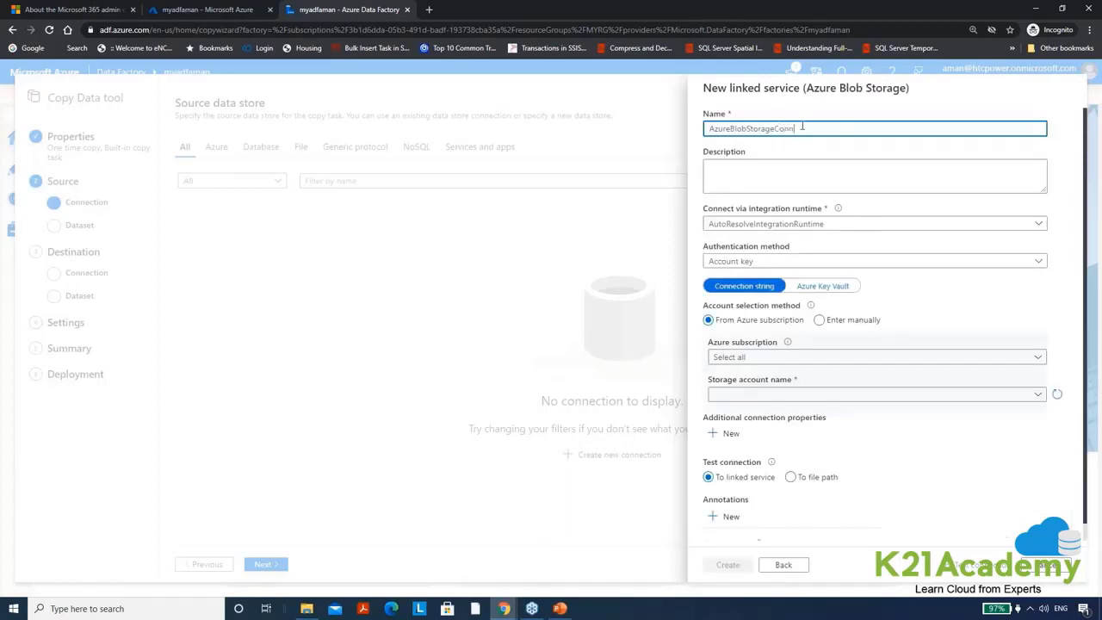
{"action": "left_click", "coordinate": [873, 355]}
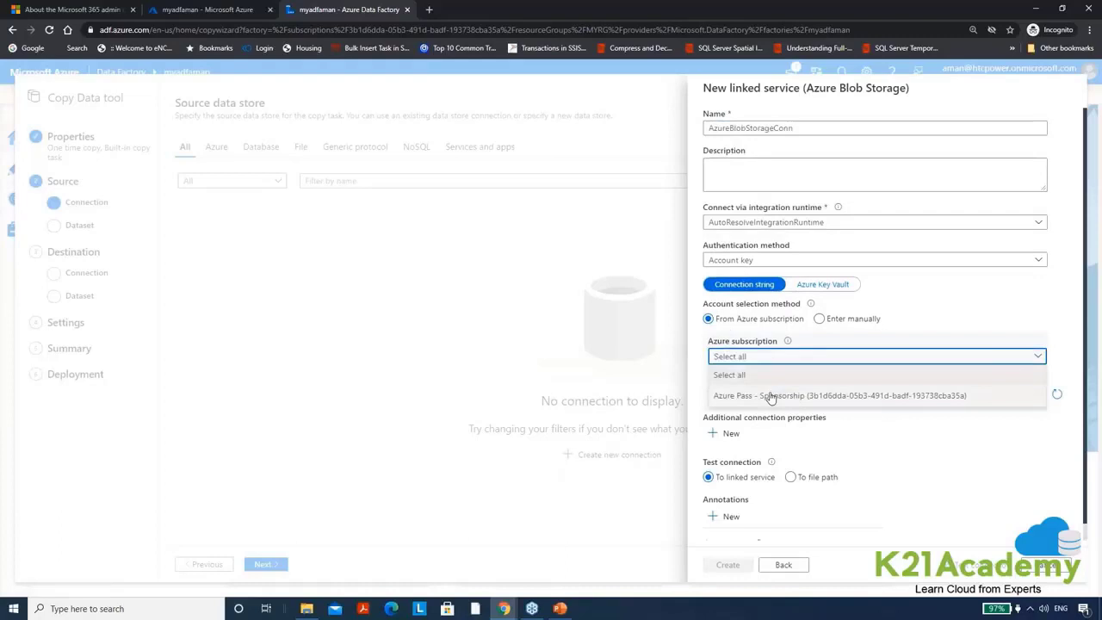
{"action": "left_click", "coordinate": [838, 395]}
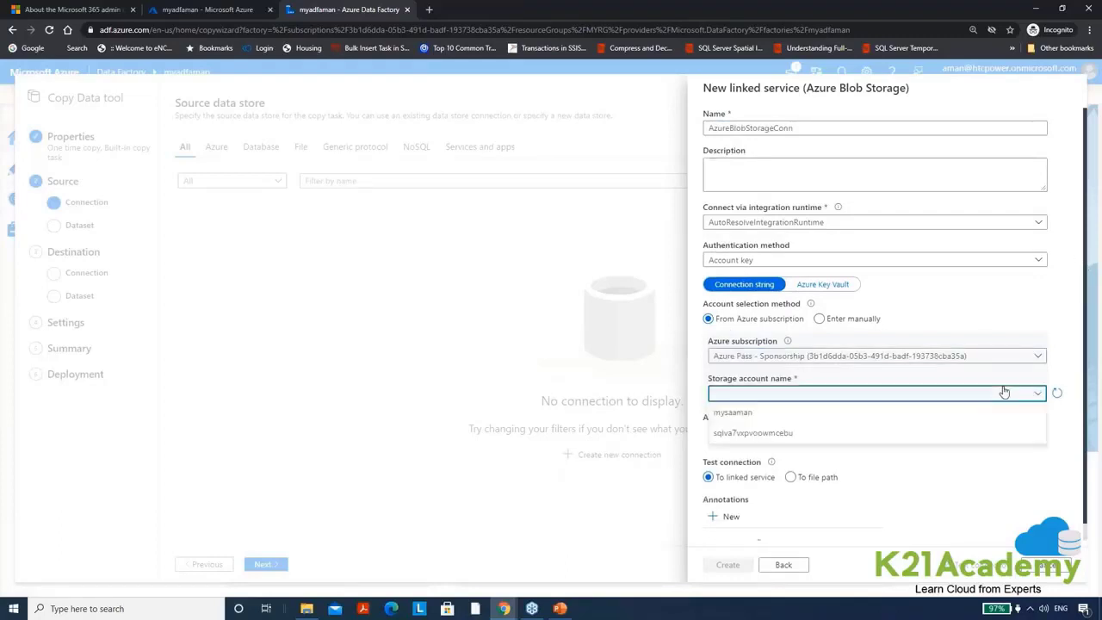
{"action": "left_click", "coordinate": [732, 411]}
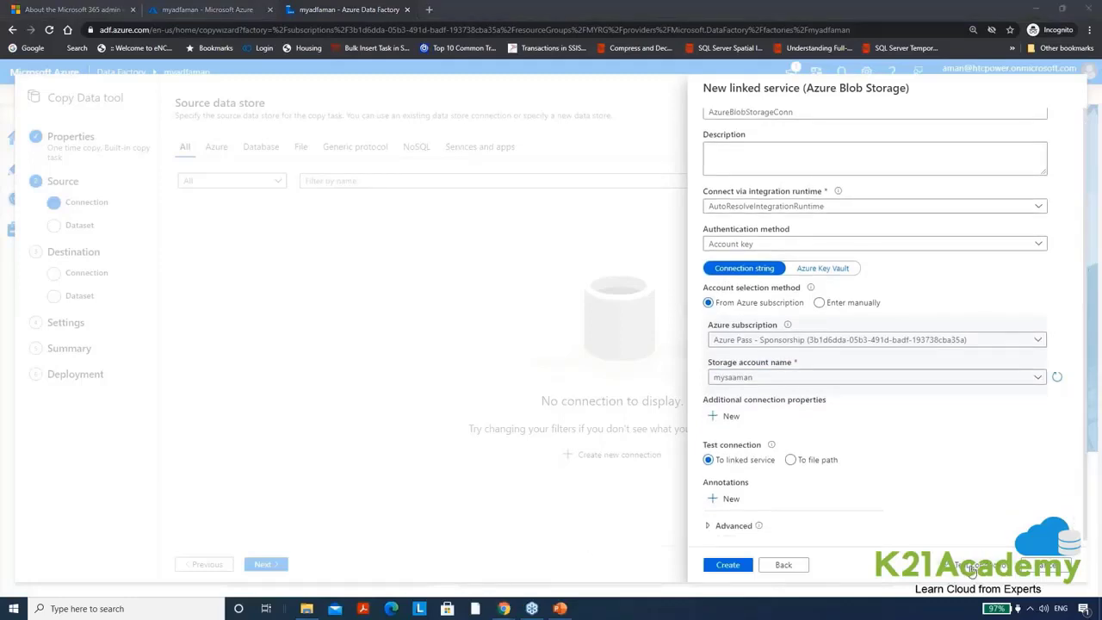
{"action": "left_click", "coordinate": [727, 564]}
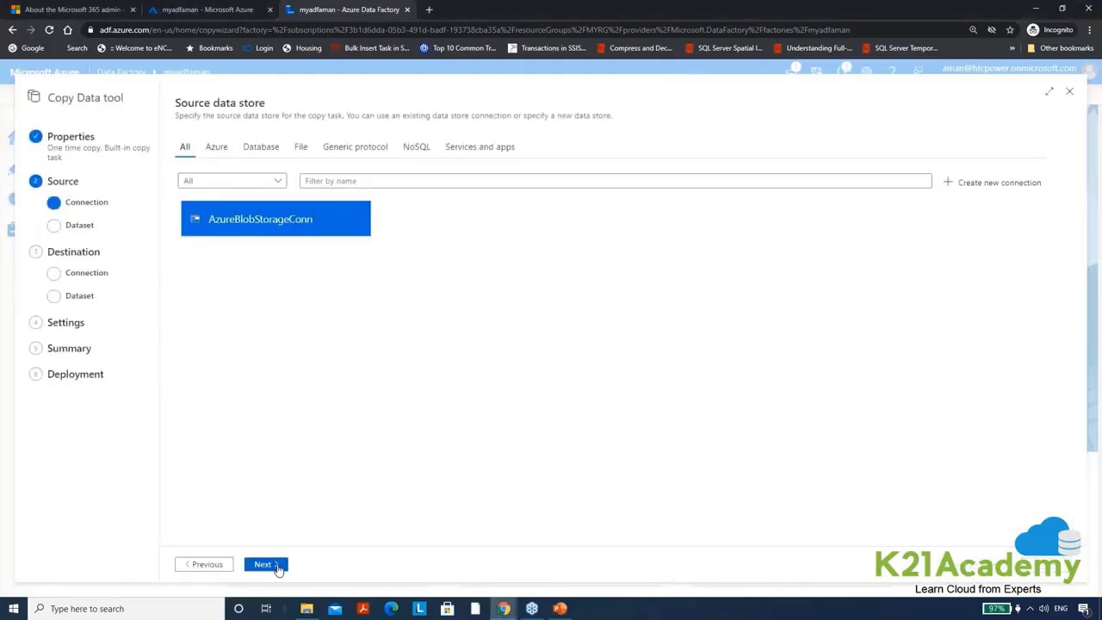
Choose data/inputEmp.txt as the source file and advance to its file format preview.
{"action": "left_click", "coordinate": [263, 564]}
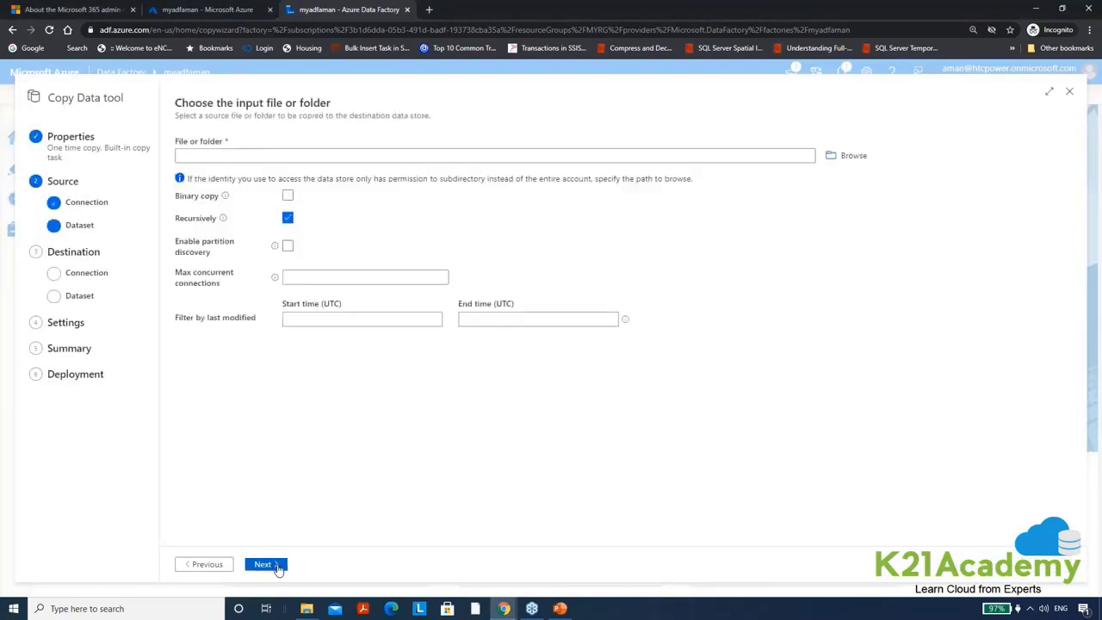
{"action": "left_click", "coordinate": [851, 156]}
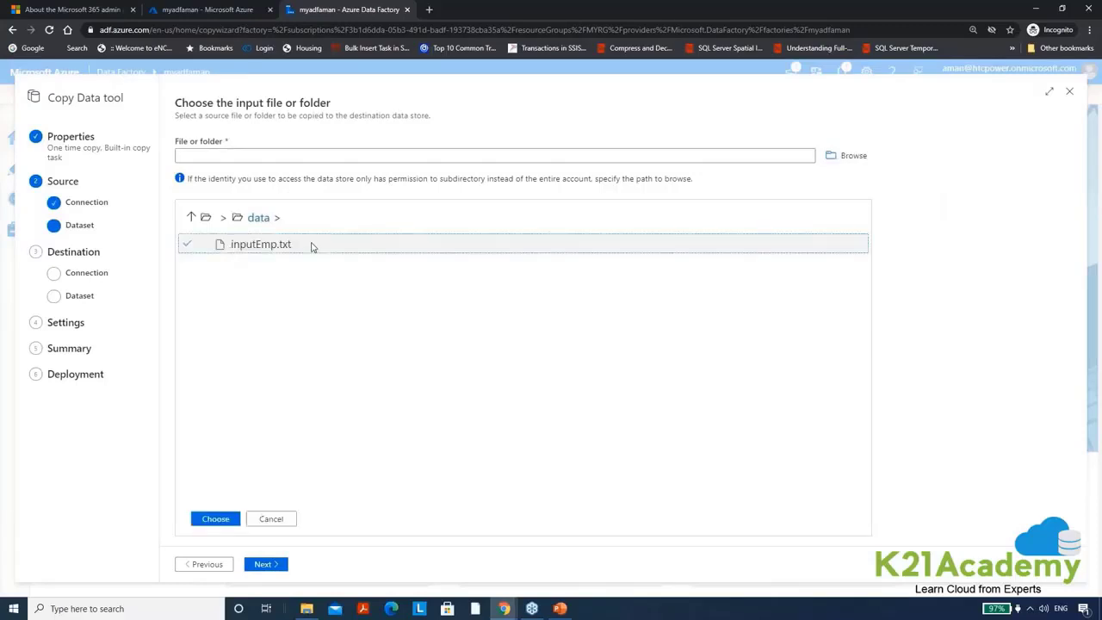
{"action": "left_click", "coordinate": [215, 519]}
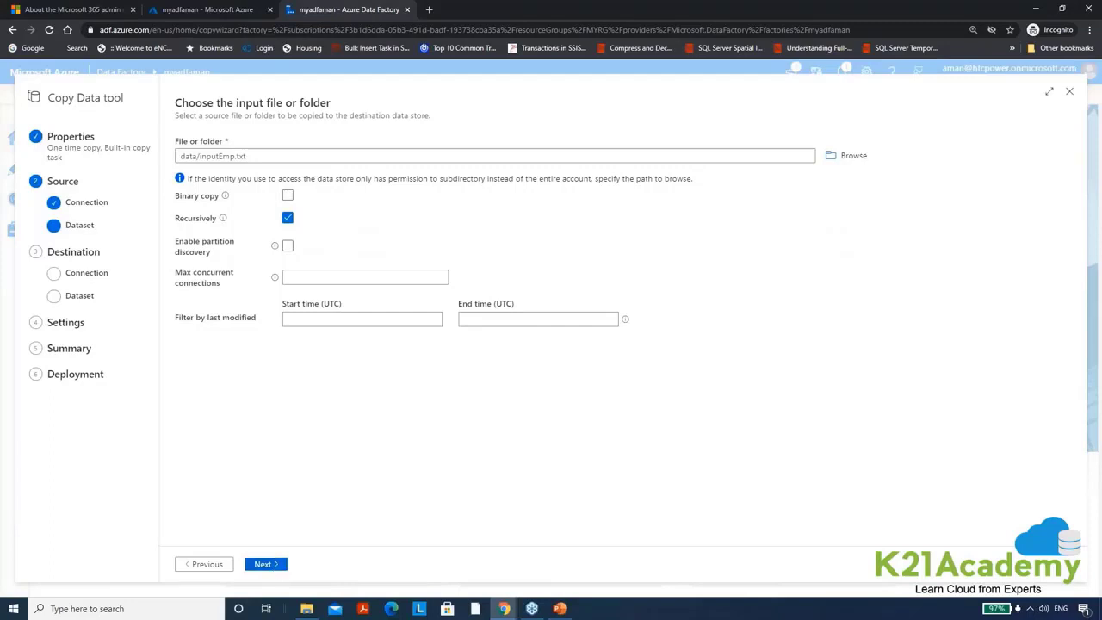
{"action": "left_click", "coordinate": [265, 564]}
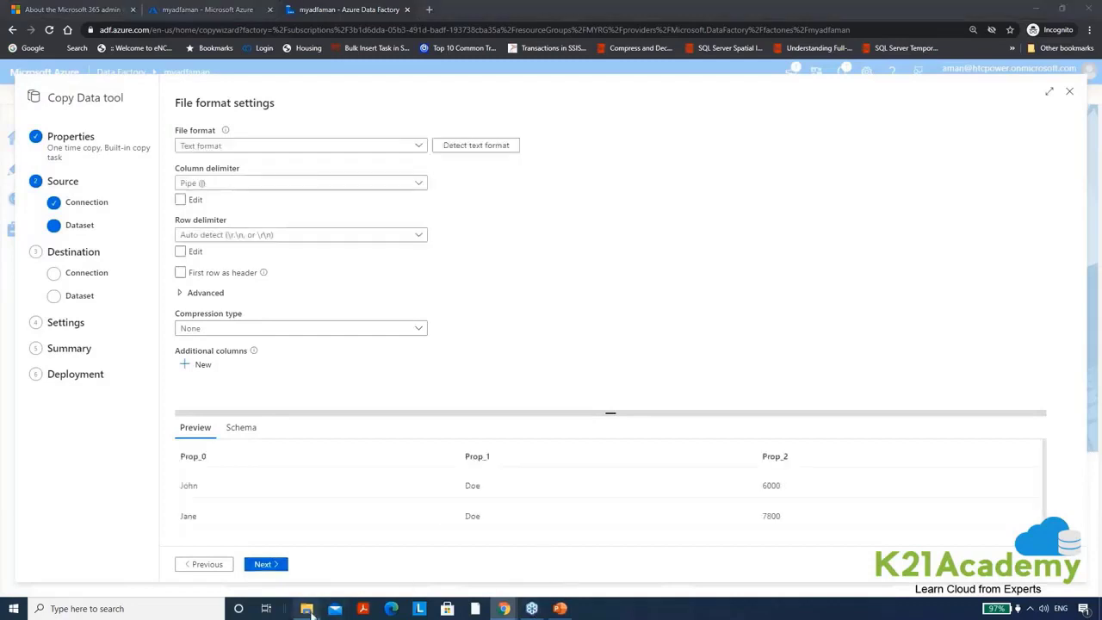
Inspect inputEmp in File Explorer, leave First row as header off, and advance to destination.
{"action": "left_click", "coordinate": [306, 609]}
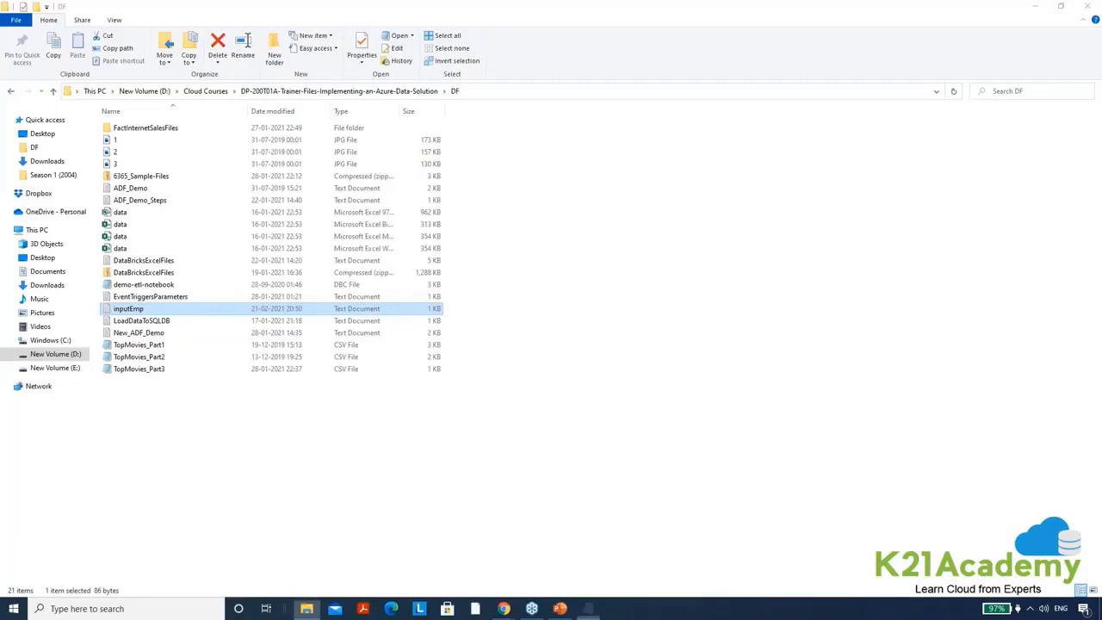
{"action": "double_click", "coordinate": [127, 308]}
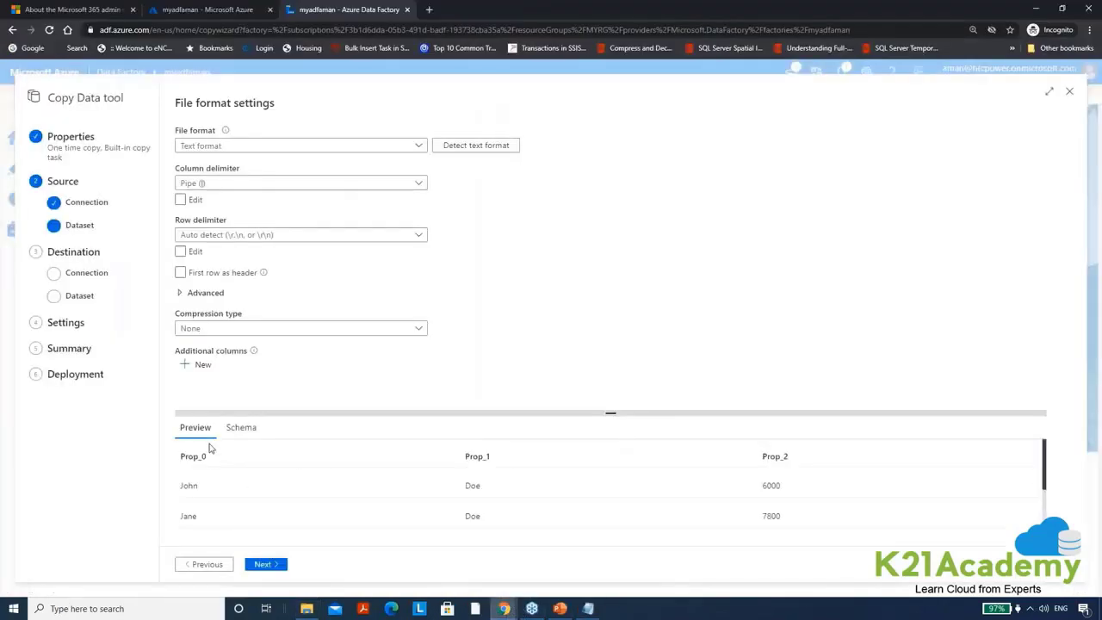
{"action": "mouse_move", "coordinate": [527, 457]}
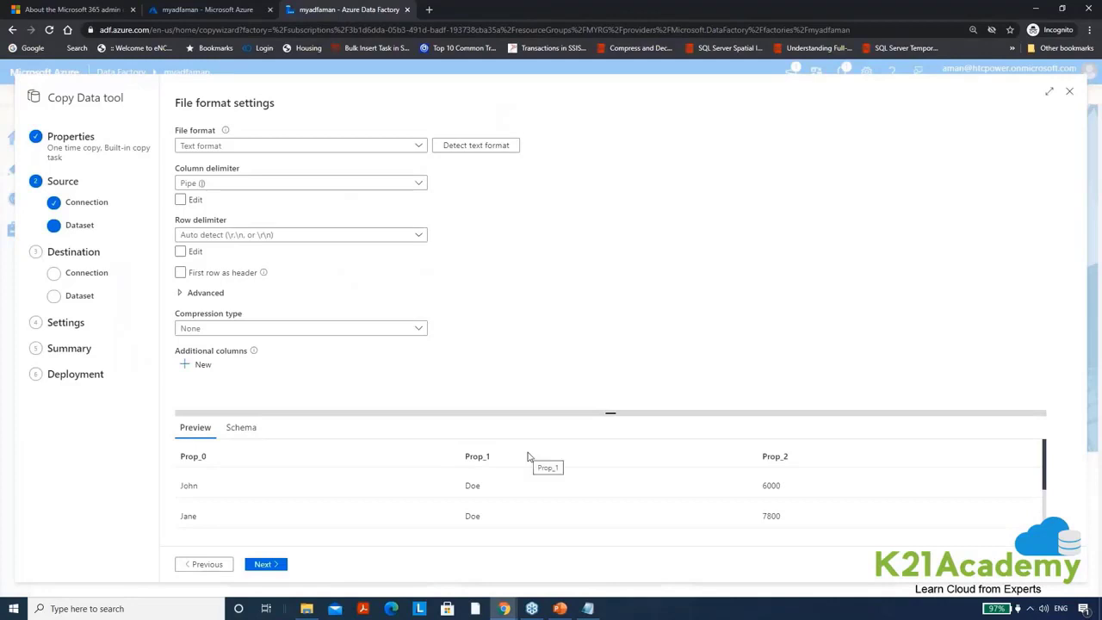
{"action": "left_click", "coordinate": [180, 272]}
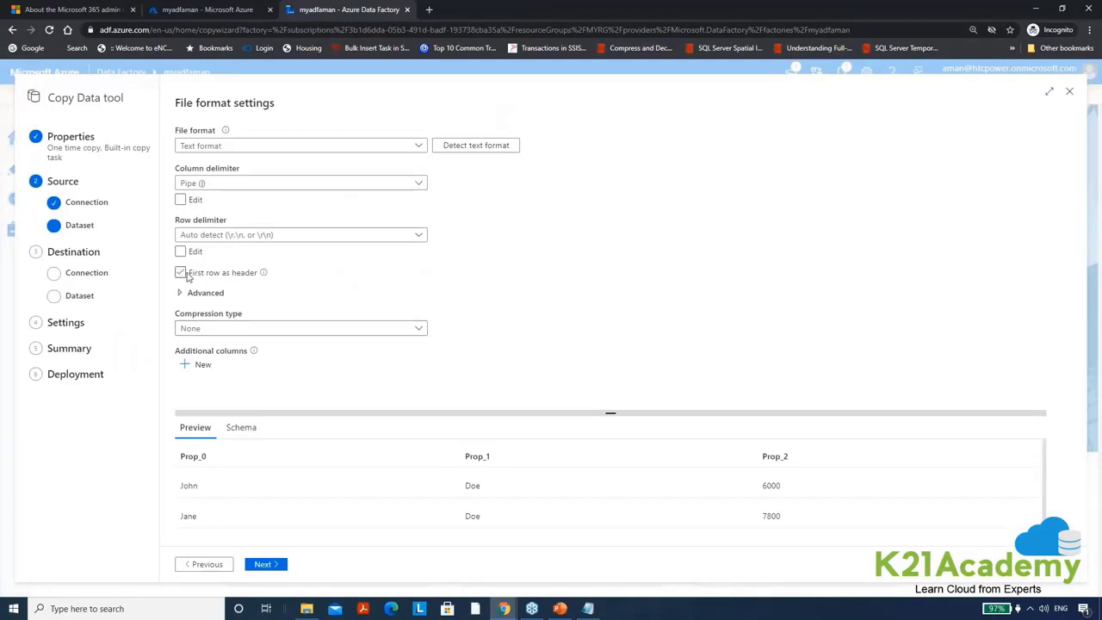
{"action": "left_click", "coordinate": [180, 272]}
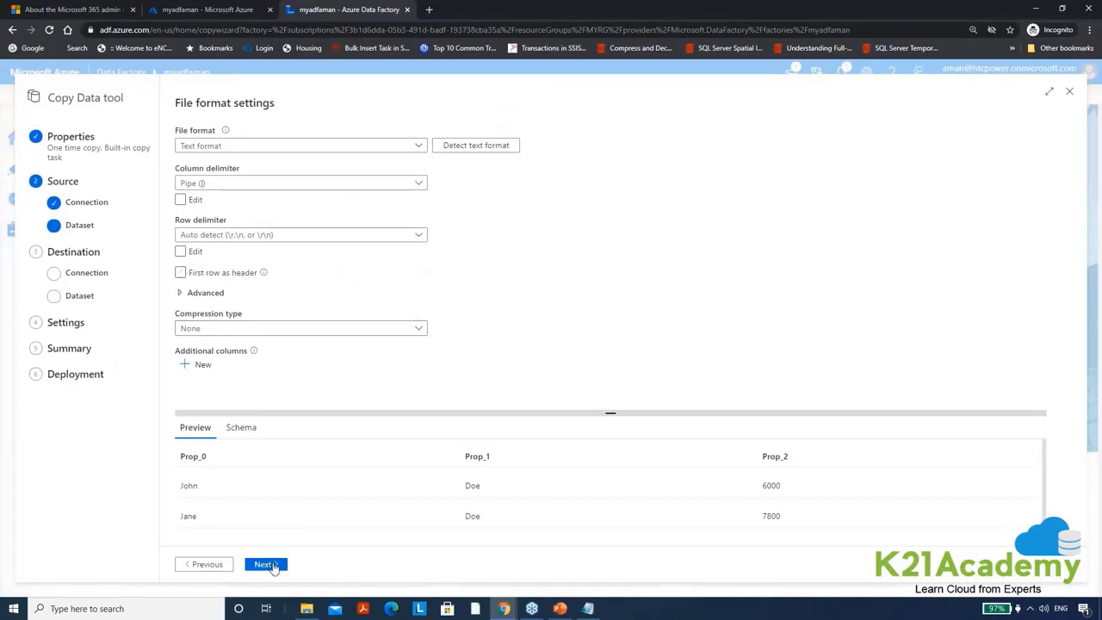
{"action": "left_click", "coordinate": [265, 564]}
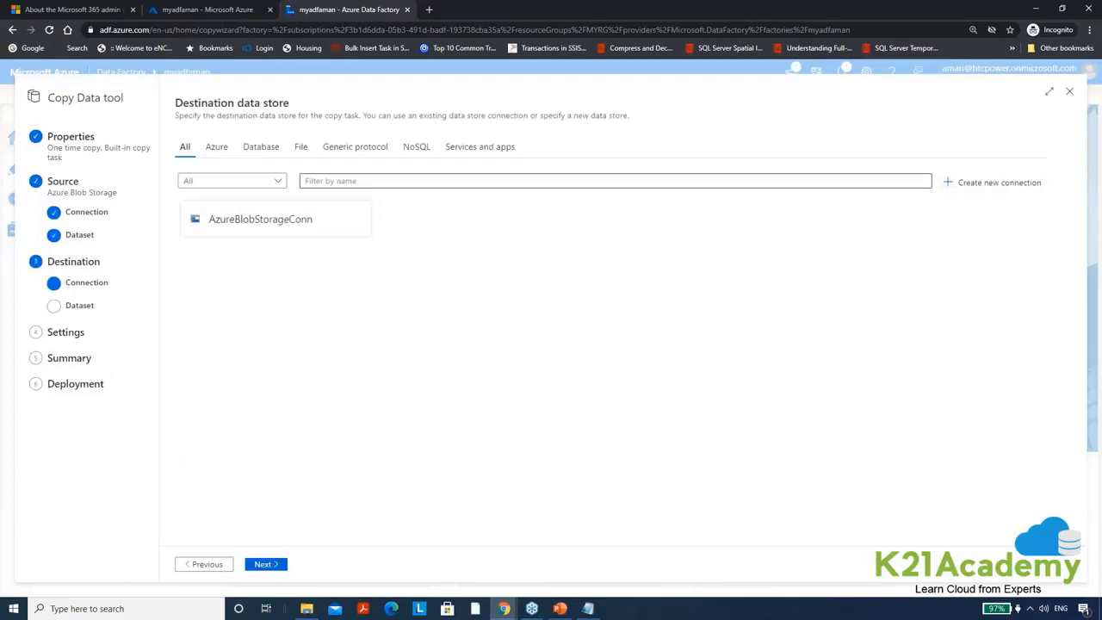
Fill in AzureSqlDatabaseConn for myserver2102, mydb1 and sqladmin, then go to the portal.
{"action": "left_click", "coordinate": [999, 182]}
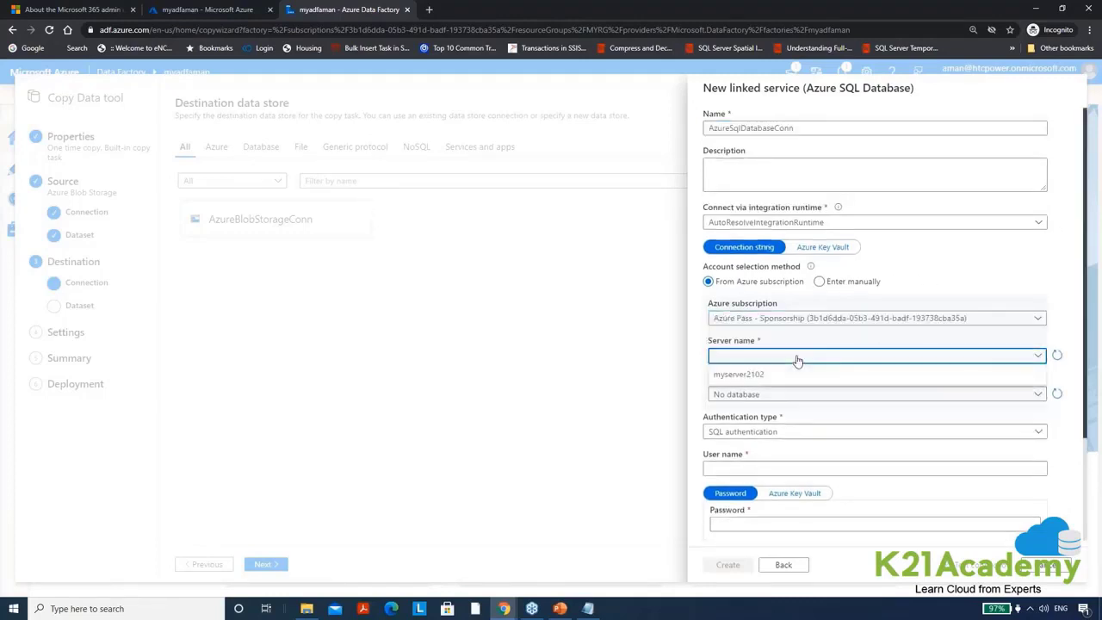
{"action": "mouse_move", "coordinate": [757, 378]}
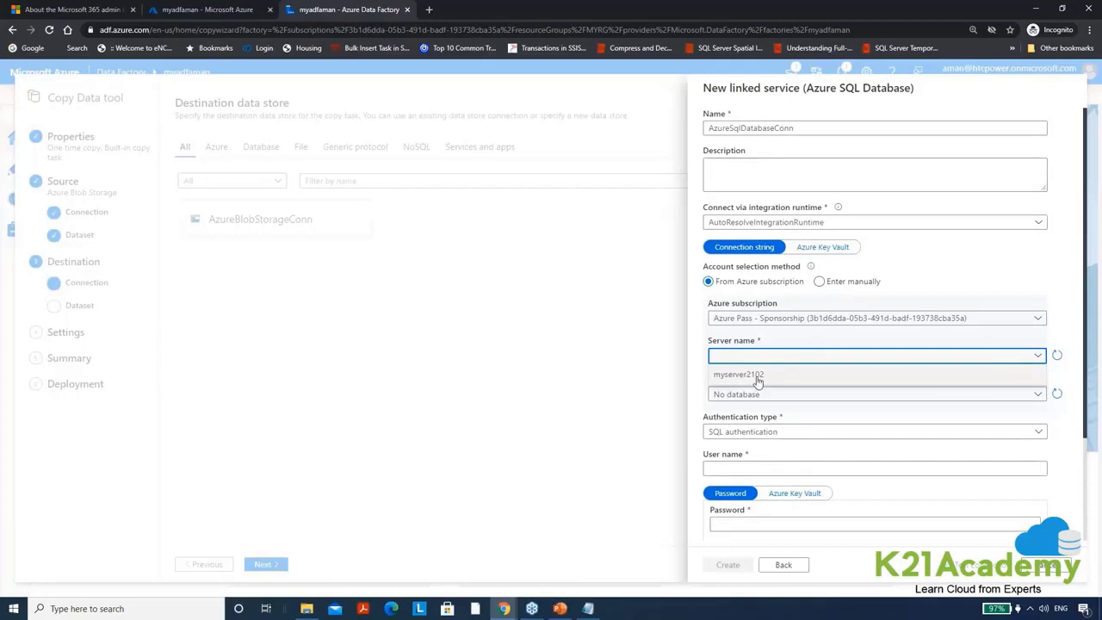
{"action": "left_click", "coordinate": [738, 374]}
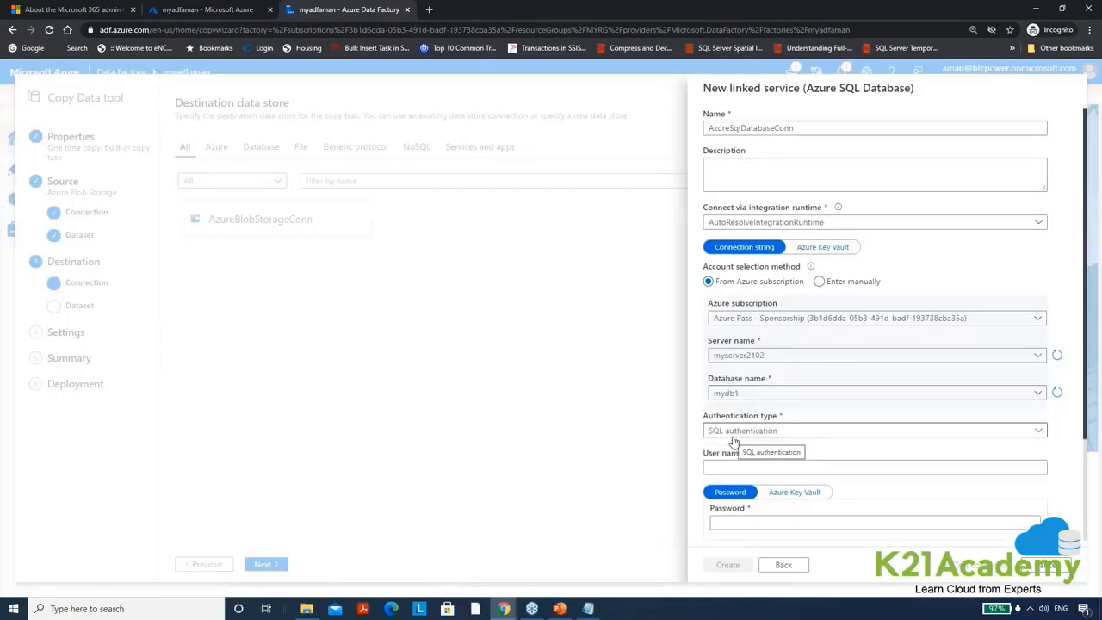
{"action": "left_click", "coordinate": [874, 467]}
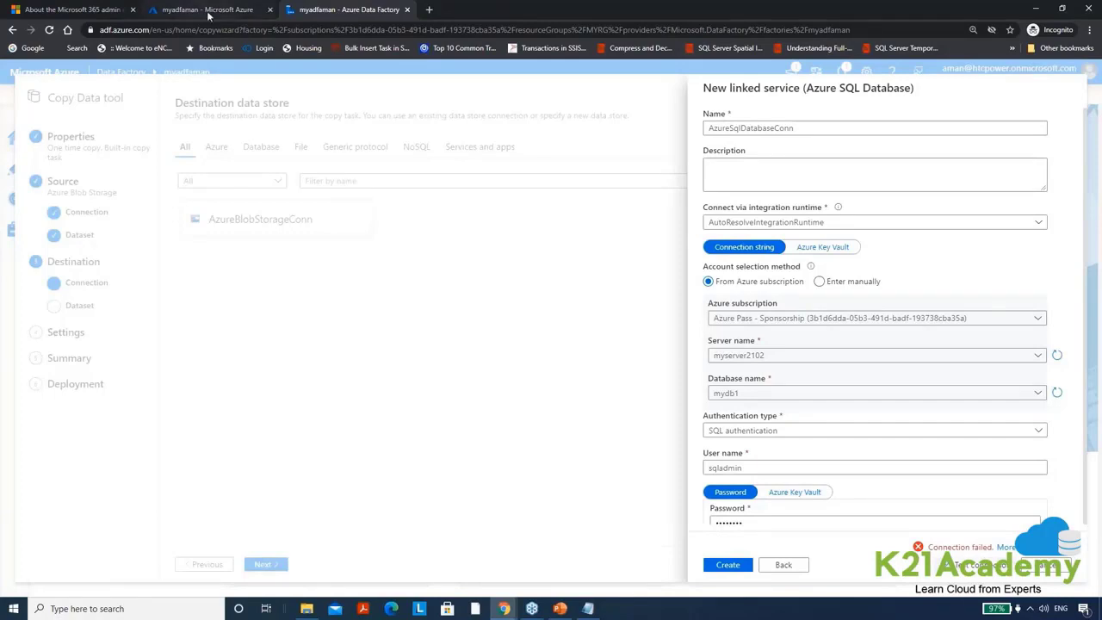
{"action": "left_click", "coordinate": [206, 9]}
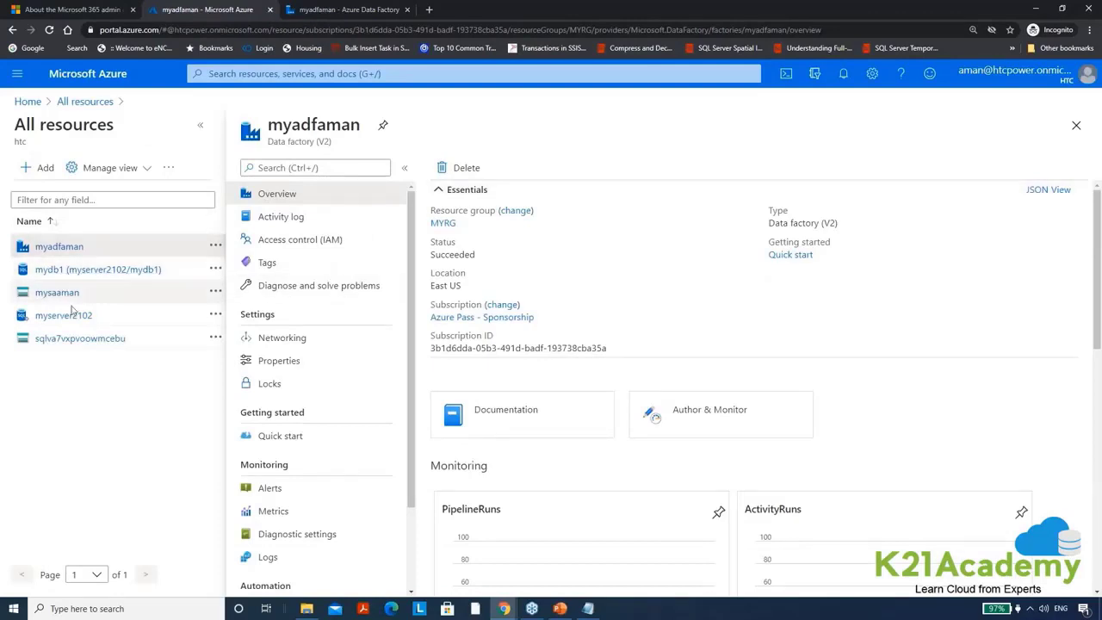
{"action": "mouse_move", "coordinate": [64, 315]}
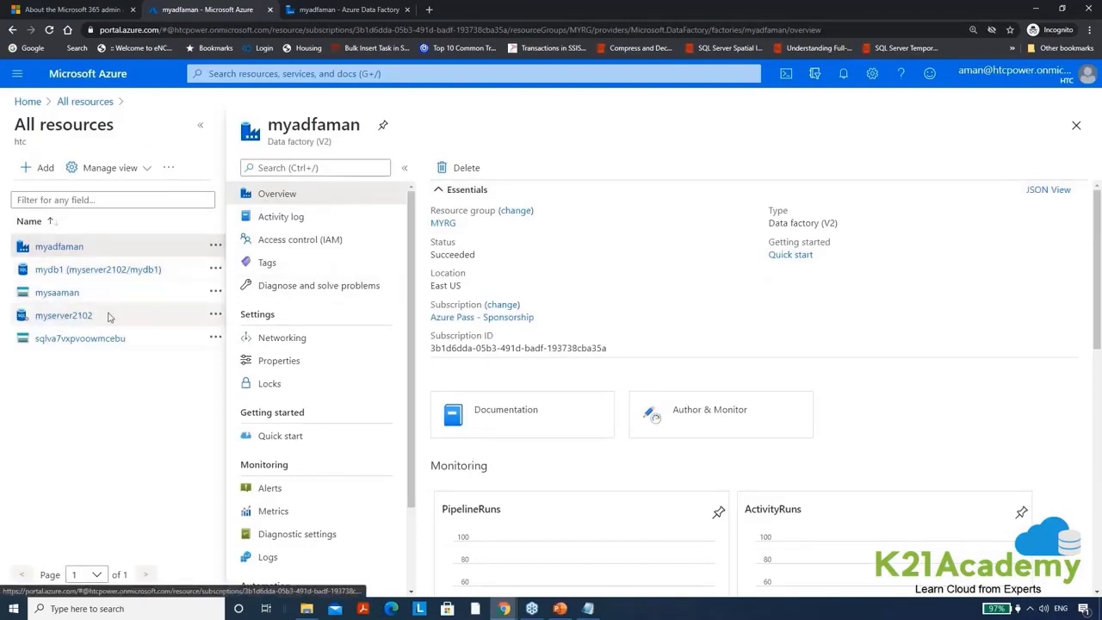
Set Allow Azure services to Yes in myserver2102's firewall settings and save.
{"action": "left_click", "coordinate": [63, 315]}
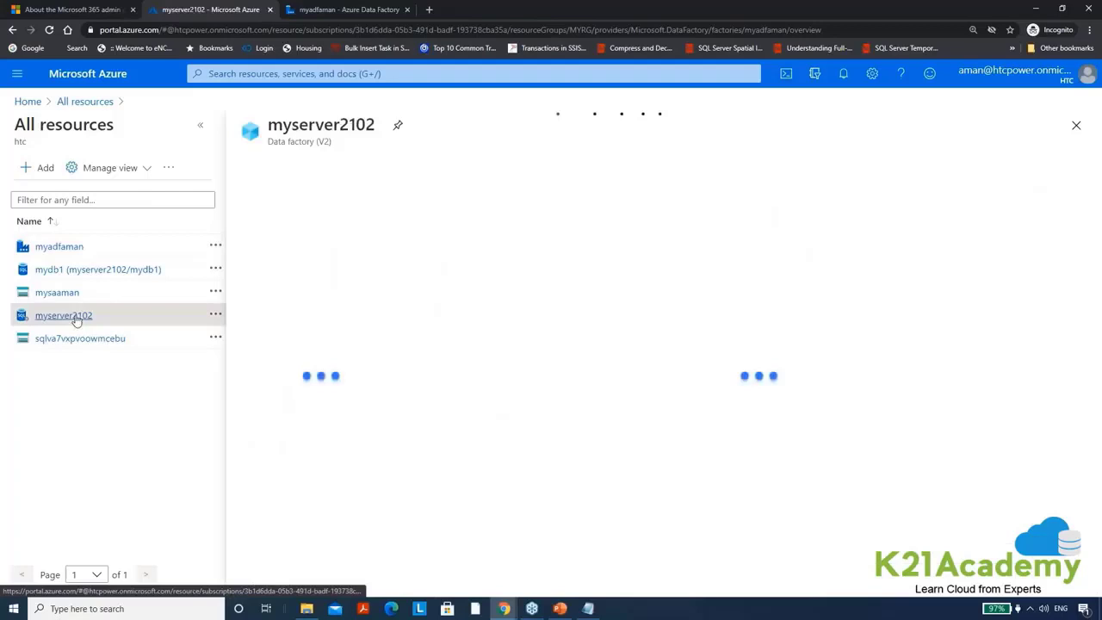
{"action": "left_click", "coordinate": [63, 315]}
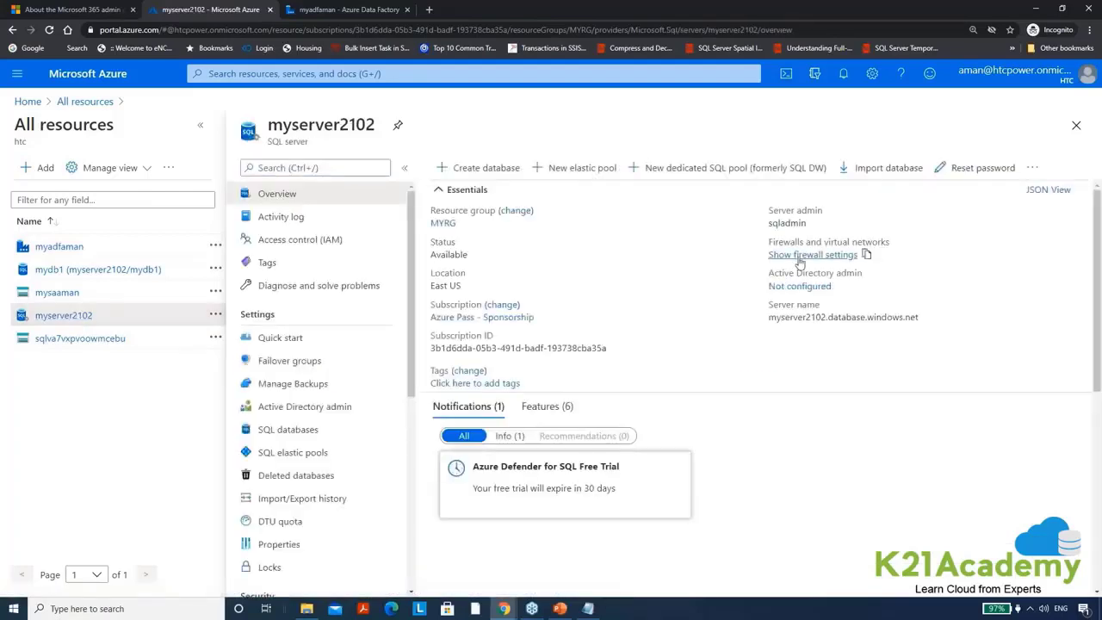
{"action": "left_click", "coordinate": [811, 254]}
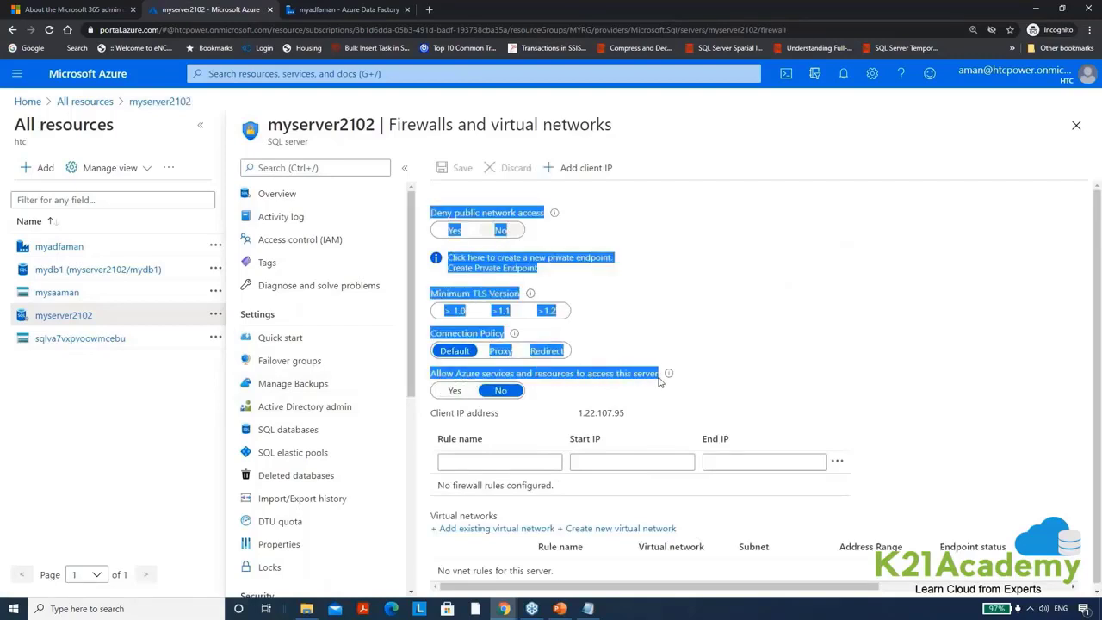
{"action": "left_click", "coordinate": [455, 390]}
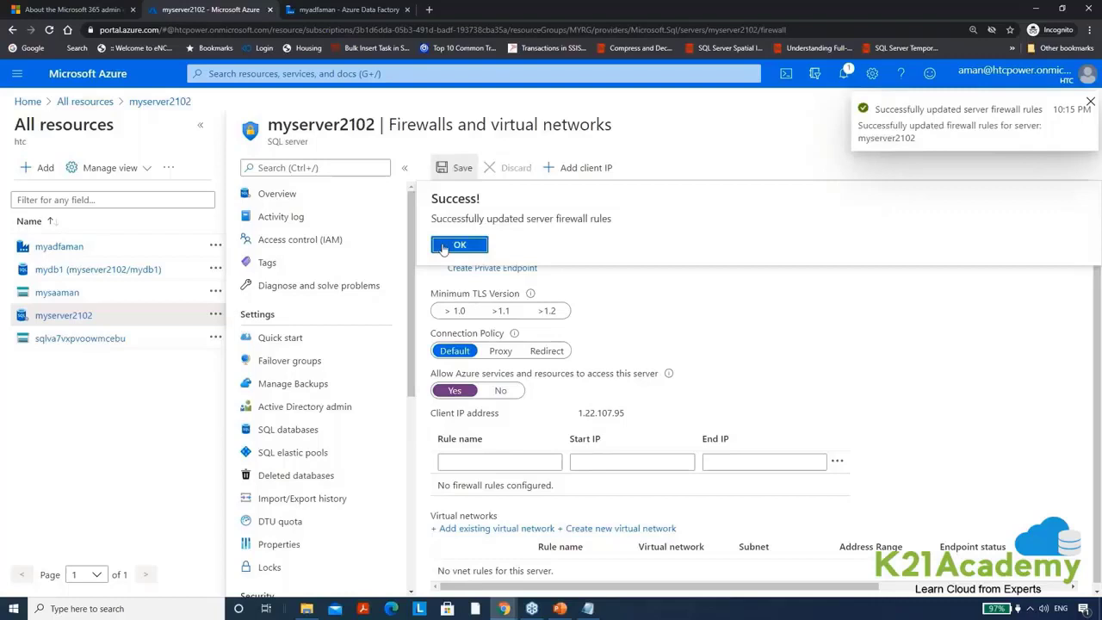
{"action": "left_click", "coordinate": [344, 9]}
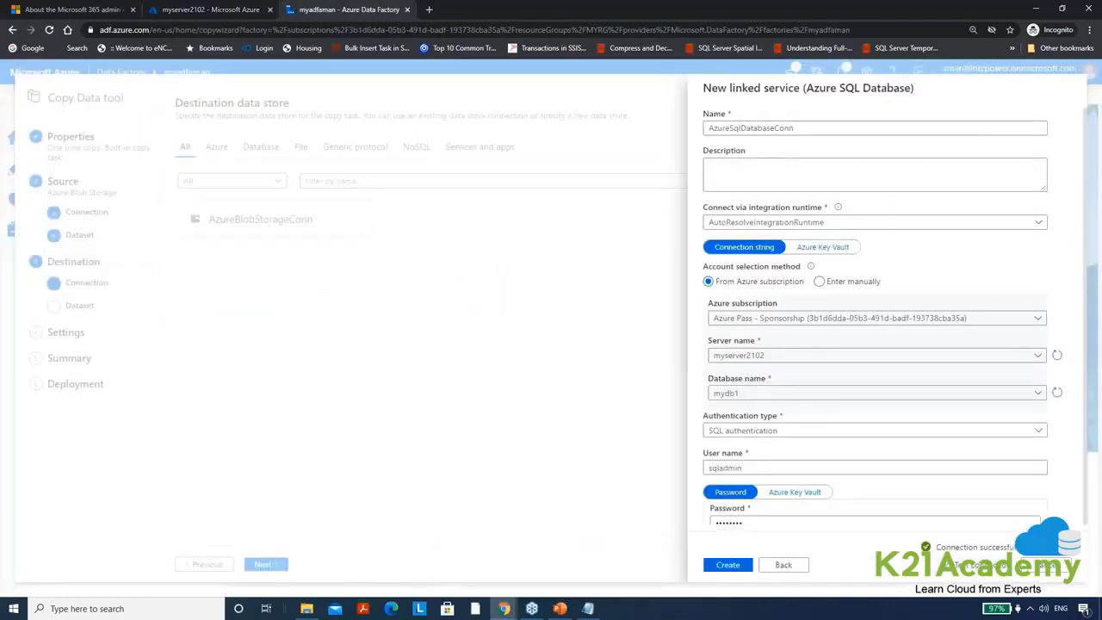
Create AzureSqlDatabaseConn, select it as the destination, and advance to table mapping.
{"action": "left_click", "coordinate": [727, 563]}
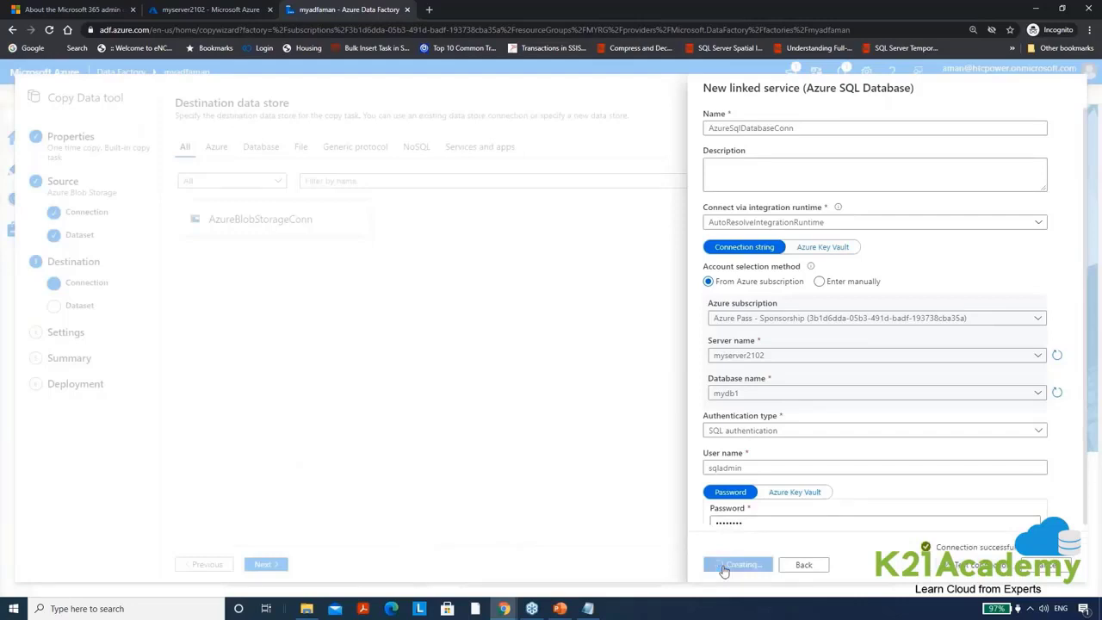
{"action": "left_click", "coordinate": [737, 564]}
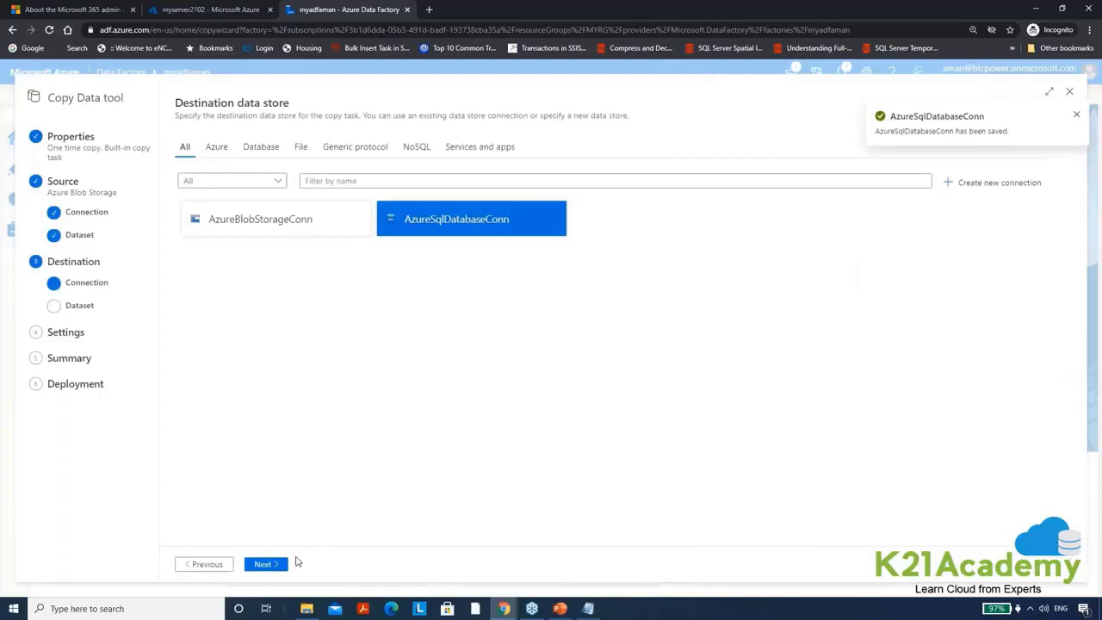
{"action": "left_click", "coordinate": [262, 563]}
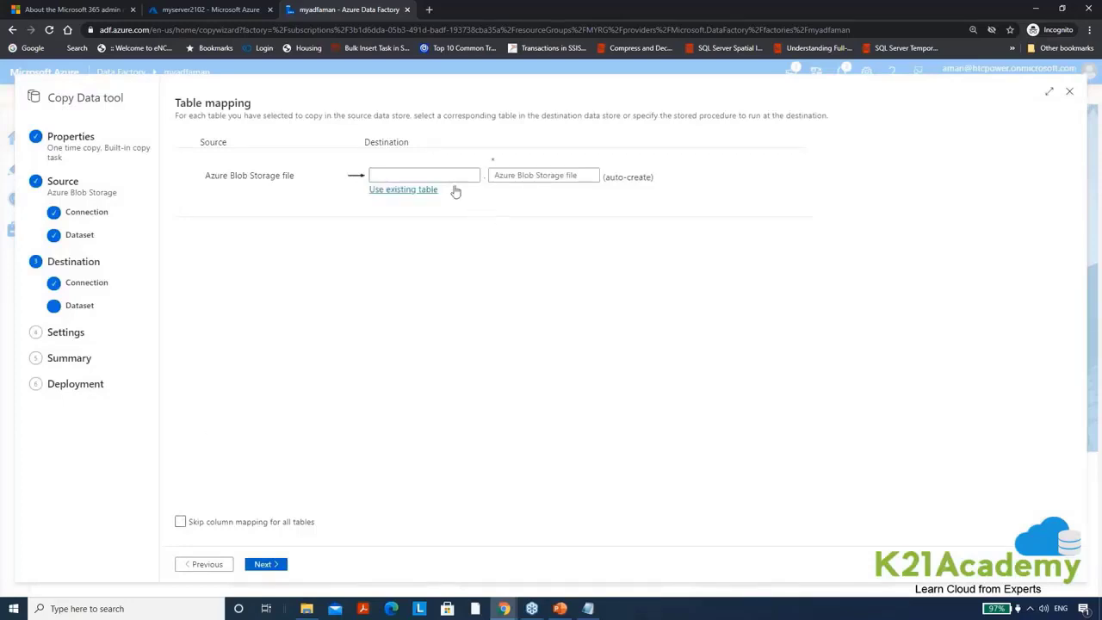
Enter schema dbo and table name EmpTable as the destination, then proceed to column mapping.
{"action": "left_click", "coordinate": [423, 175]}
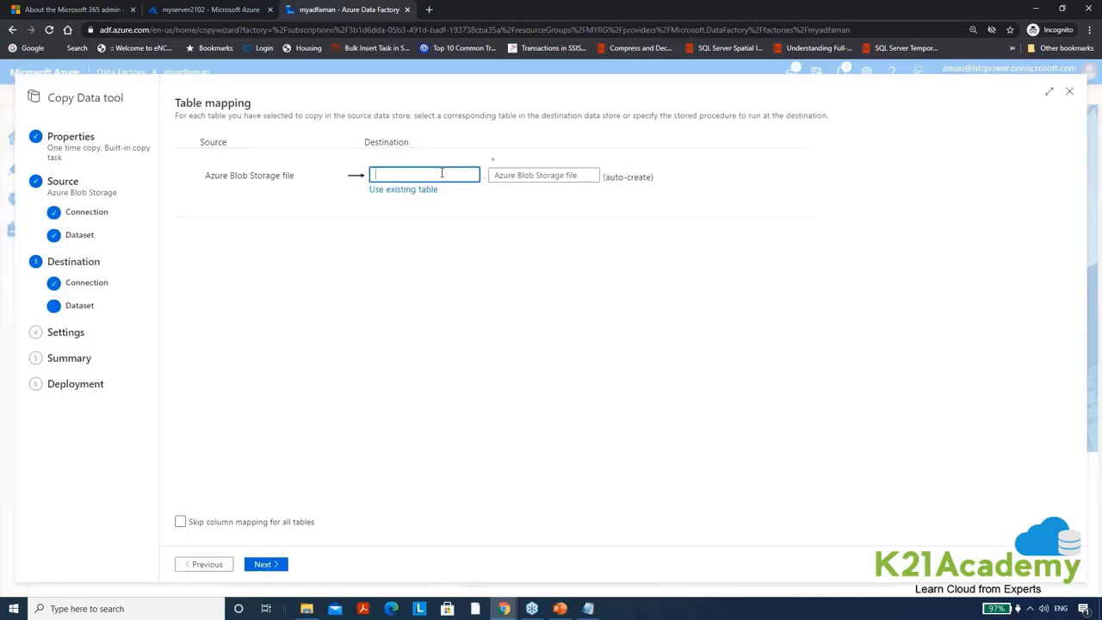
{"action": "type", "text": "dbo"}
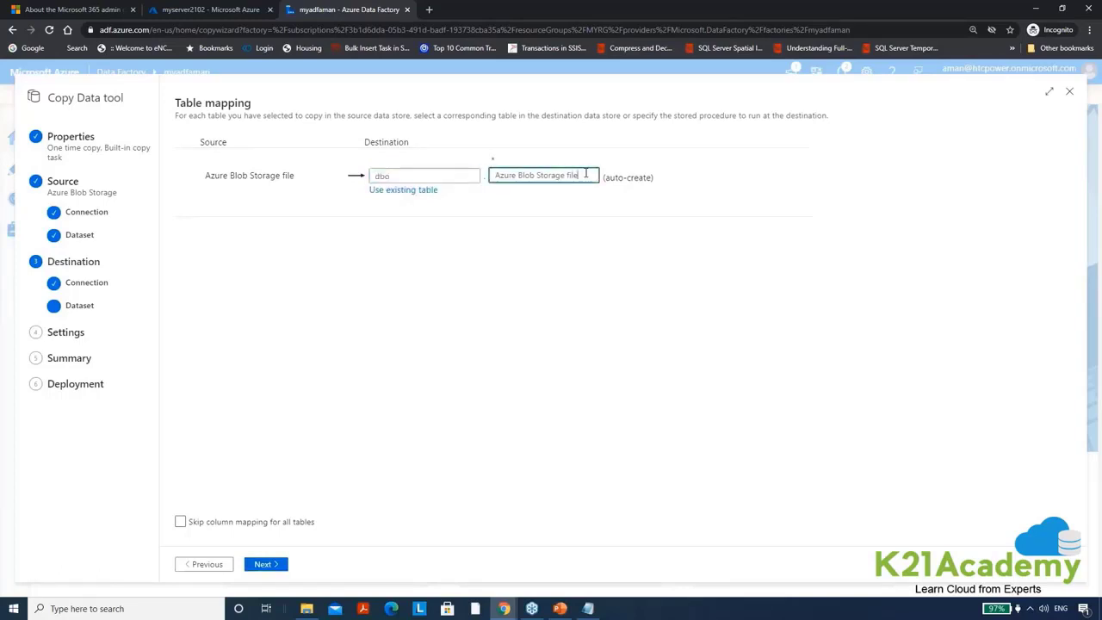
{"action": "type", "text": "Eml"}
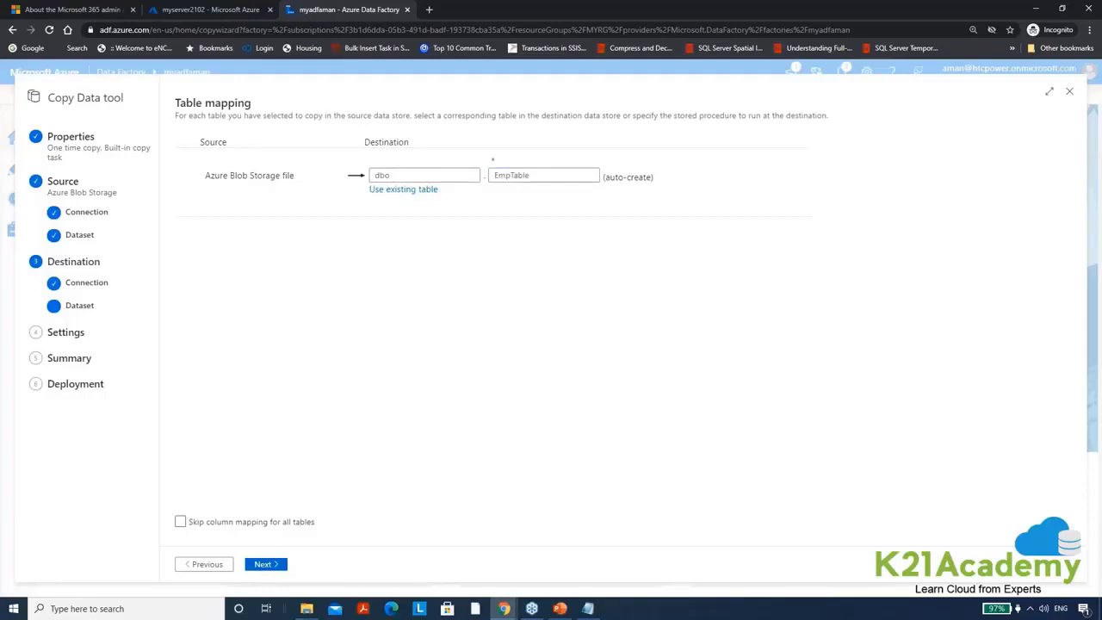
{"action": "left_click", "coordinate": [265, 563]}
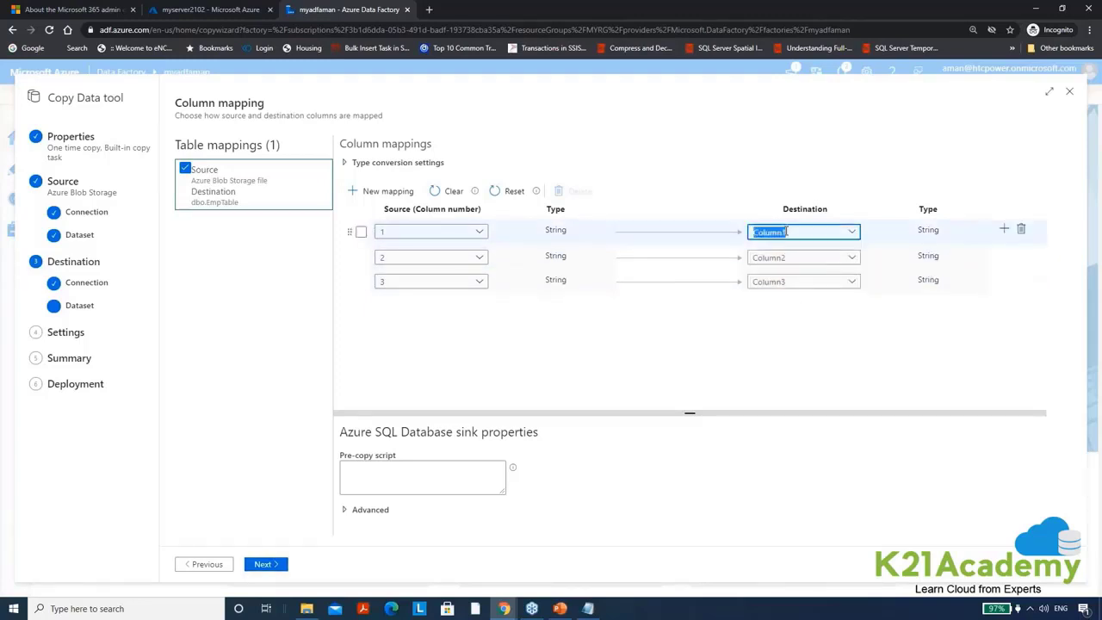
Map columns to FN and Salary, accept default settings, and deploy the copy pipeline.
{"action": "type", "text": "FN"}
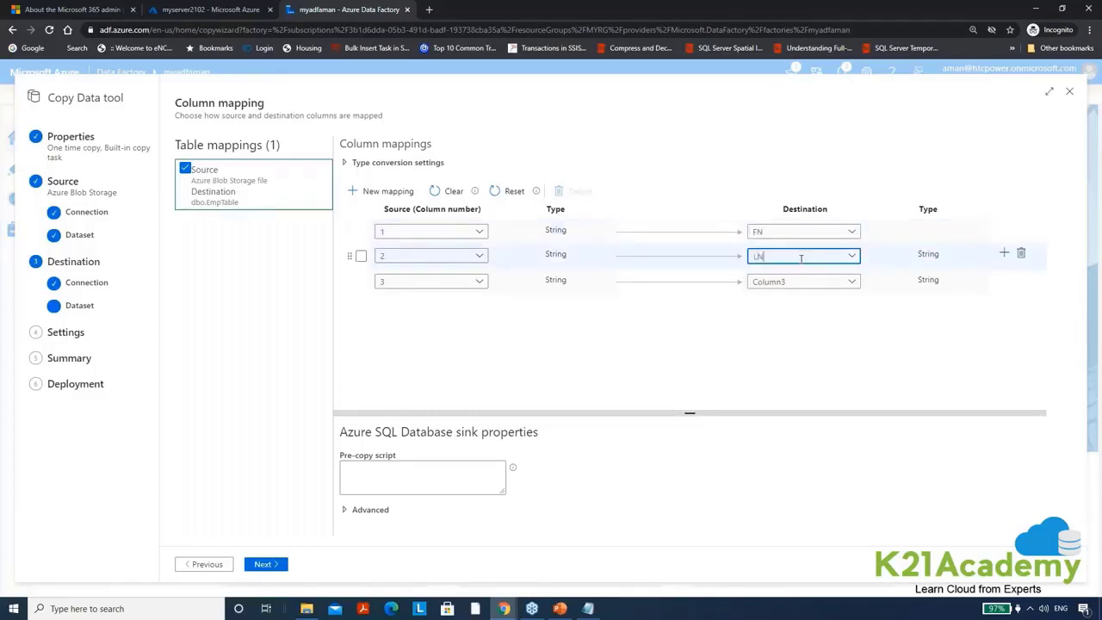
{"action": "type", "text": "Sal"}
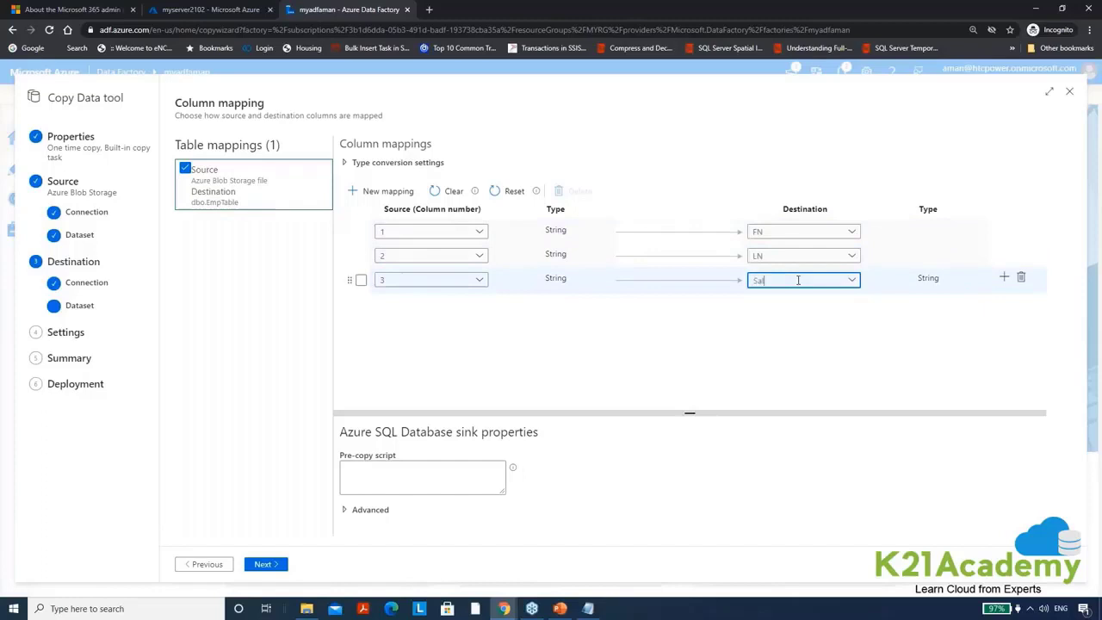
{"action": "type", "text": "Salary"}
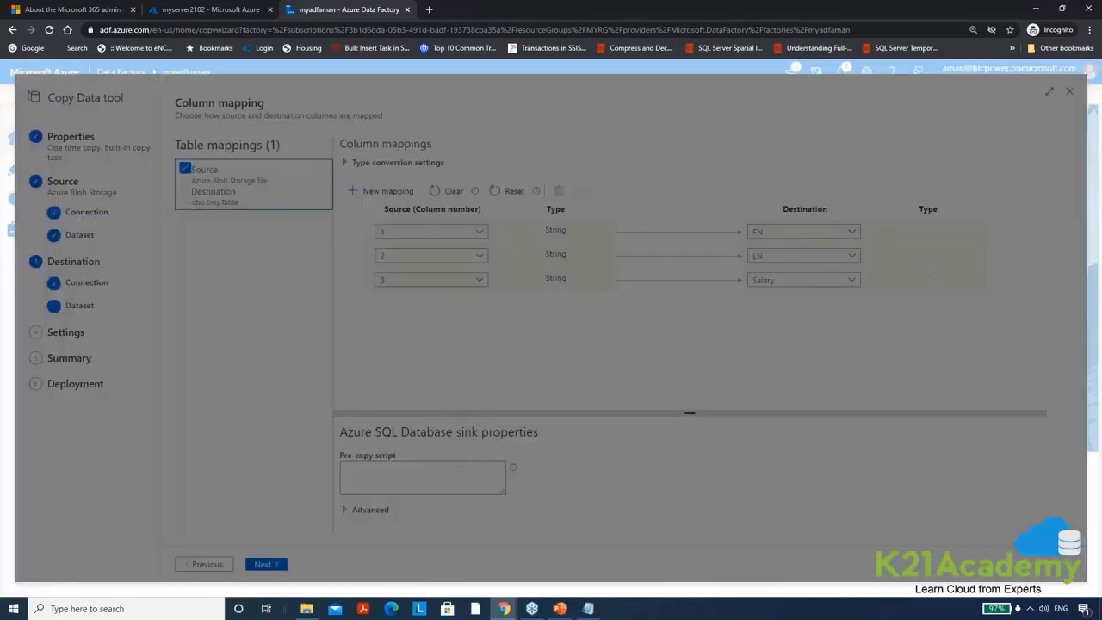
{"action": "left_click", "coordinate": [261, 564]}
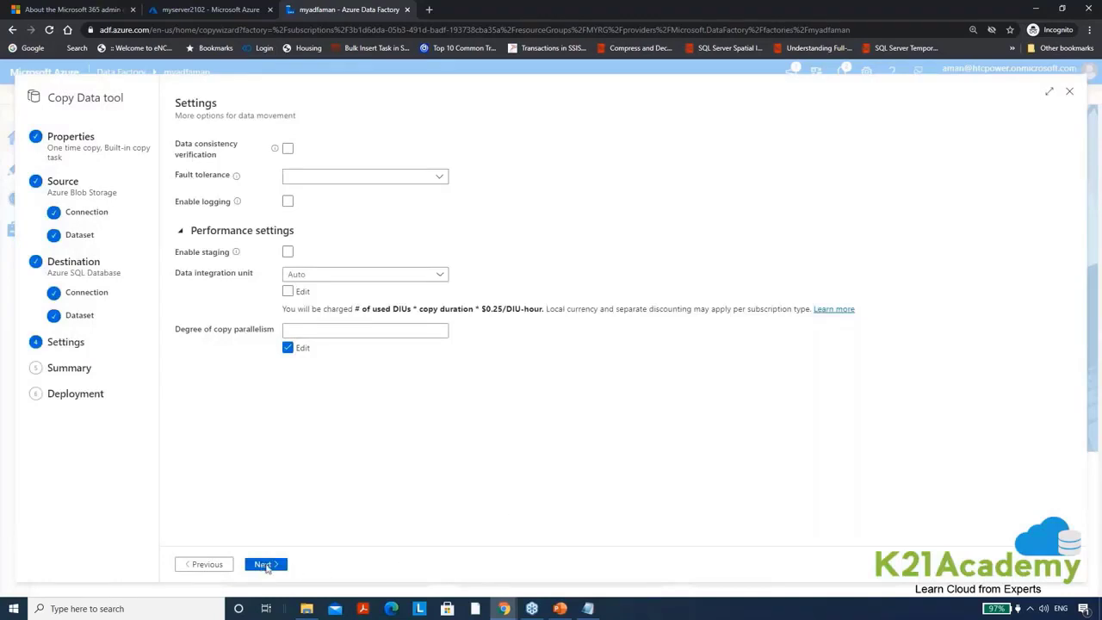
{"action": "left_click", "coordinate": [263, 564]}
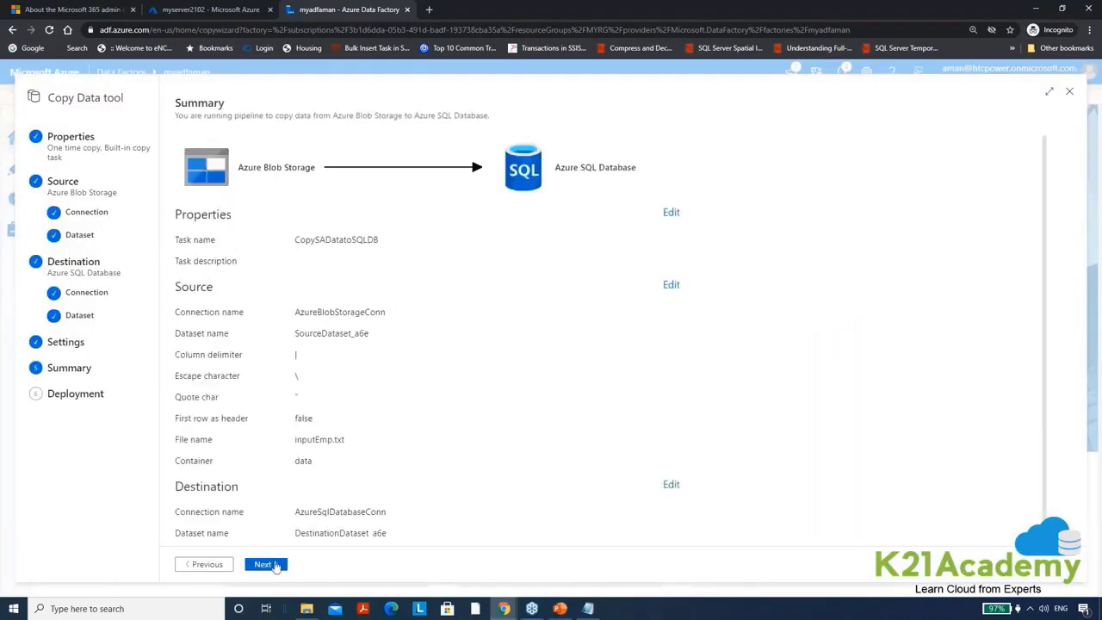
{"action": "left_click", "coordinate": [262, 563]}
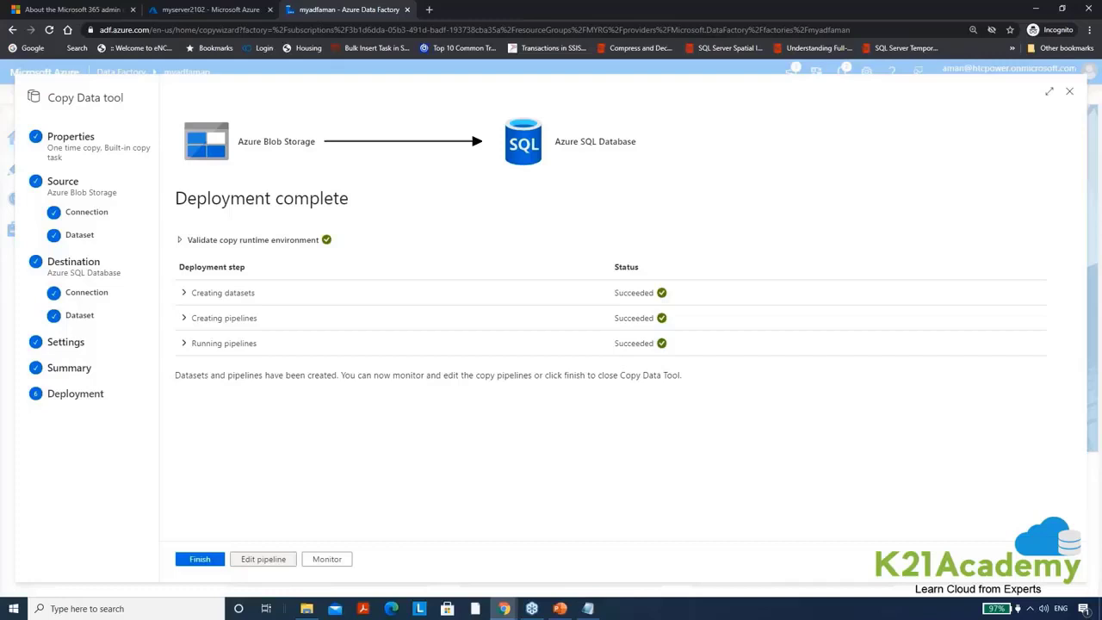
{"action": "mouse_move", "coordinate": [326, 559]}
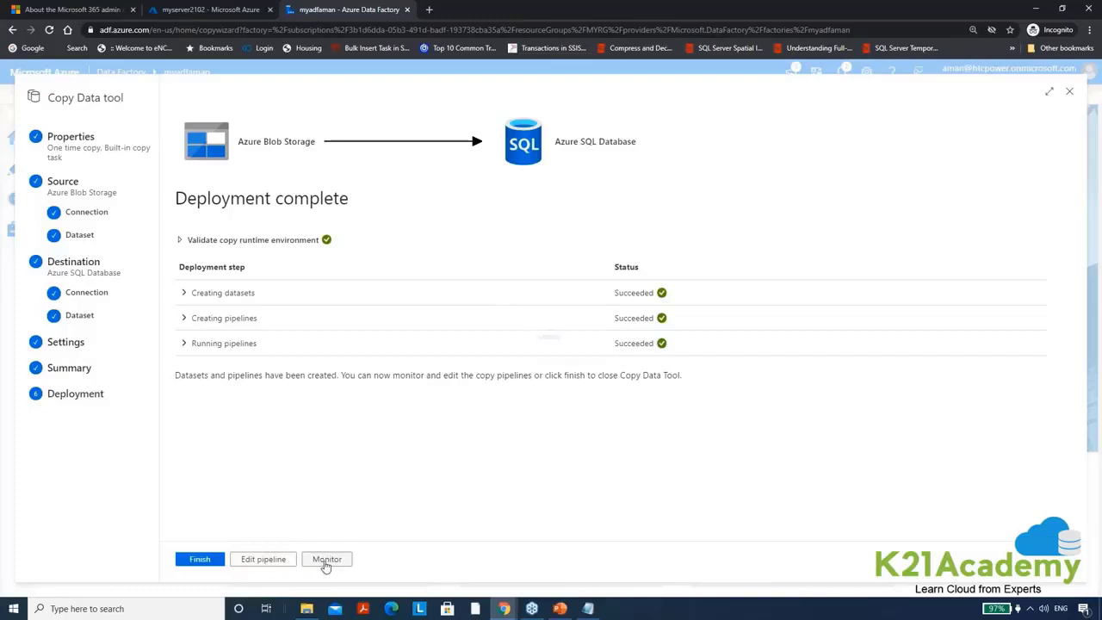
Monitor the CopySADatatoSQLDB run and refresh until it shows Succeeded.
{"action": "left_click", "coordinate": [326, 558]}
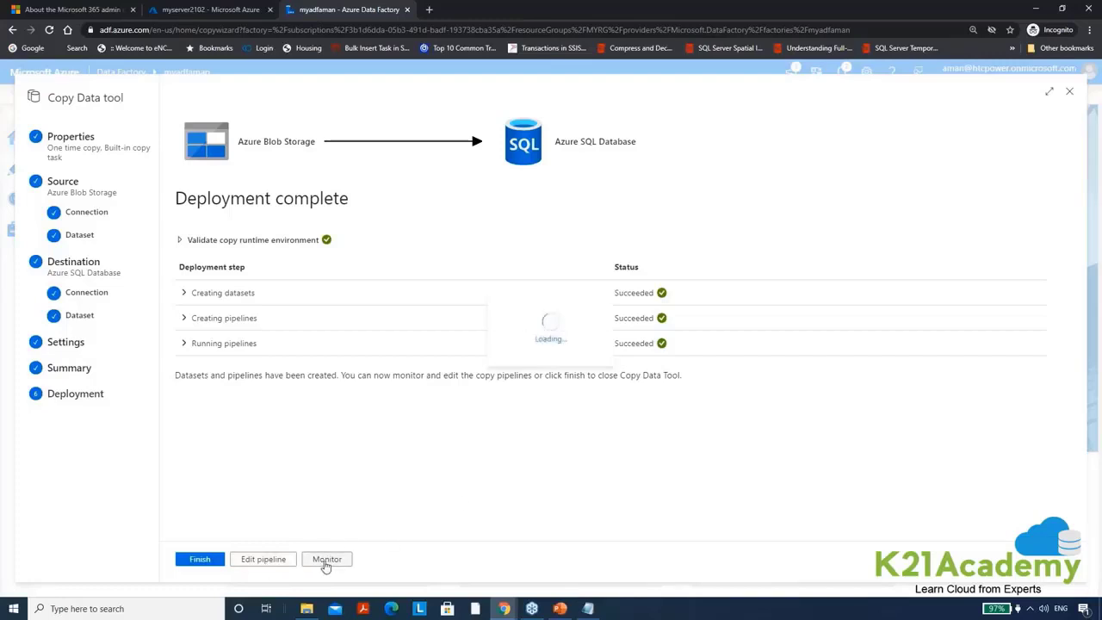
{"action": "left_click", "coordinate": [326, 558]}
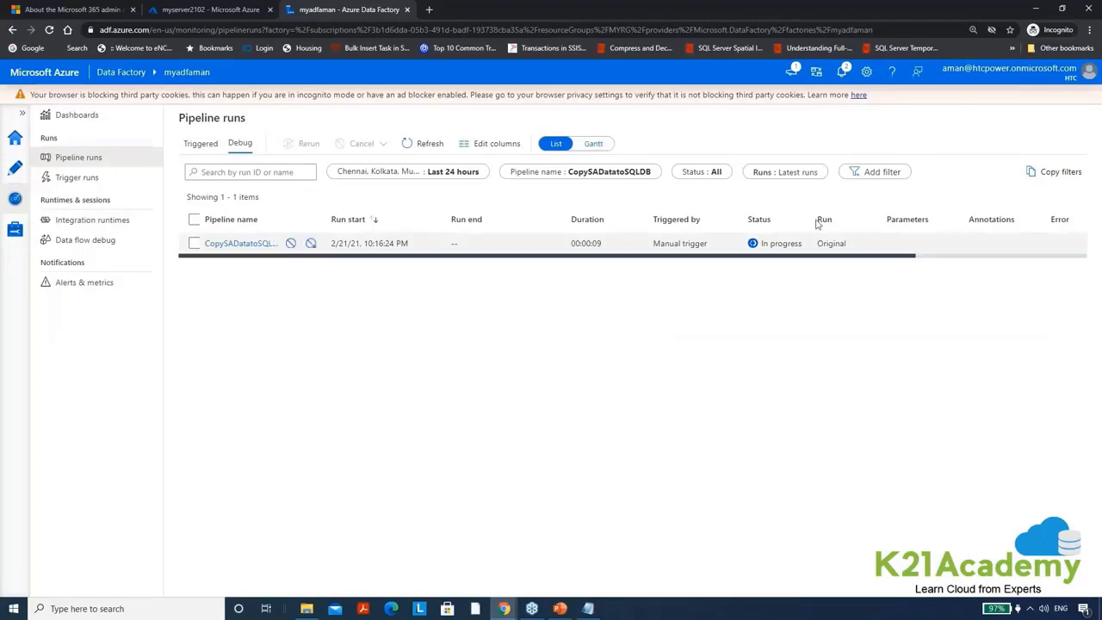
{"action": "left_click", "coordinate": [429, 143]}
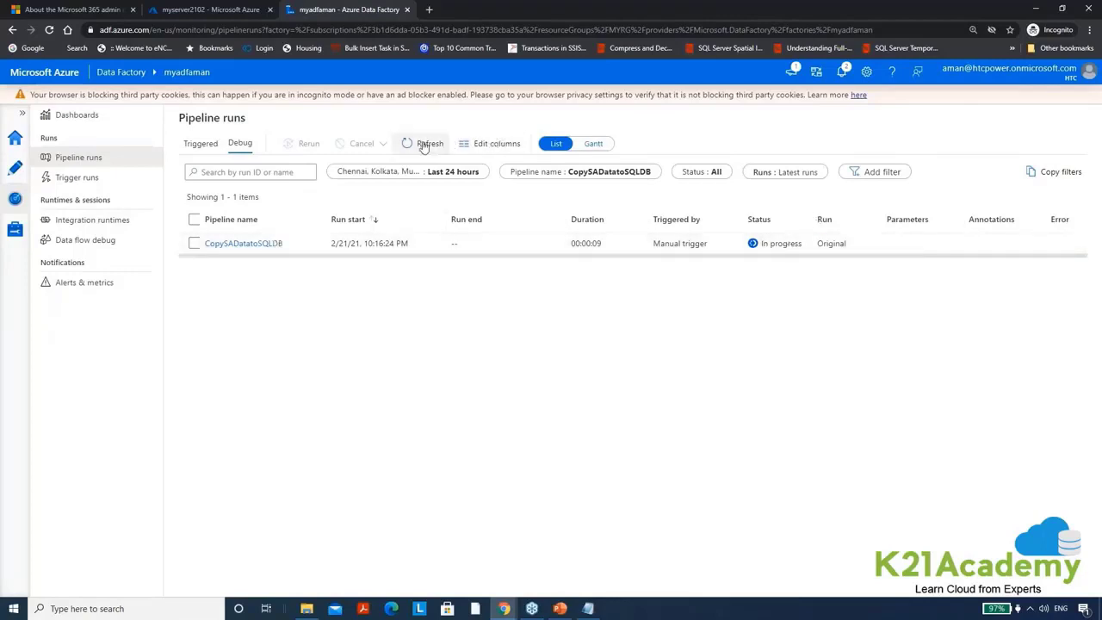
{"action": "left_click", "coordinate": [429, 143]}
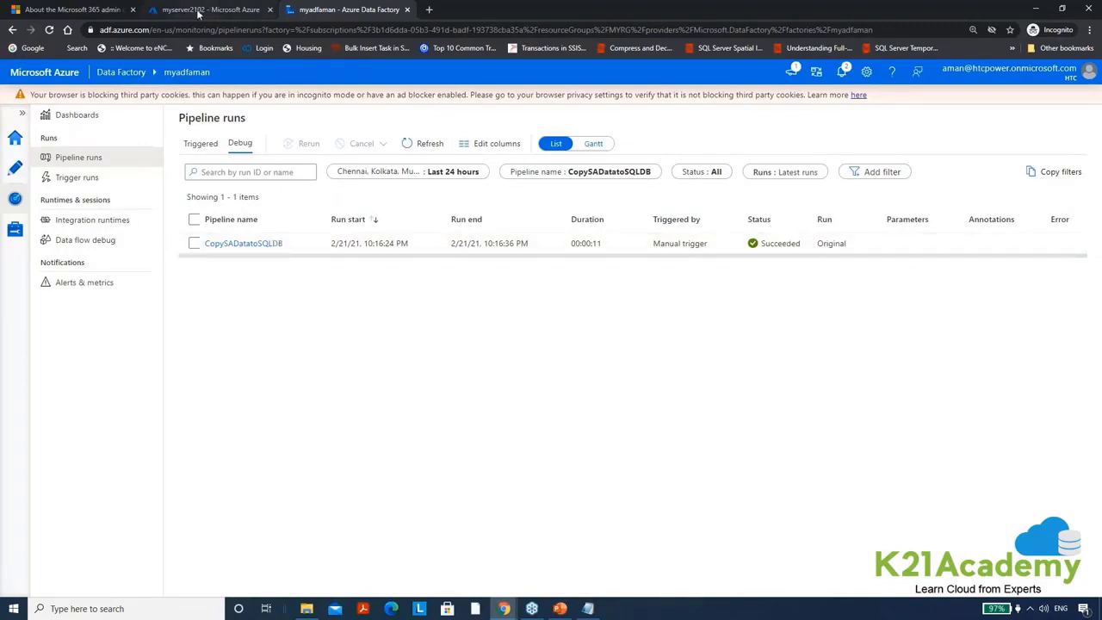
Open mydb1's Query editor (preview) and sign in as sqladmin with the password.
{"action": "left_click", "coordinate": [211, 9]}
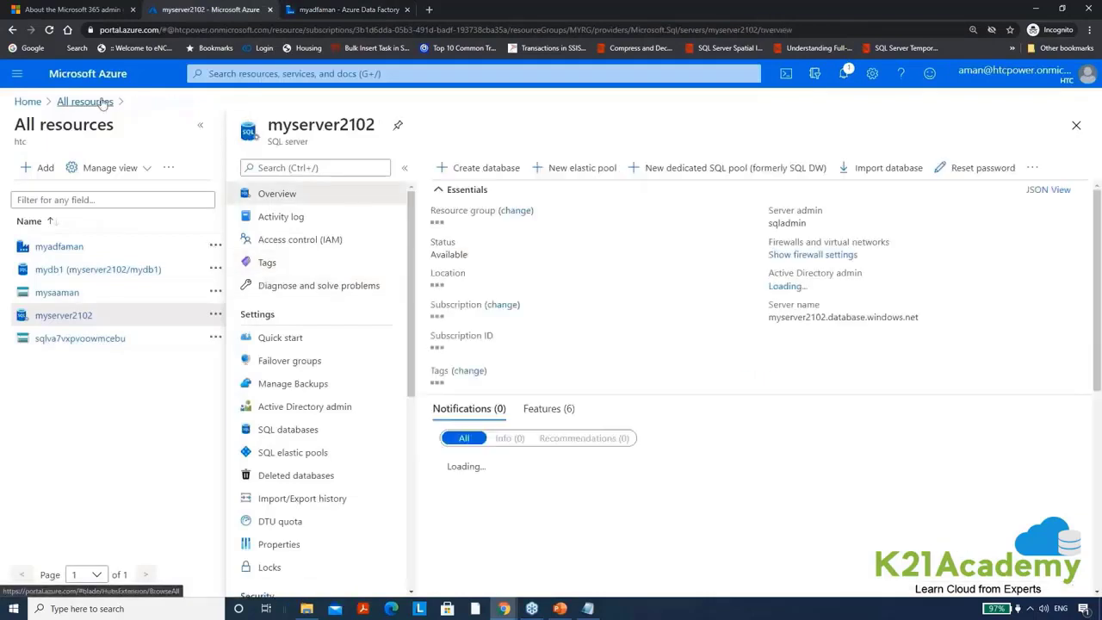
{"action": "left_click", "coordinate": [84, 100]}
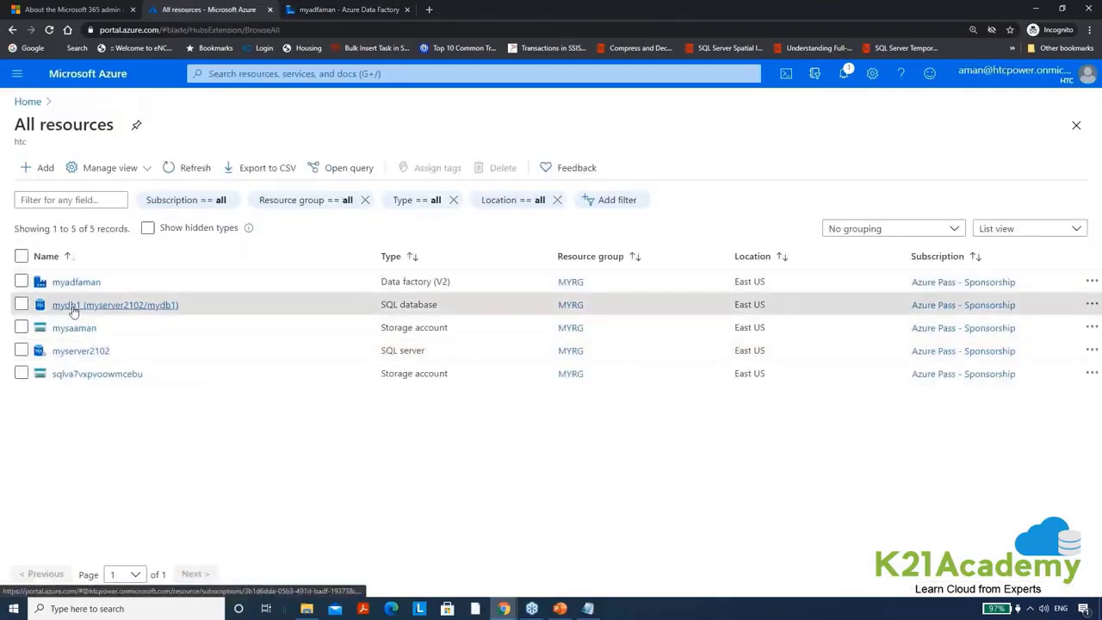
{"action": "left_click", "coordinate": [114, 304]}
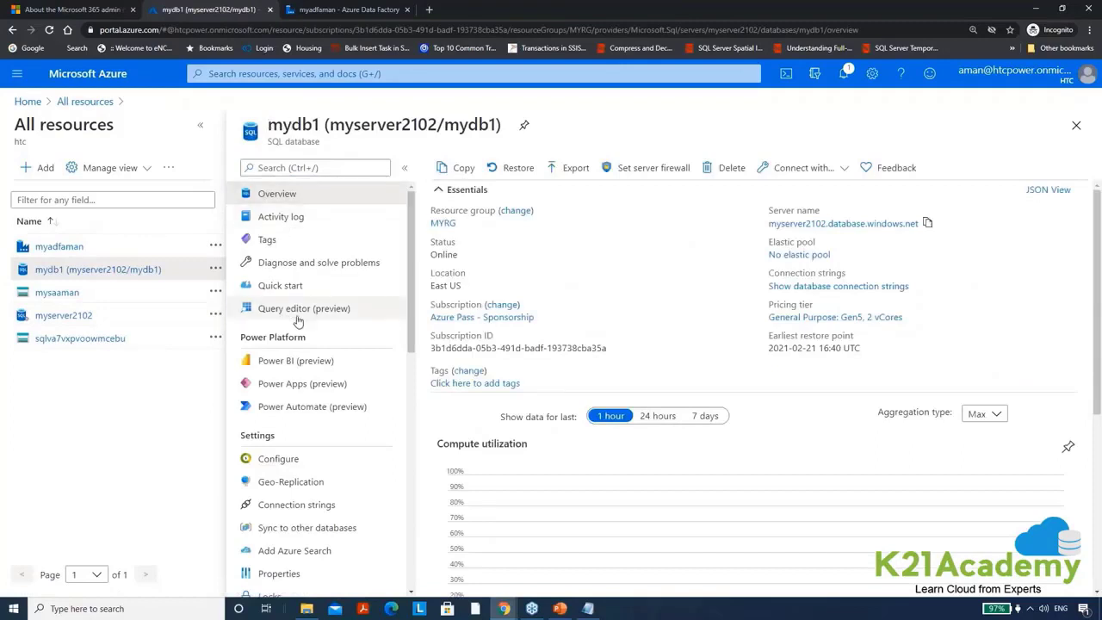
{"action": "left_click", "coordinate": [303, 308]}
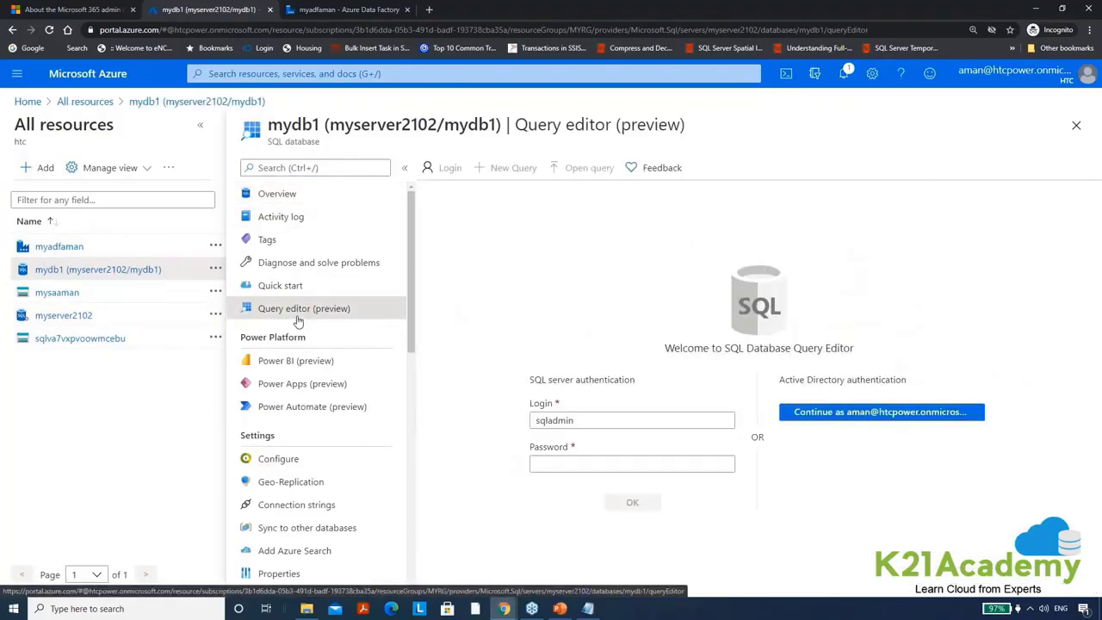
{"action": "left_click", "coordinate": [632, 463]}
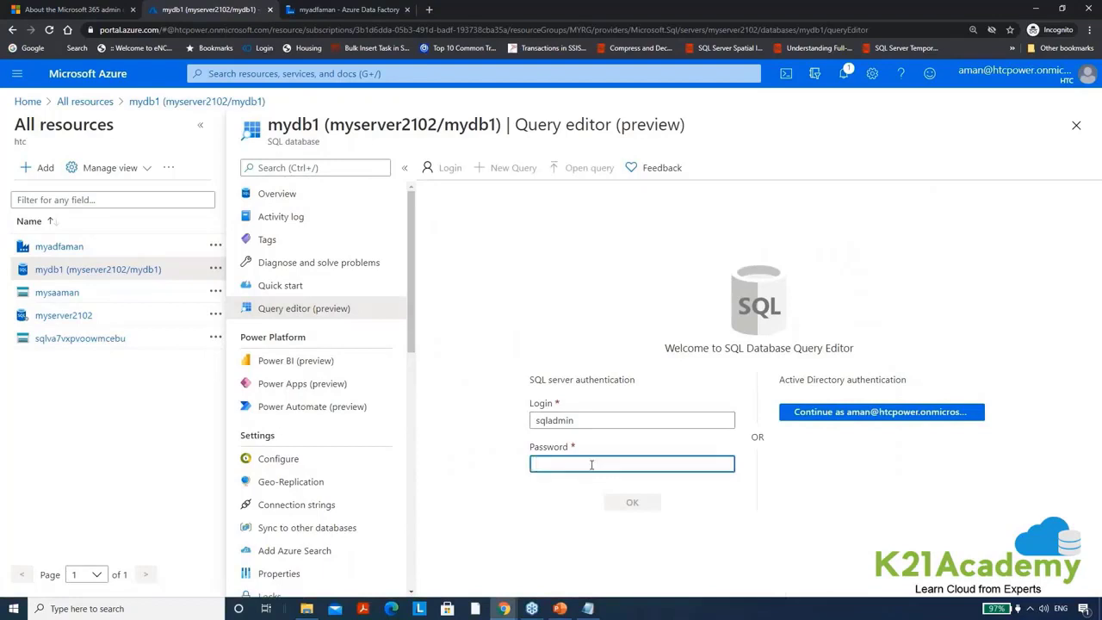
{"action": "type", "text": "password"}
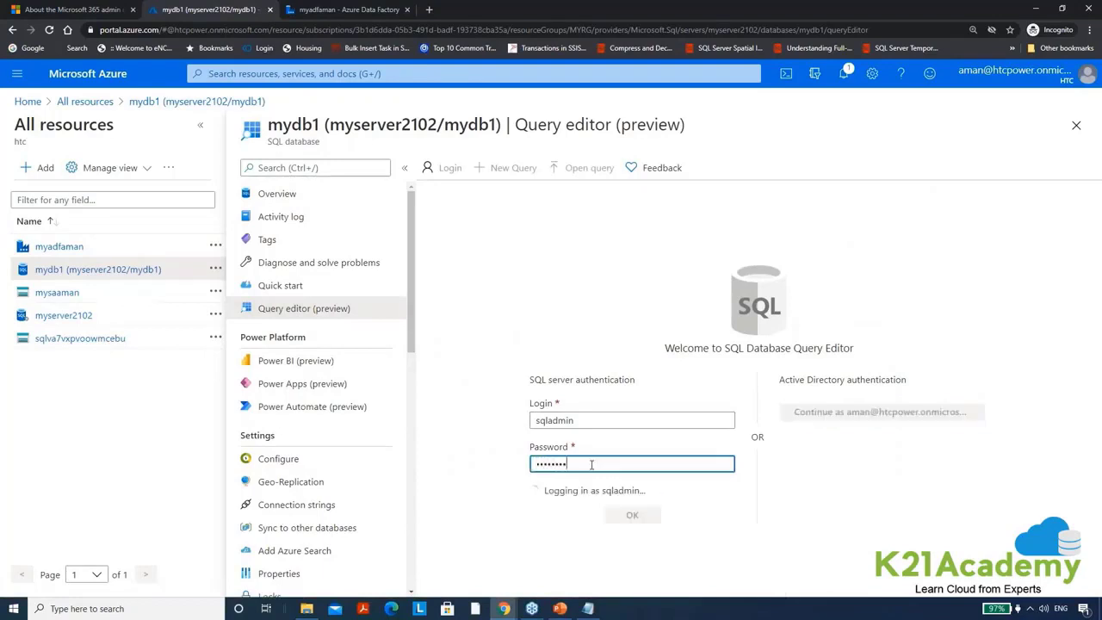
{"action": "left_click", "coordinate": [632, 514]}
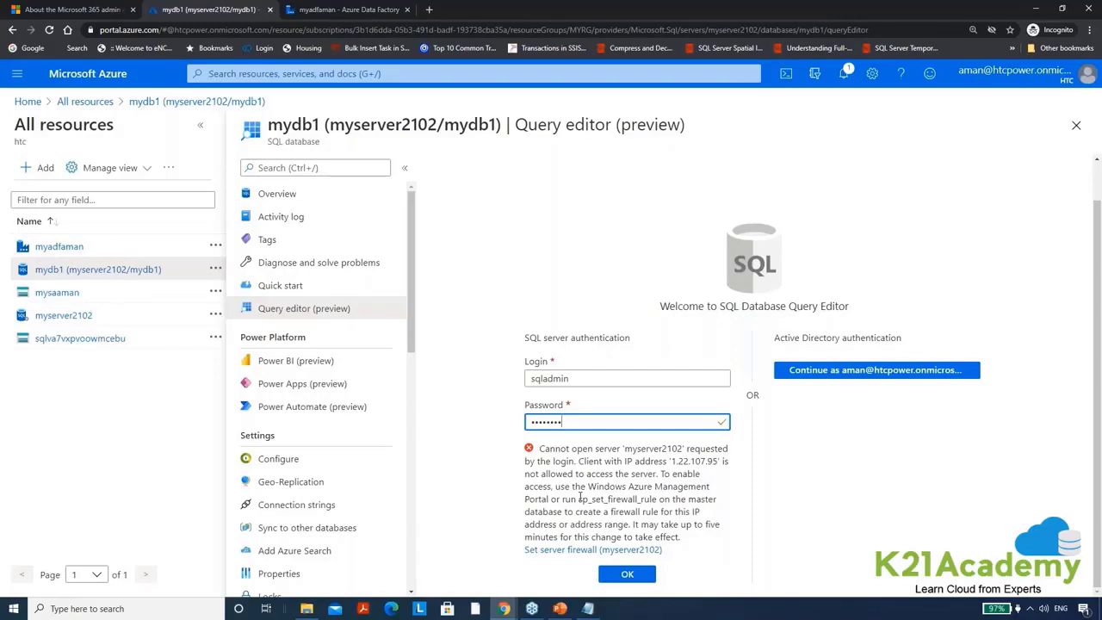
{"action": "mouse_move", "coordinate": [585, 555]}
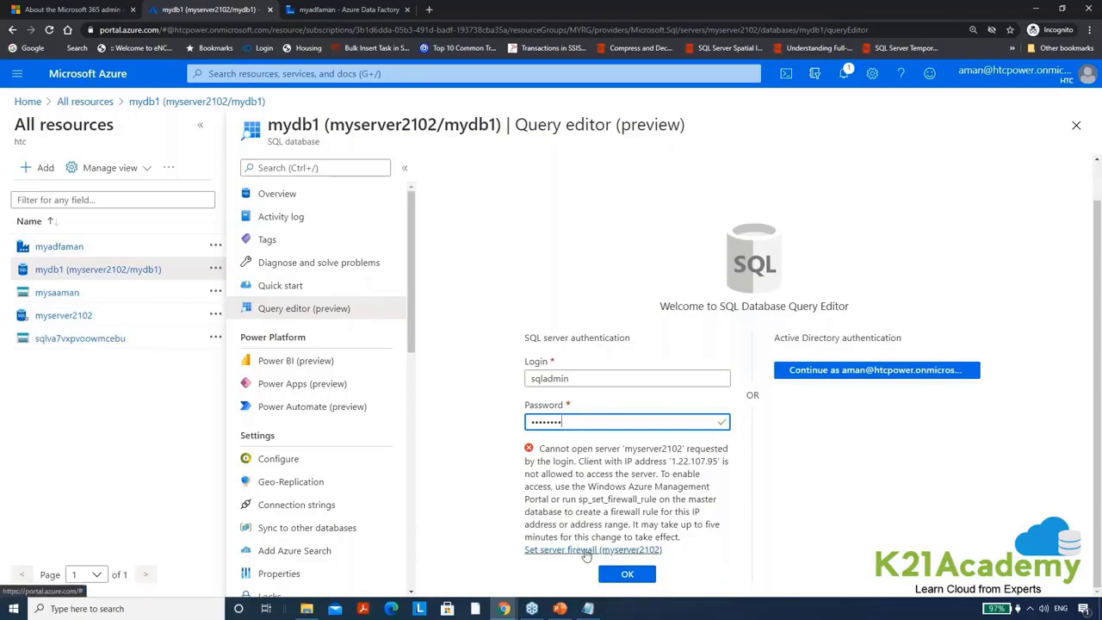
{"action": "left_click", "coordinate": [560, 549]}
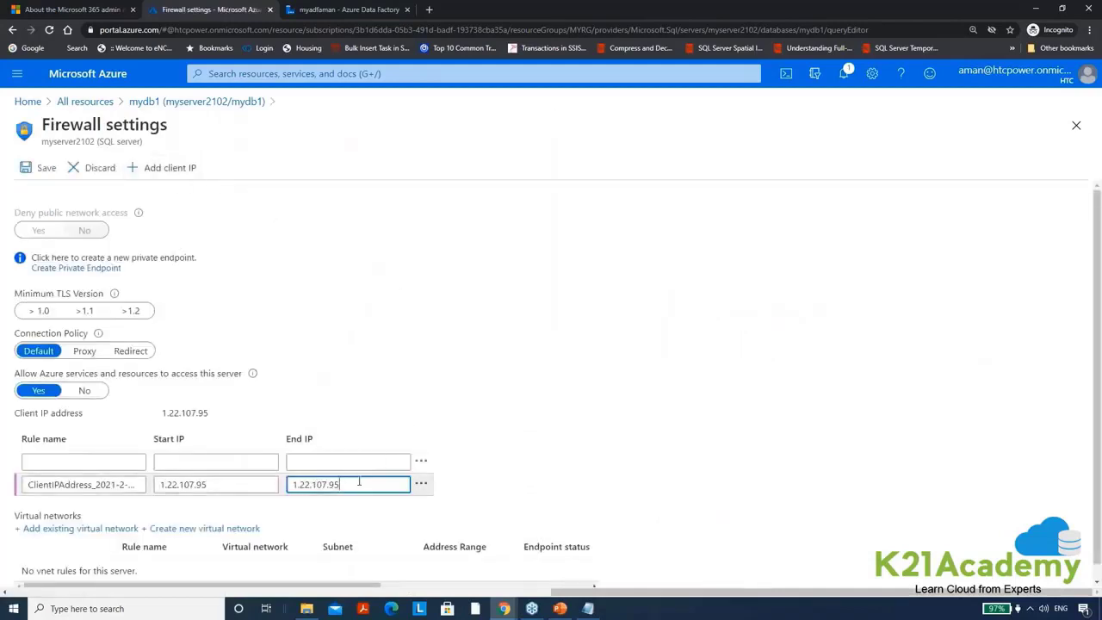
{"action": "left_click", "coordinate": [45, 167]}
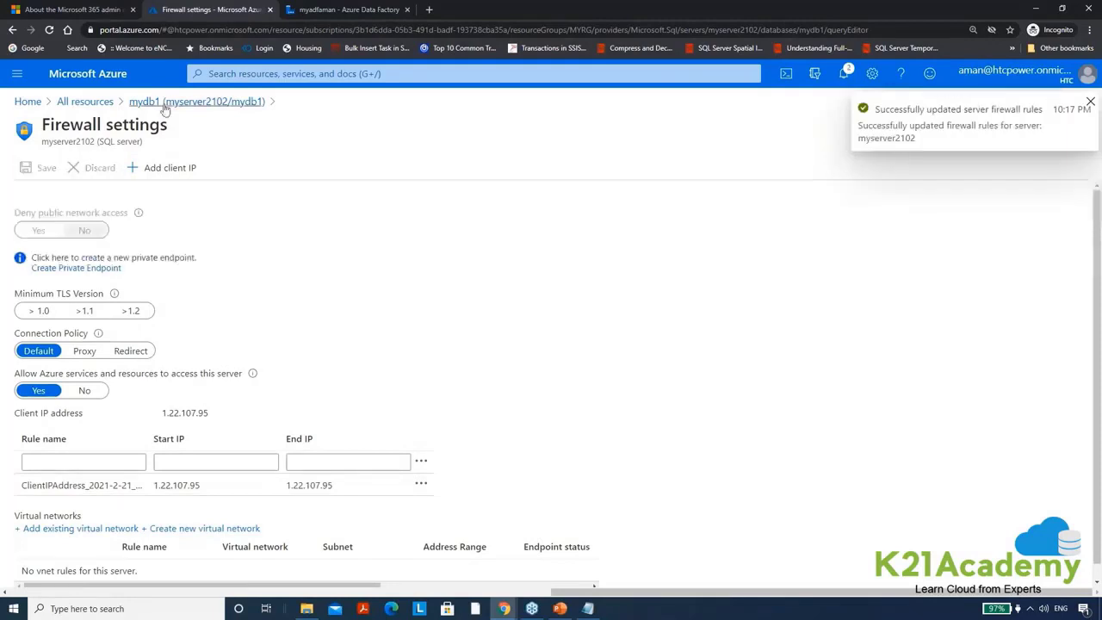
{"action": "left_click", "coordinate": [197, 101]}
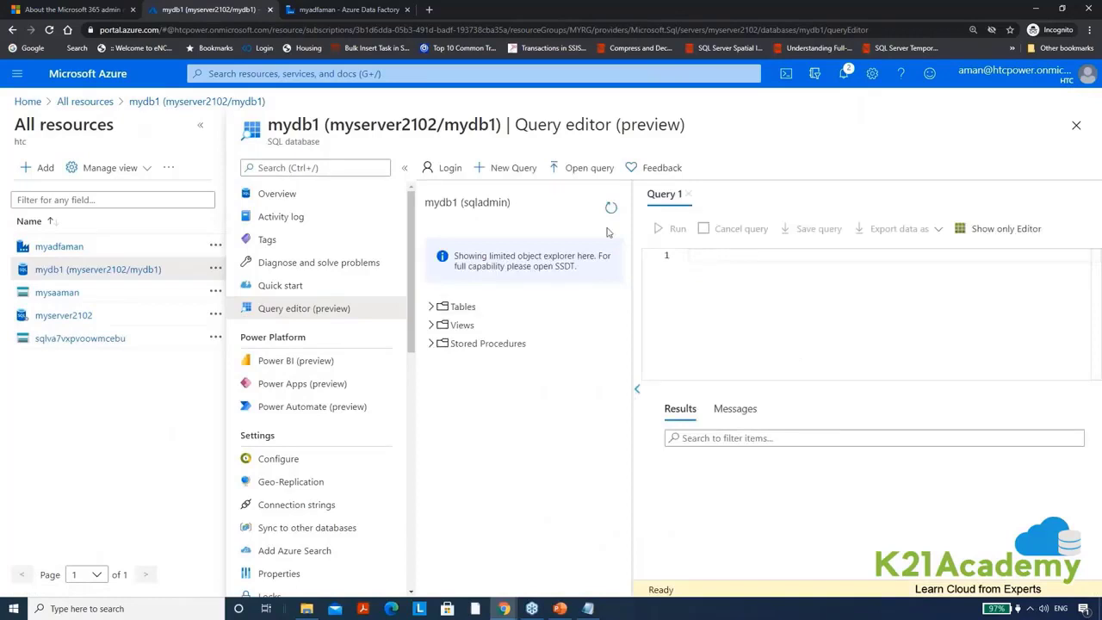
Run Select * from [dbo].[EmpTable] and scroll through the returned employee rows.
{"action": "left_click", "coordinate": [431, 305]}
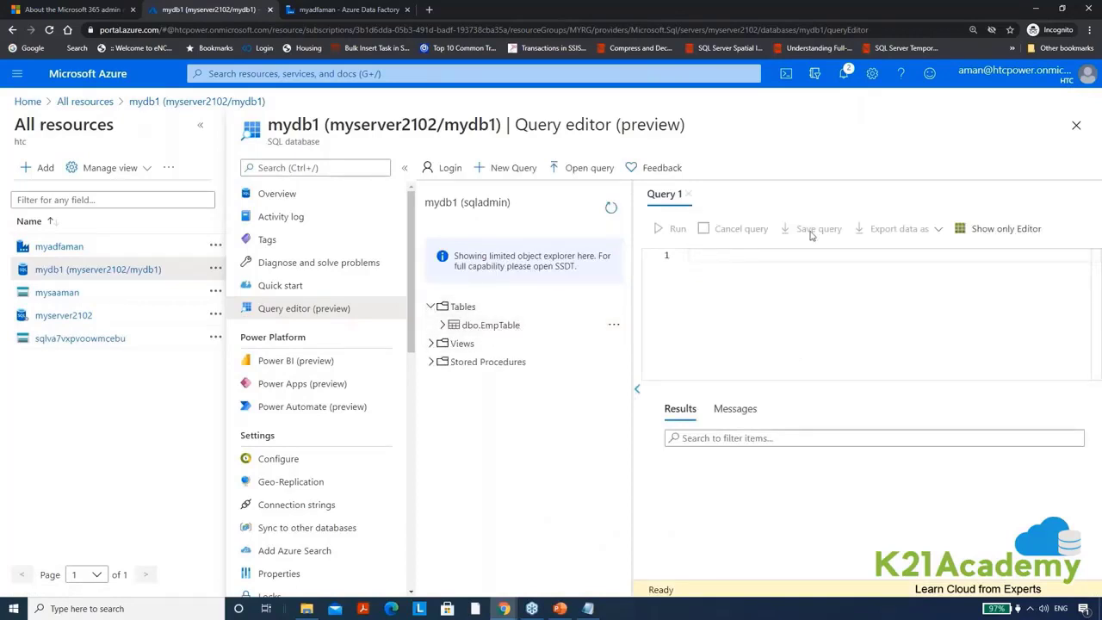
{"action": "type", "text": "Select * from emp"}
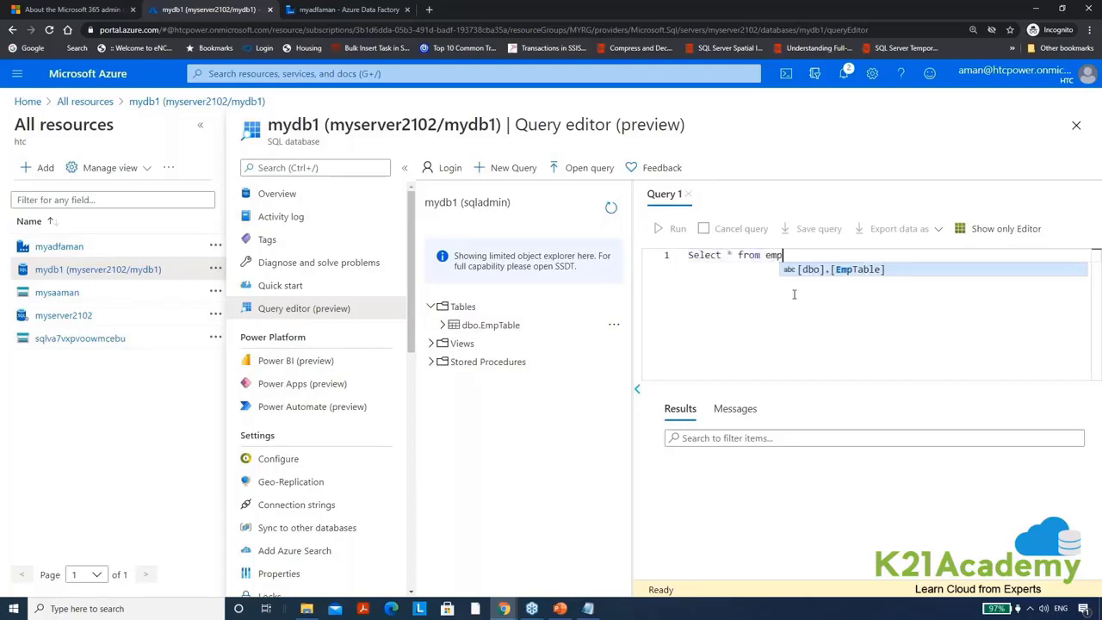
{"action": "key", "text": "Tab"}
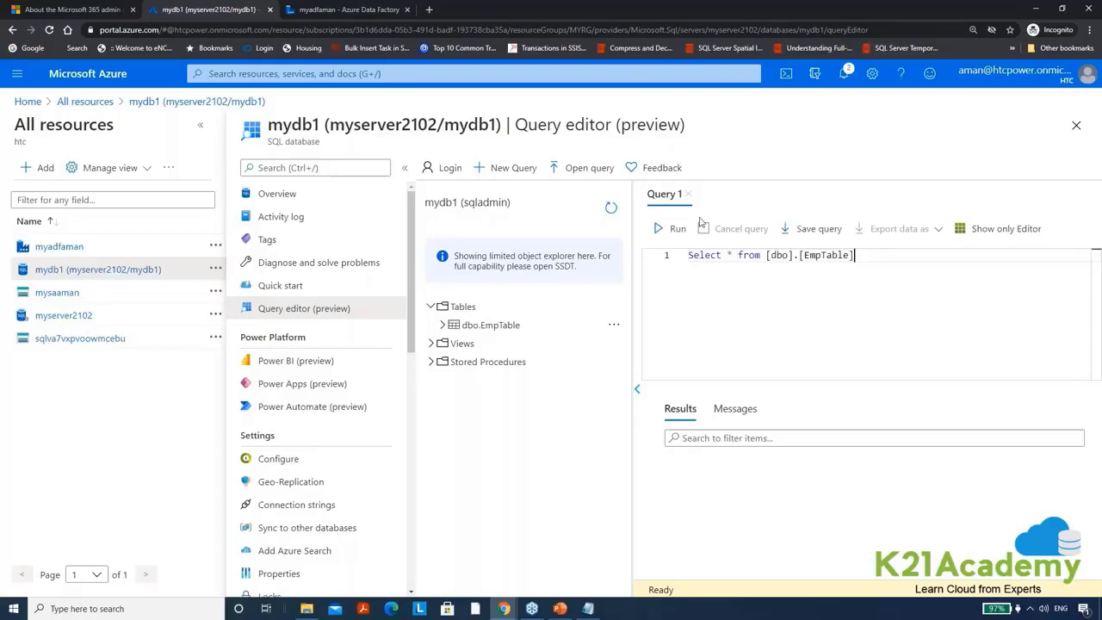
{"action": "left_click", "coordinate": [678, 228]}
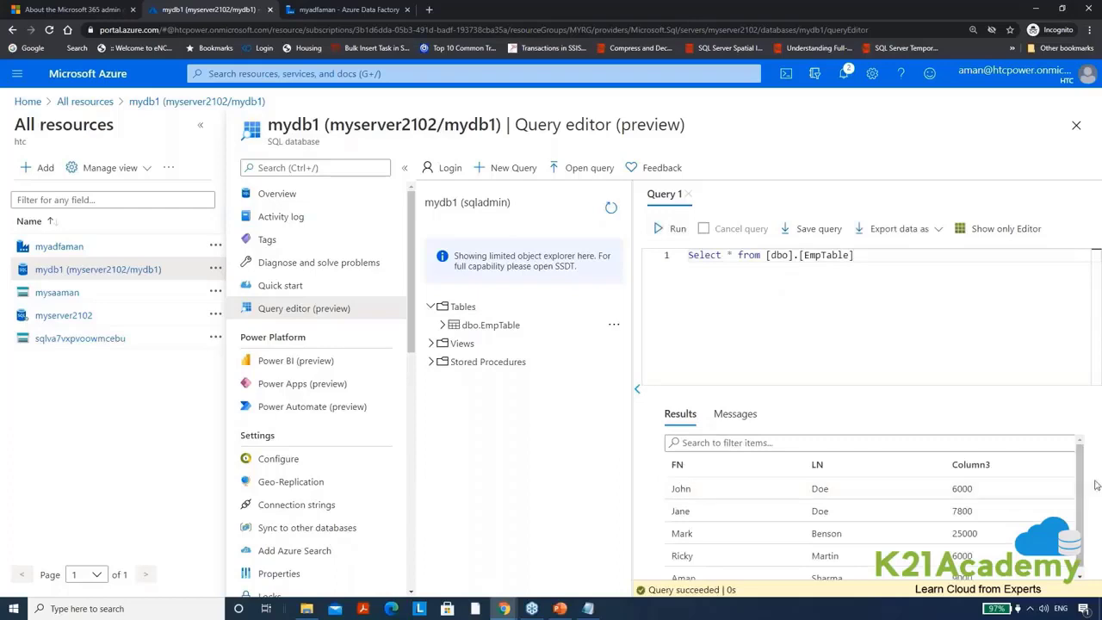
{"action": "scroll", "scroll_direction": "down", "scroll_amount": 3}
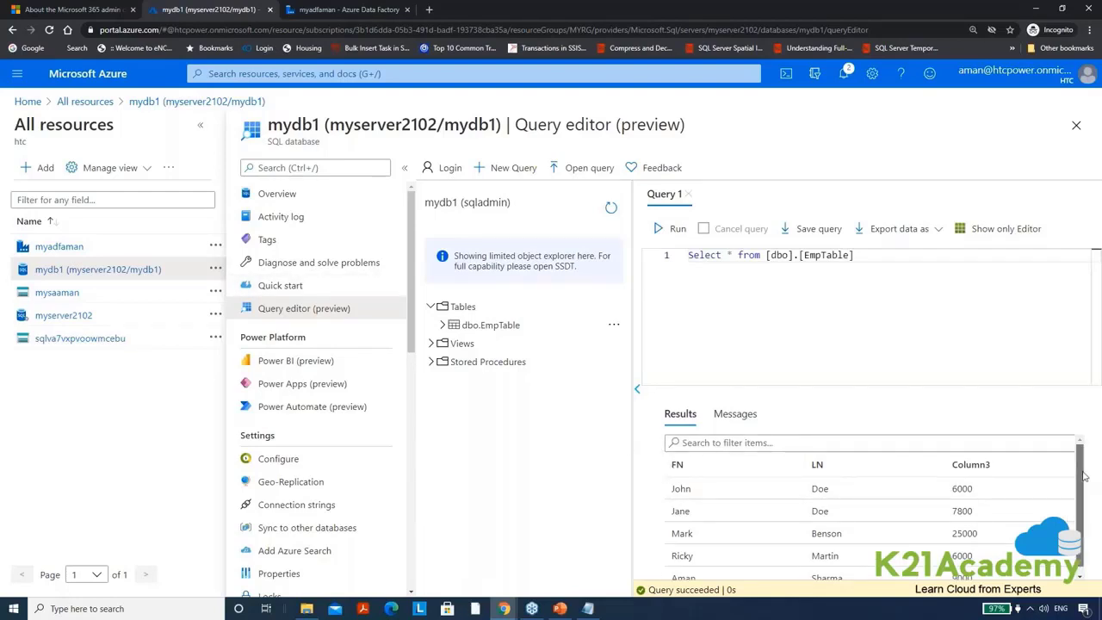
{"action": "scroll", "scroll_direction": "down", "scroll_amount": 3}
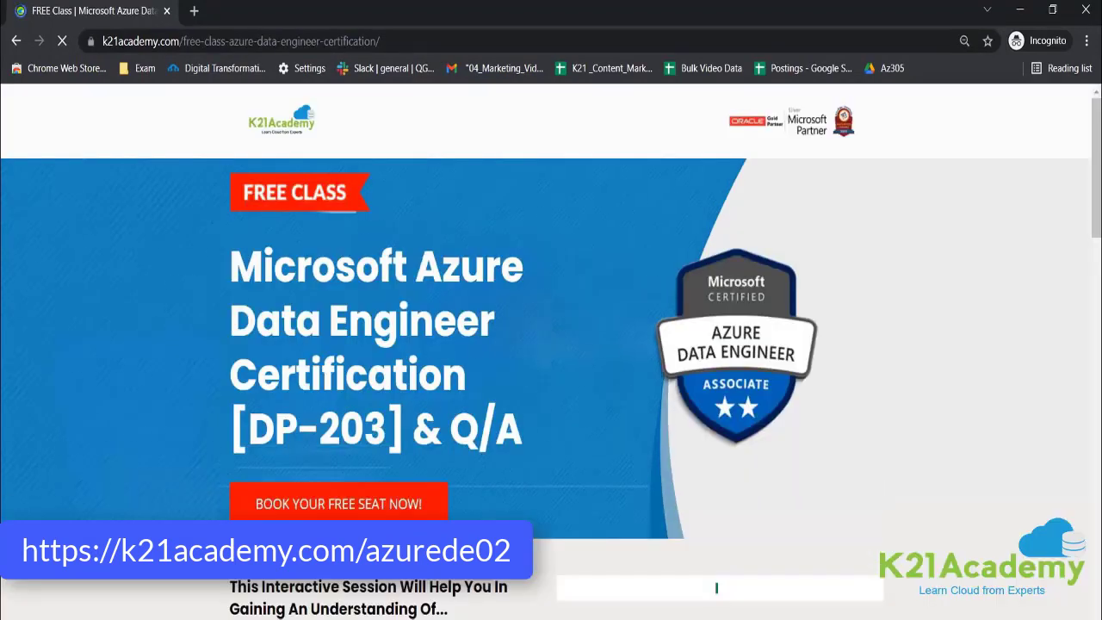
Book a free seat on K21Academy for the Mon, 13 Dec 2021 08:30 AM IST session.
{"action": "left_click", "coordinate": [338, 503]}
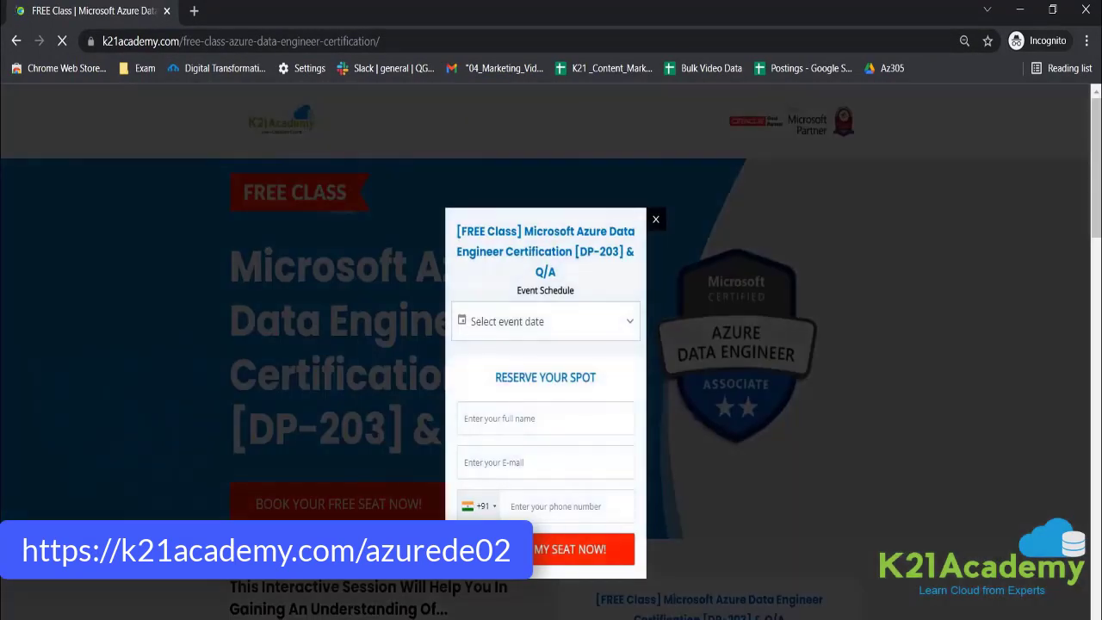
{"action": "left_click", "coordinate": [544, 321]}
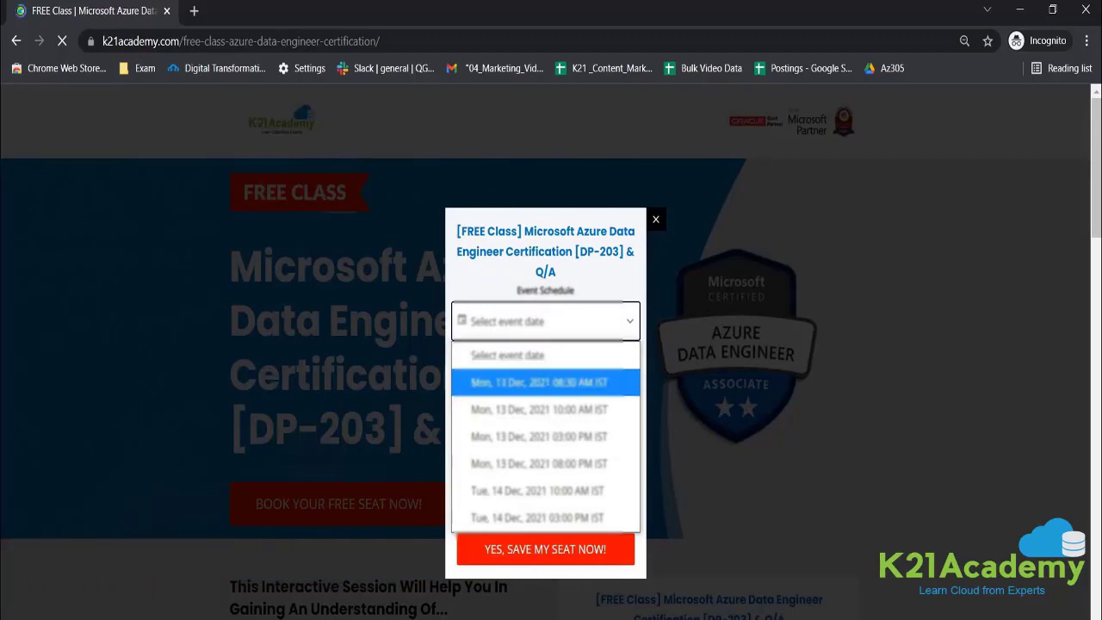
{"action": "left_click", "coordinate": [545, 381]}
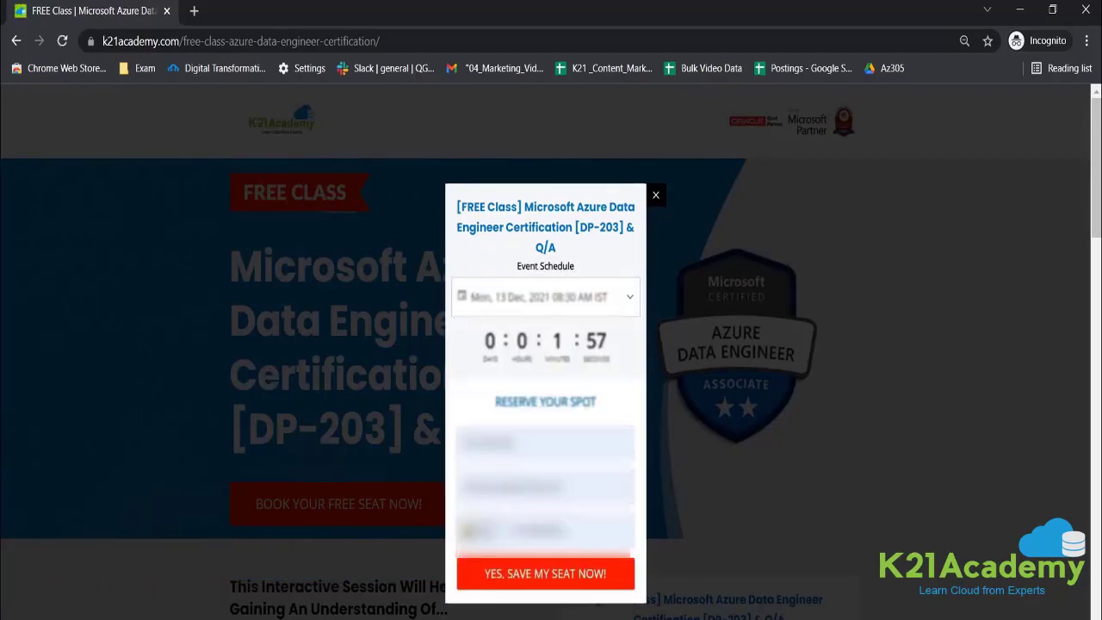